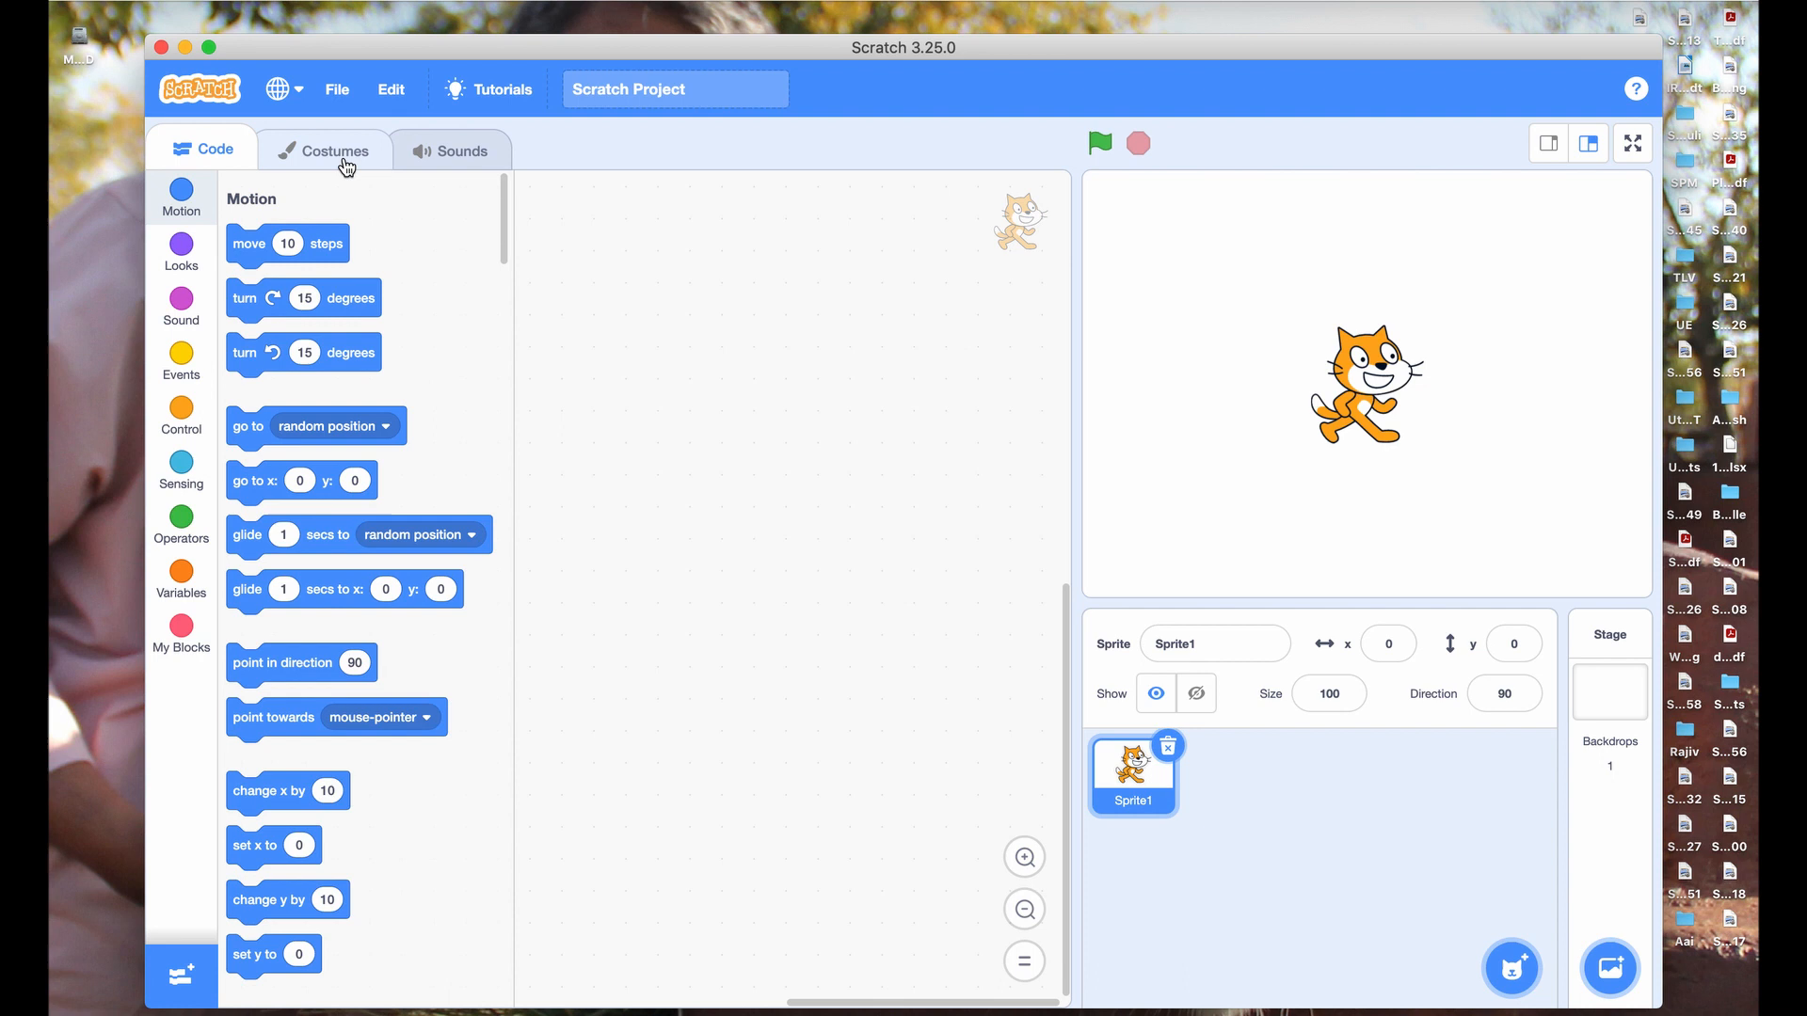
Load the Bappa1 project from the computer, replacing the default cat project.
click(335, 88)
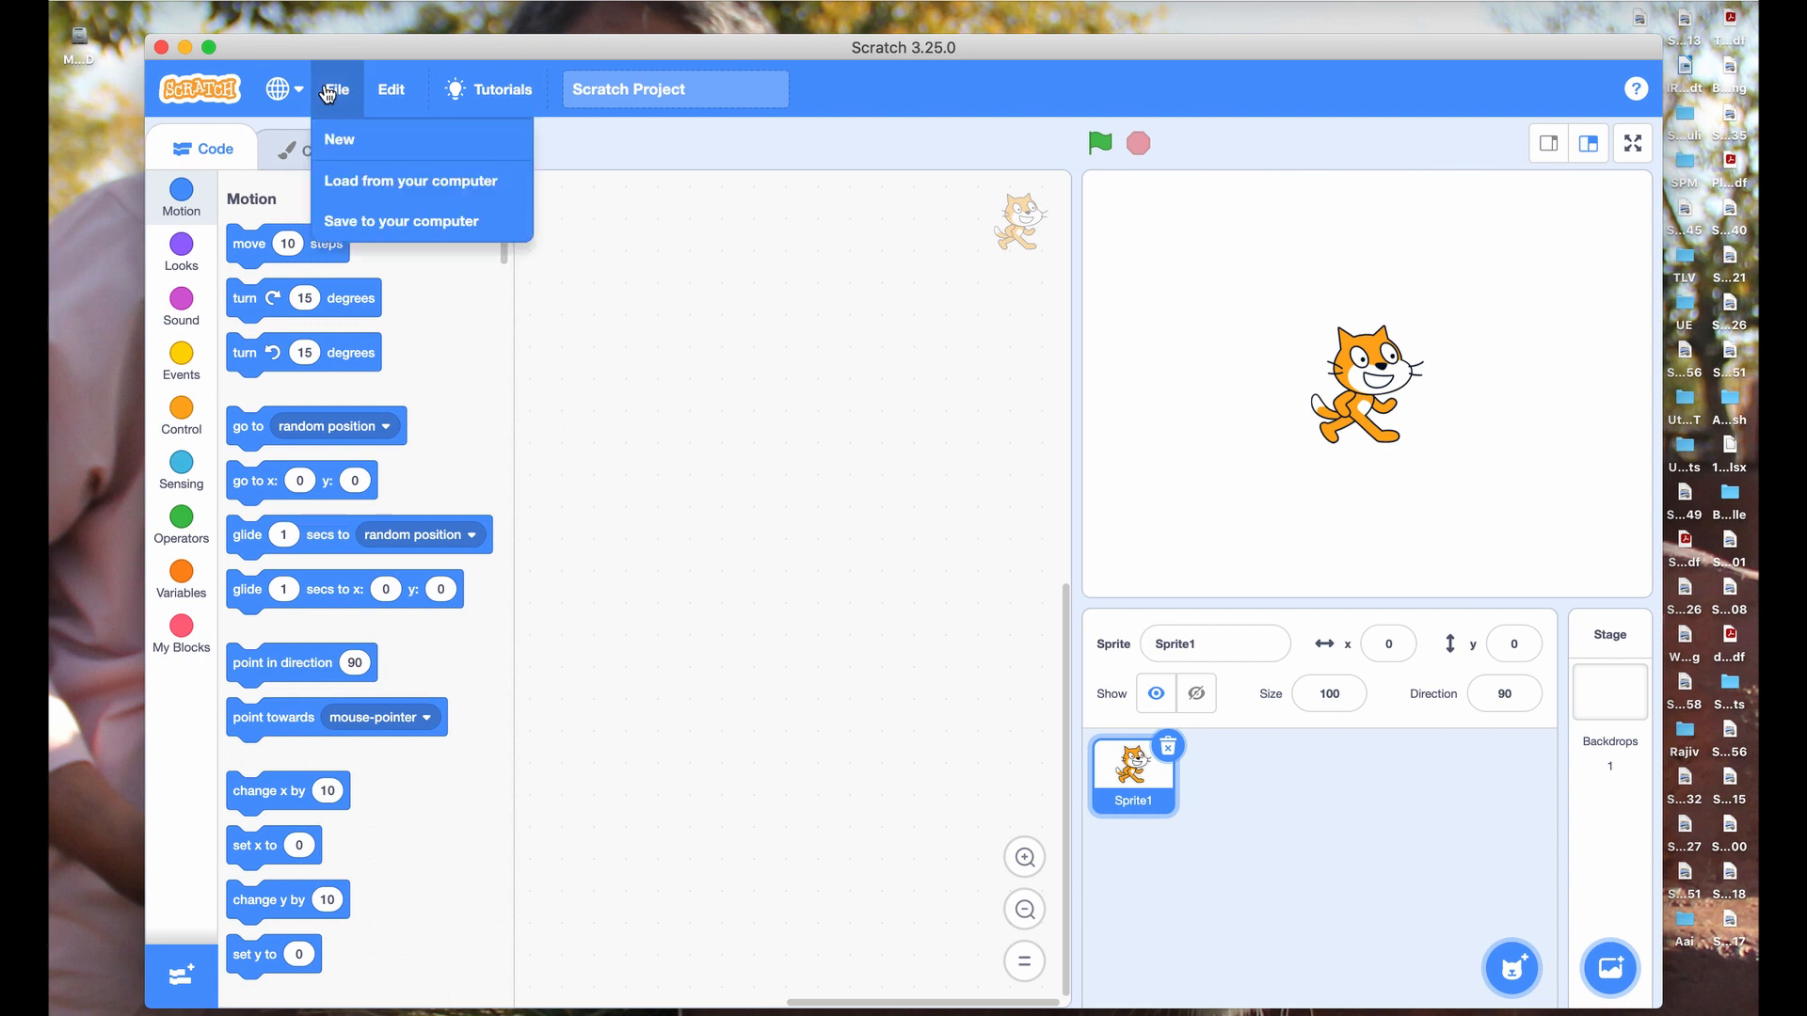
click(408, 180)
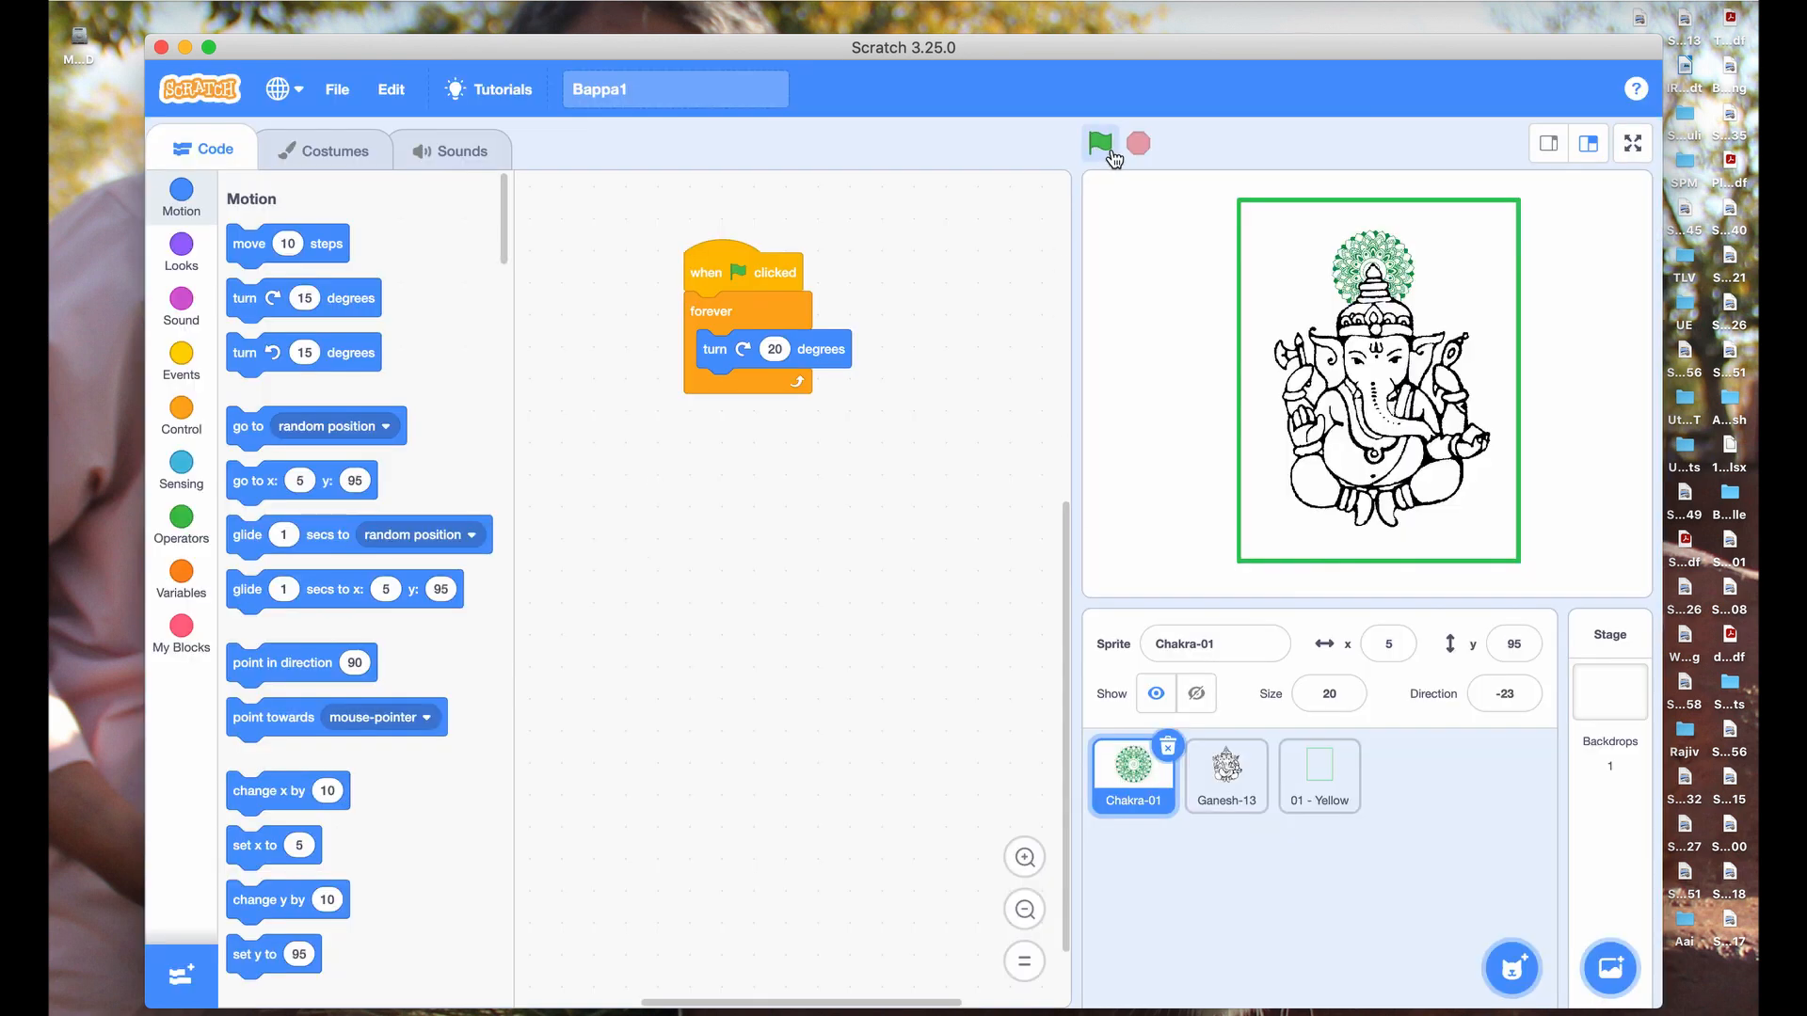
click(1097, 143)
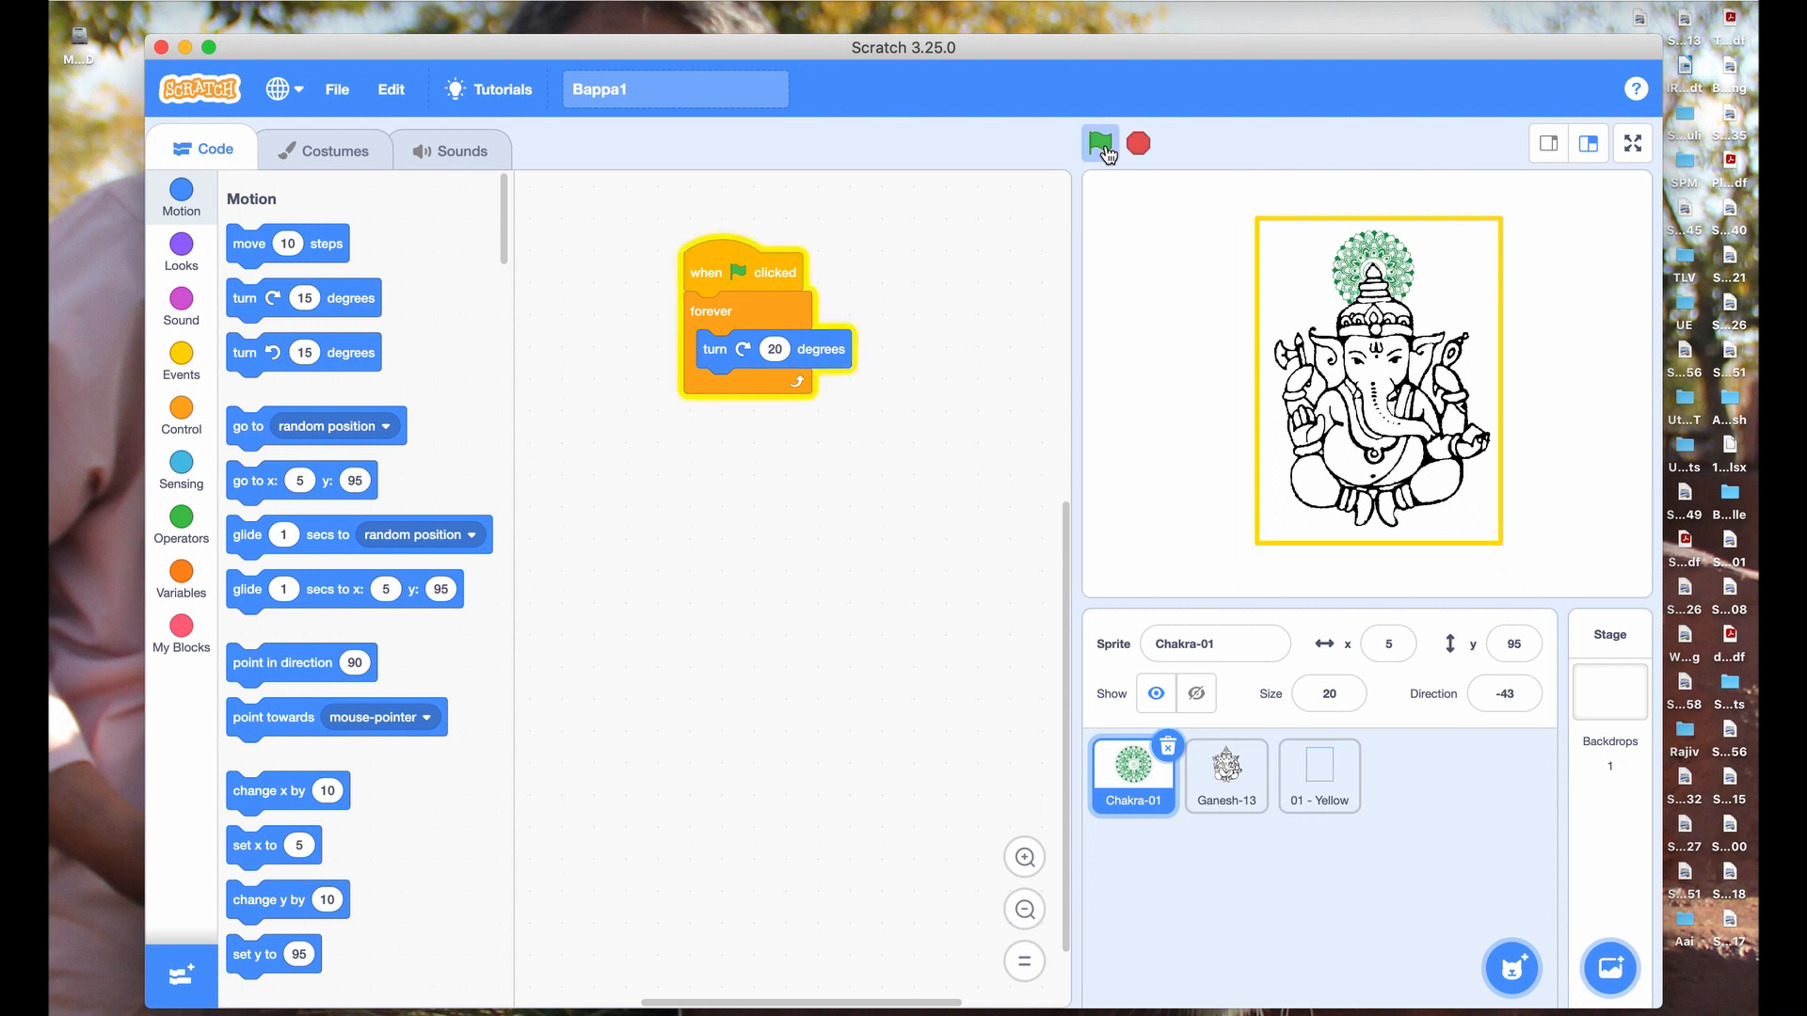
click(1099, 143)
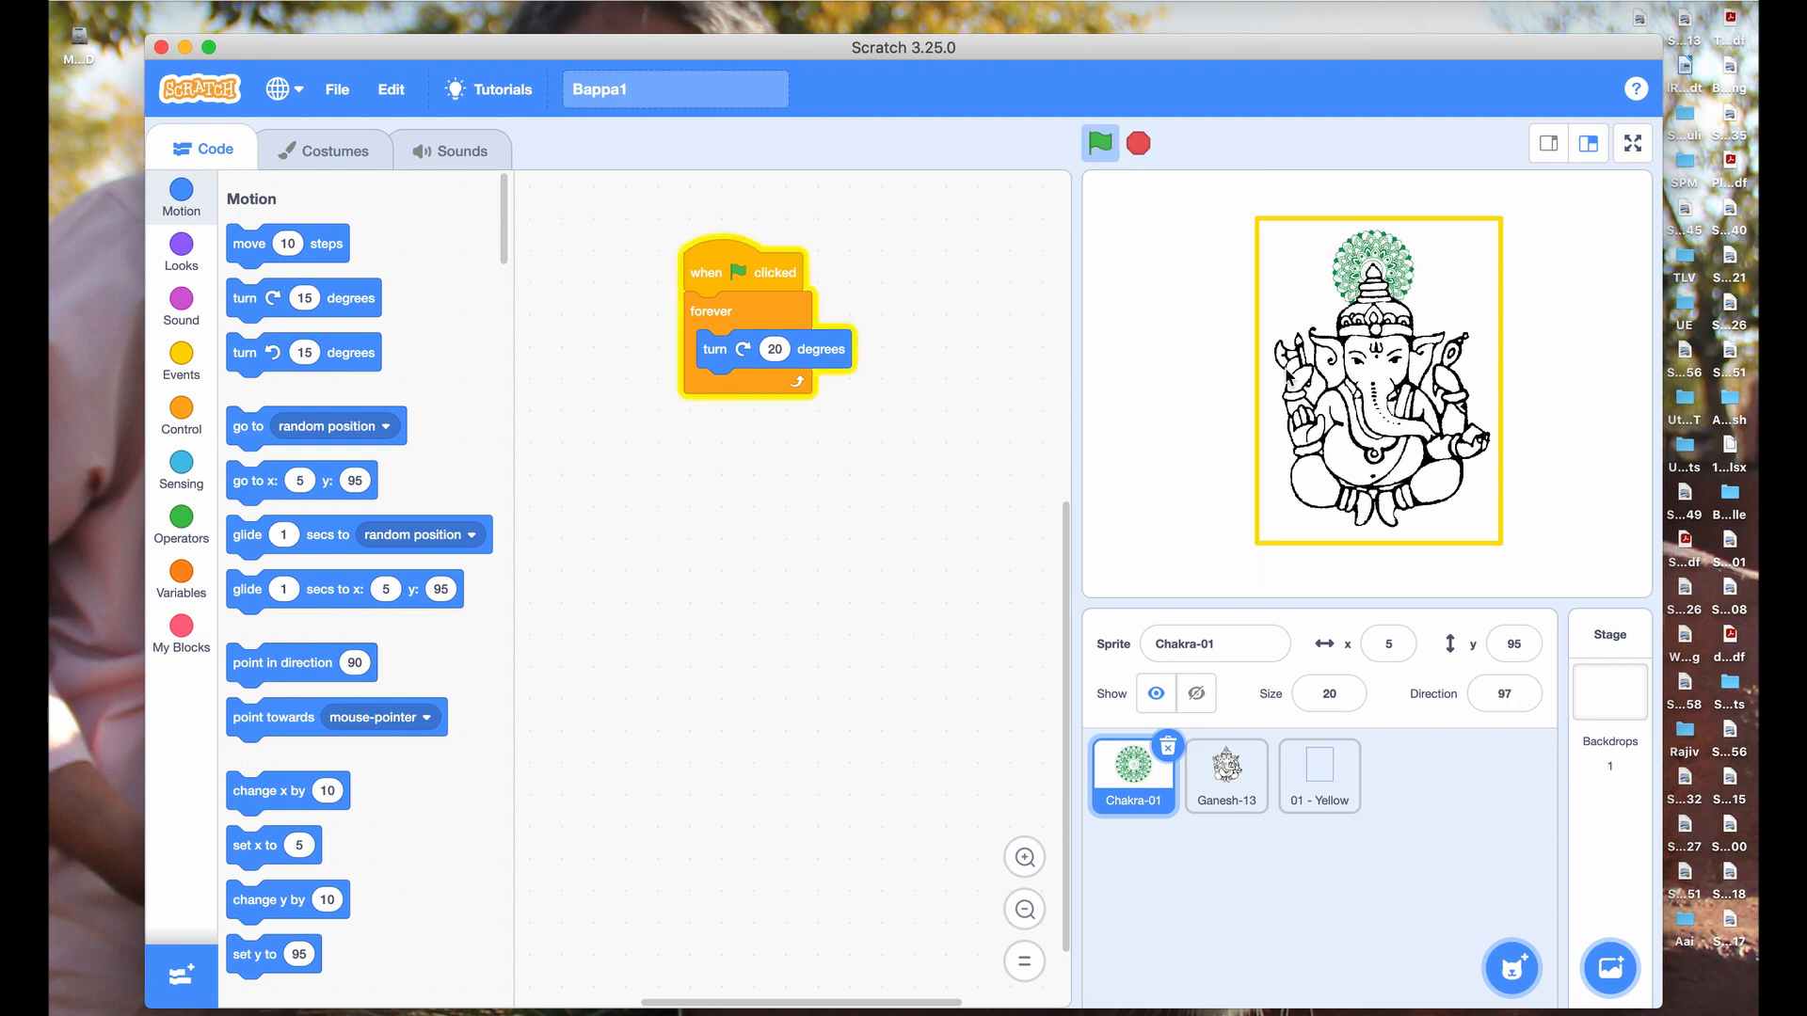
click(1097, 143)
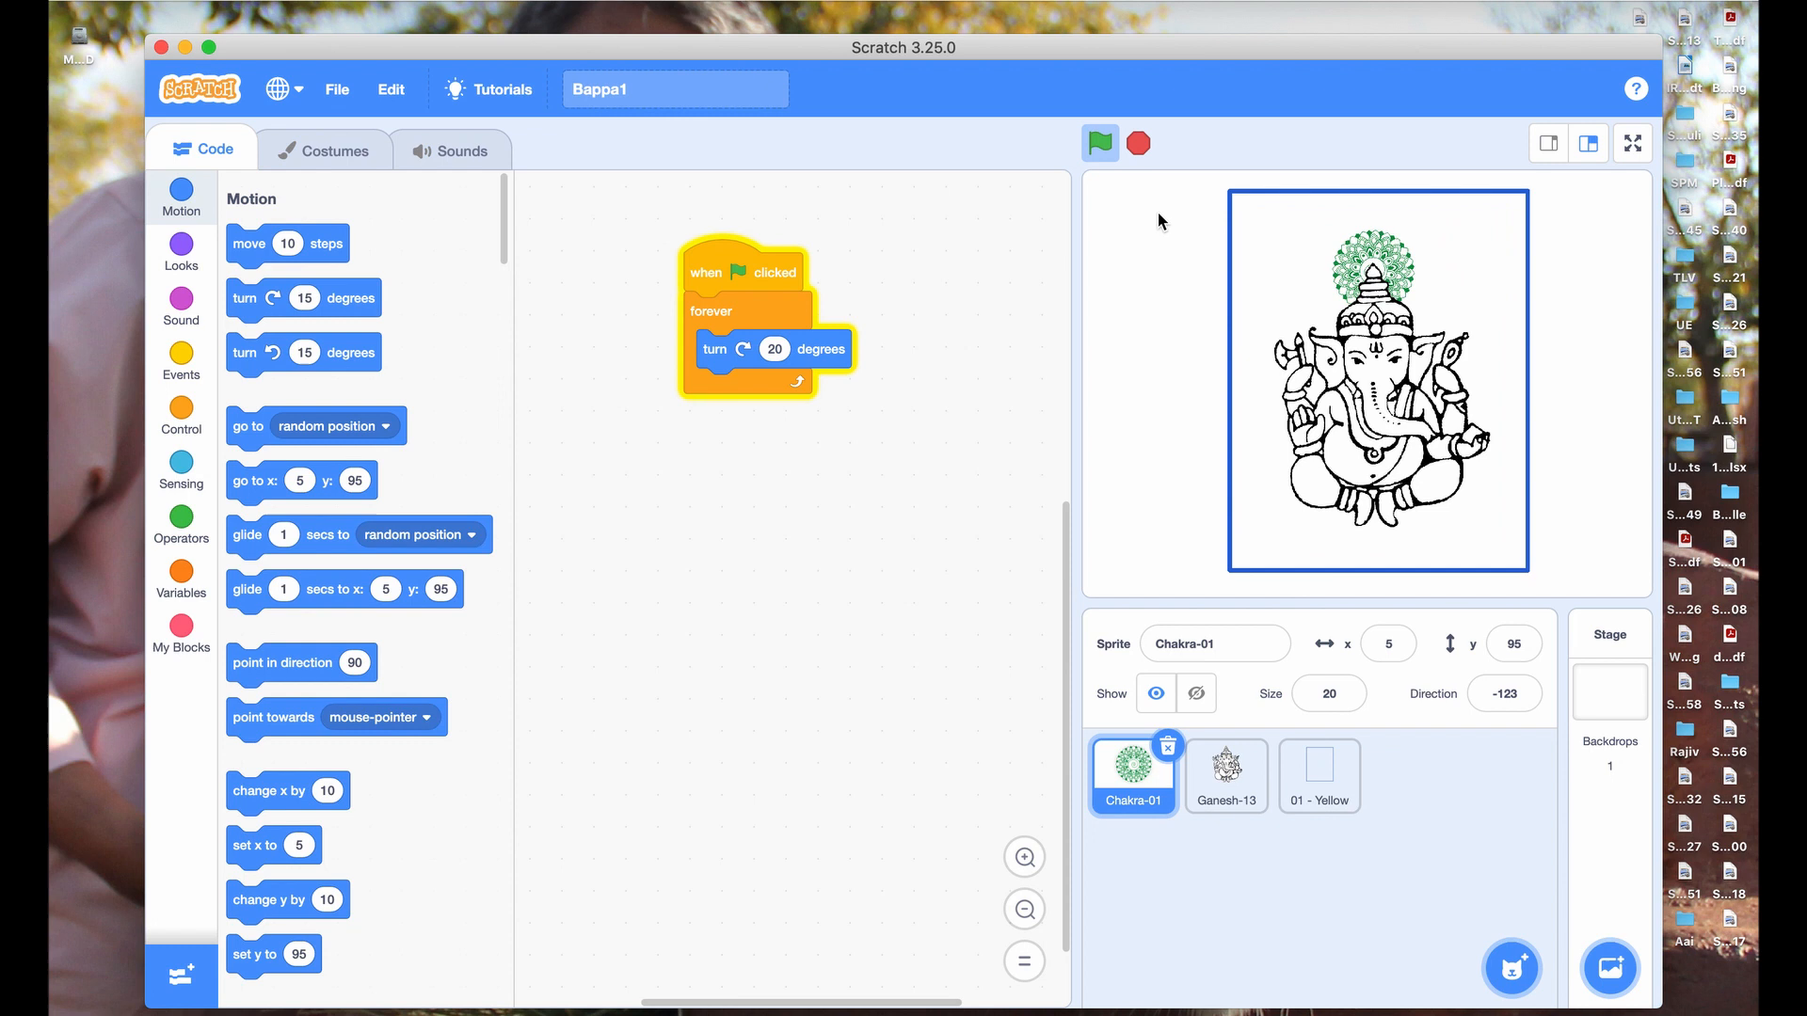
click(1097, 143)
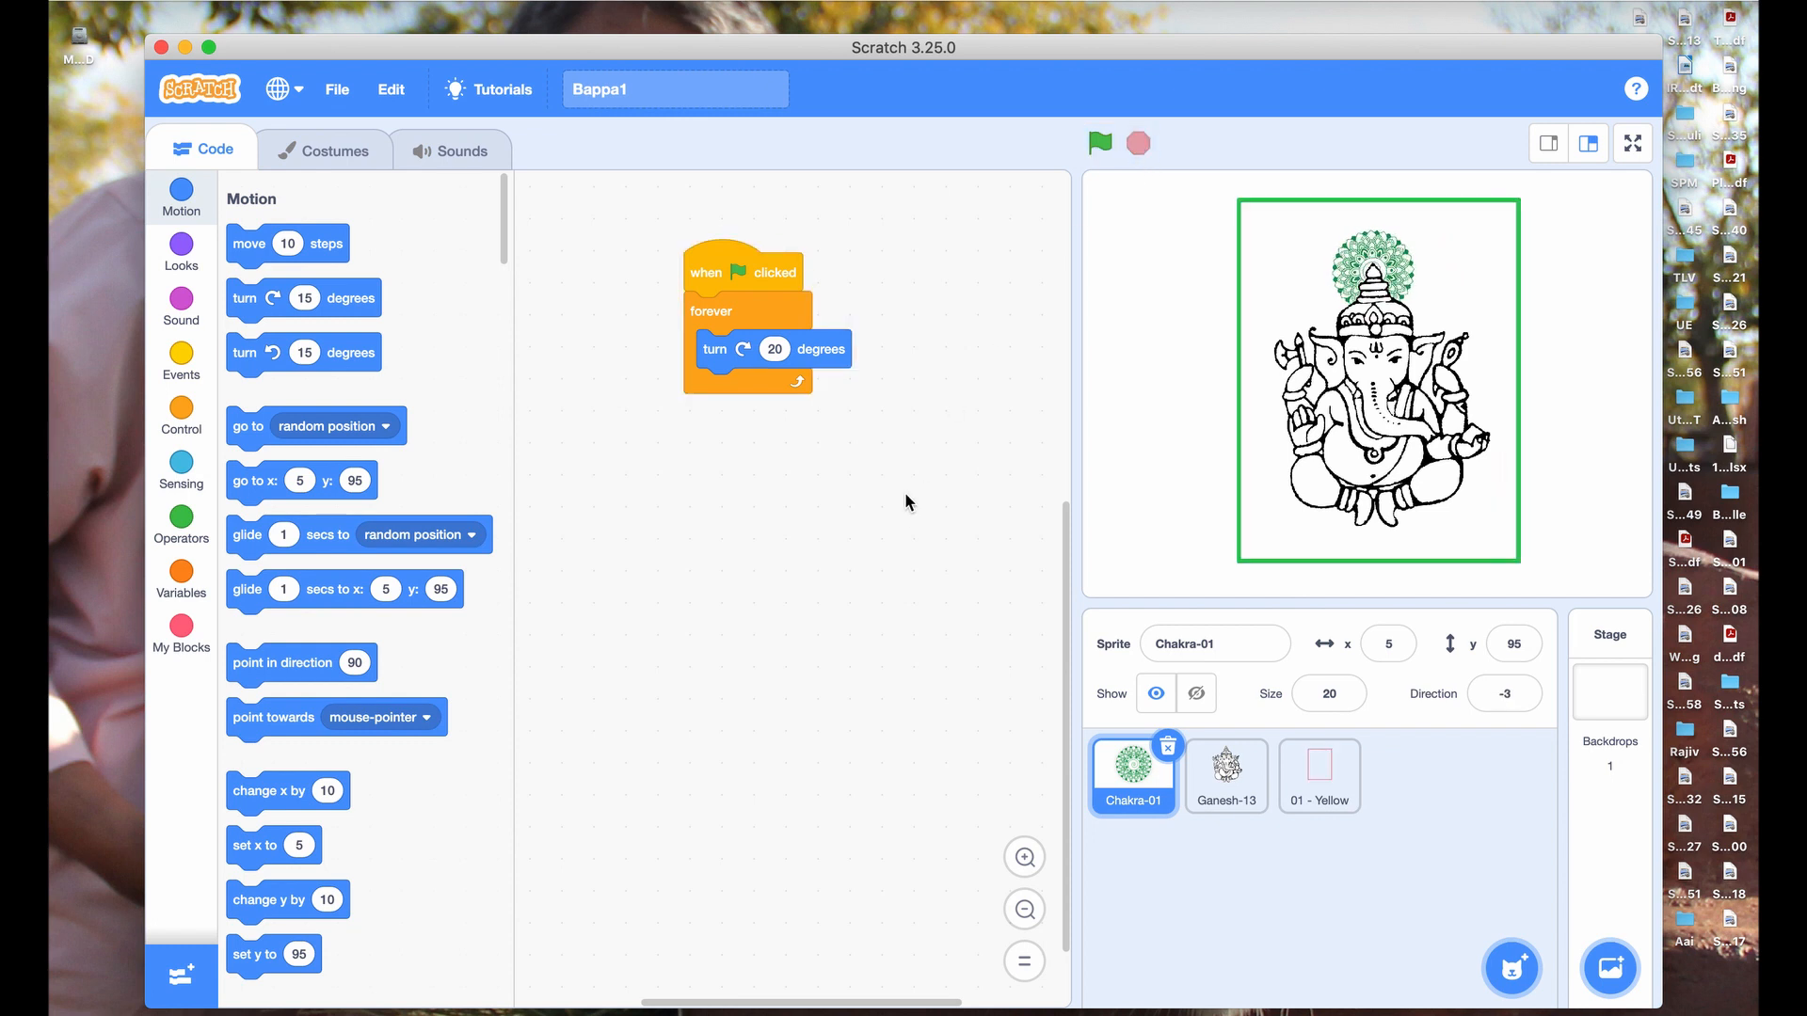
mouse_move(727, 427)
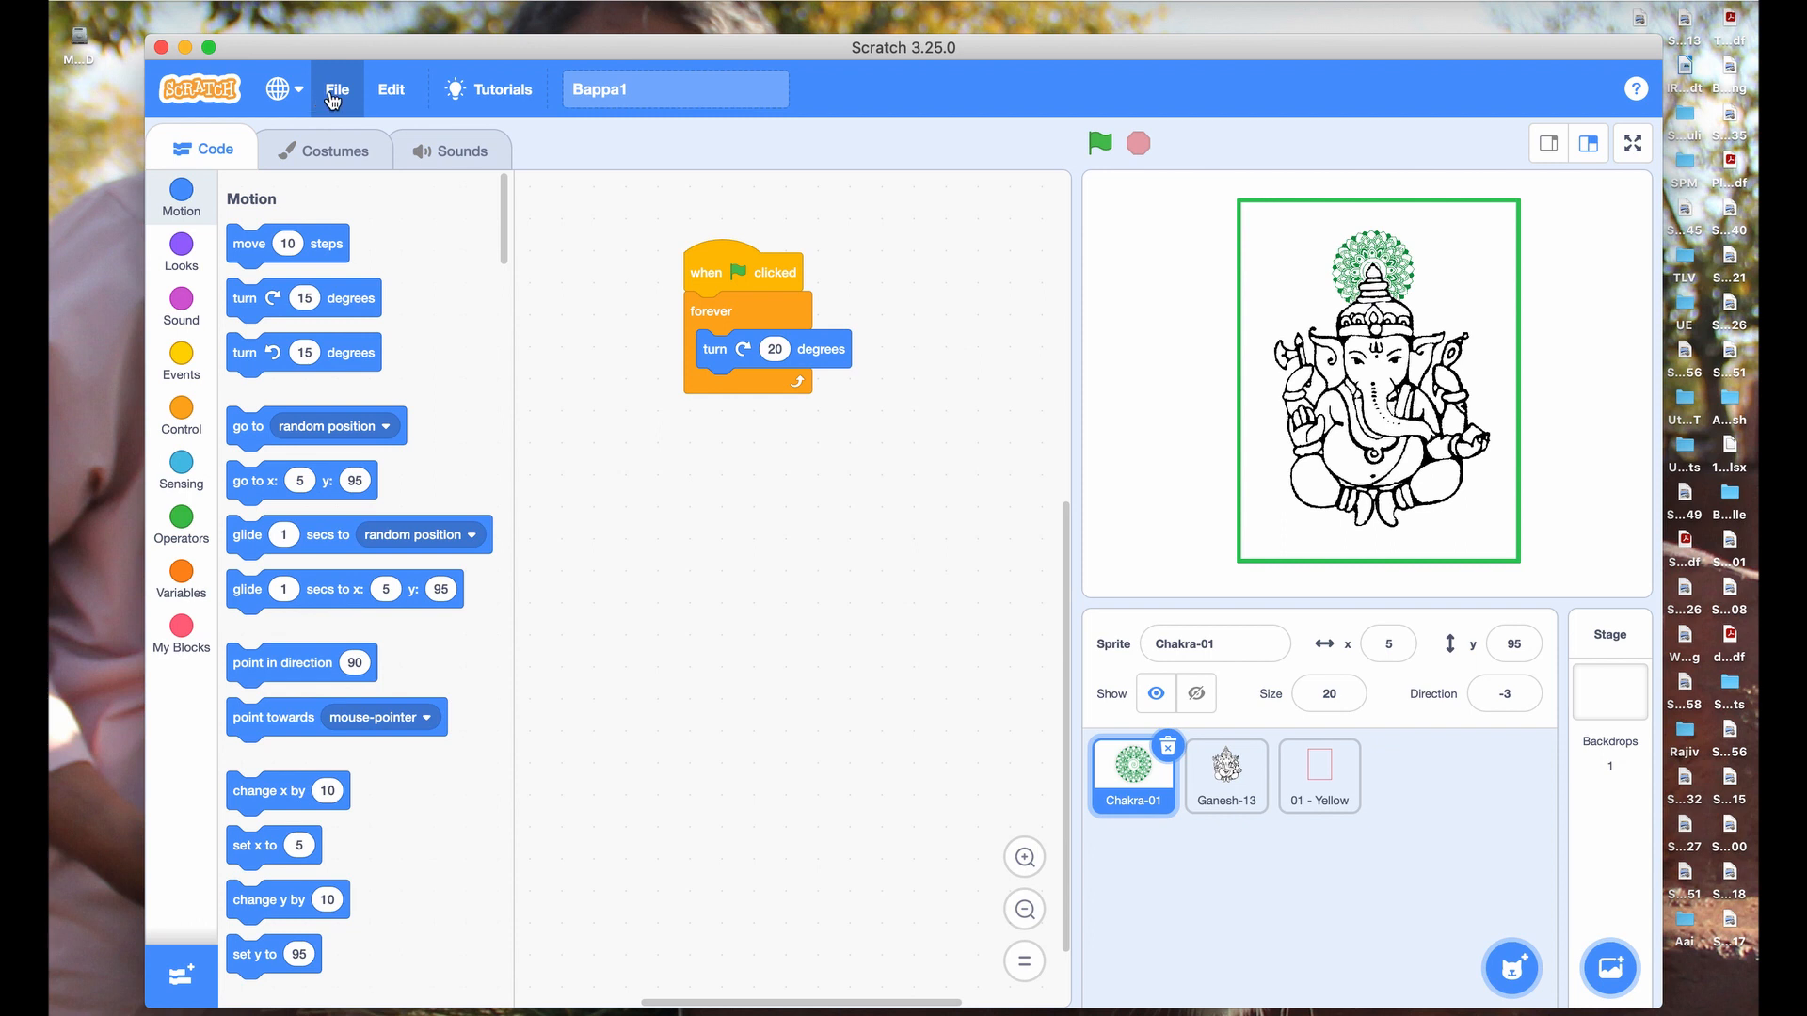
Save the project to the computer as Bappa1.sb3 in the Workshop 1 folder.
click(335, 88)
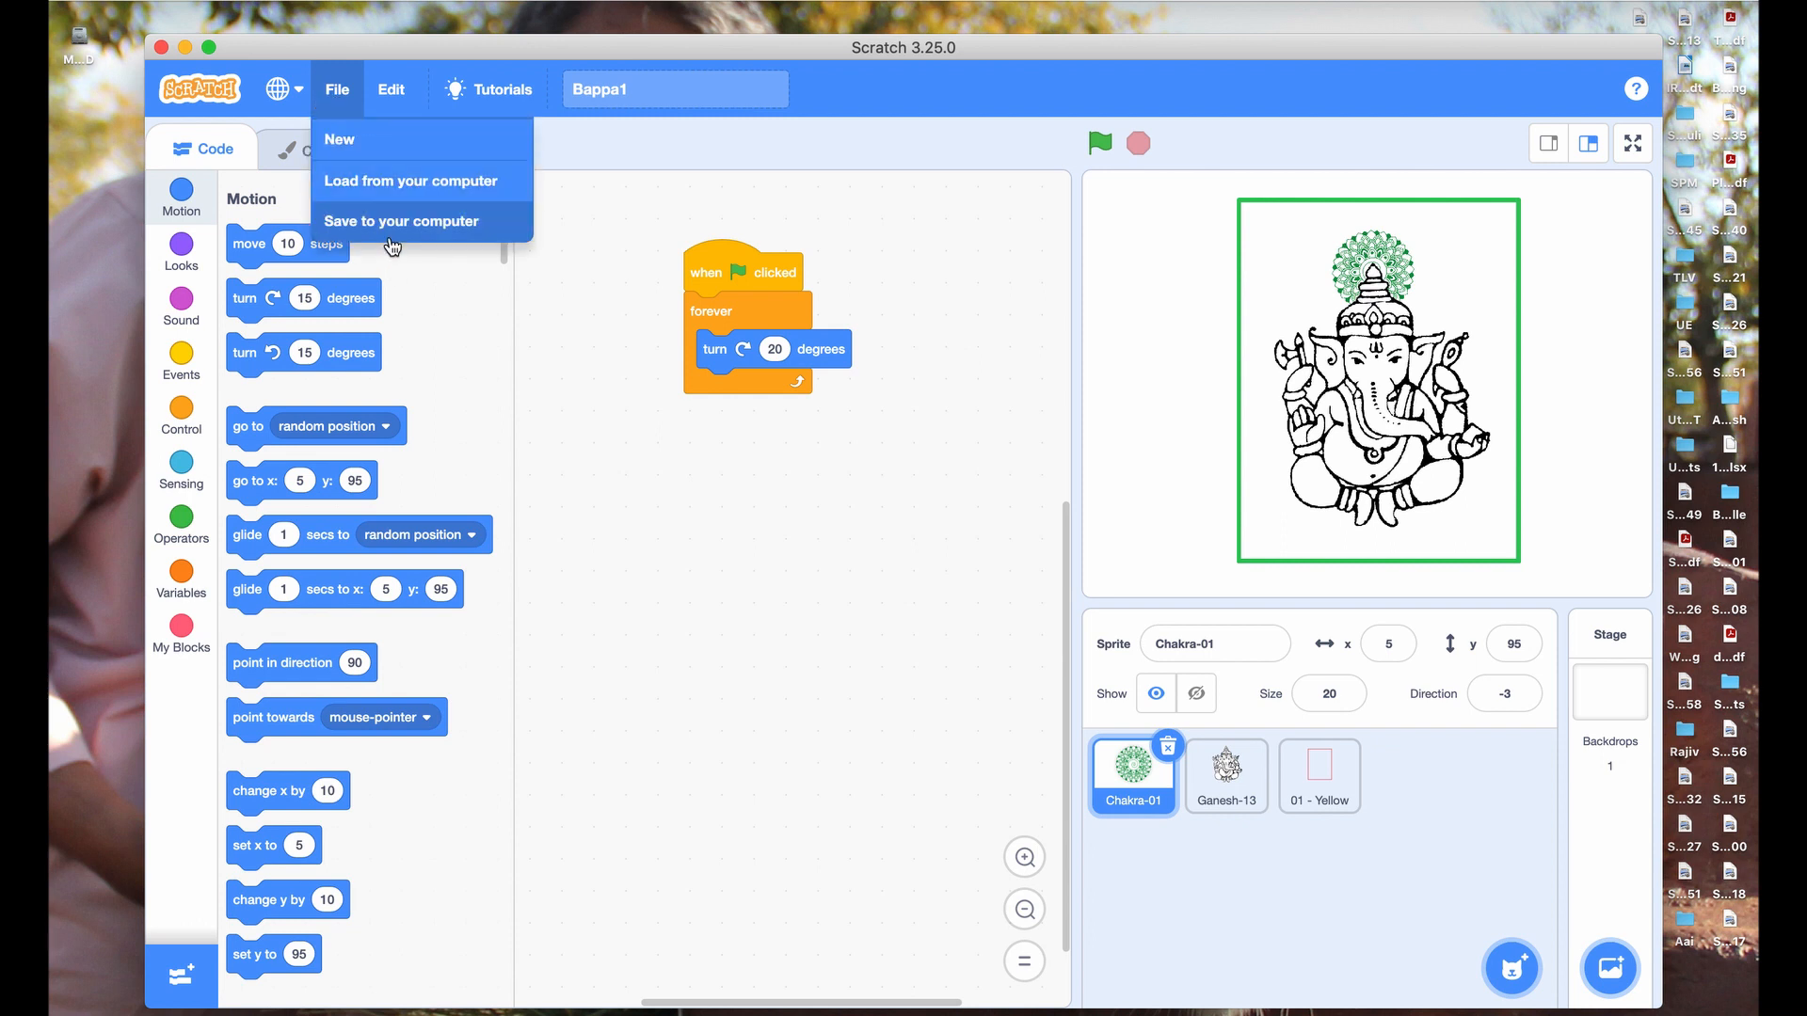
mouse_move(435, 226)
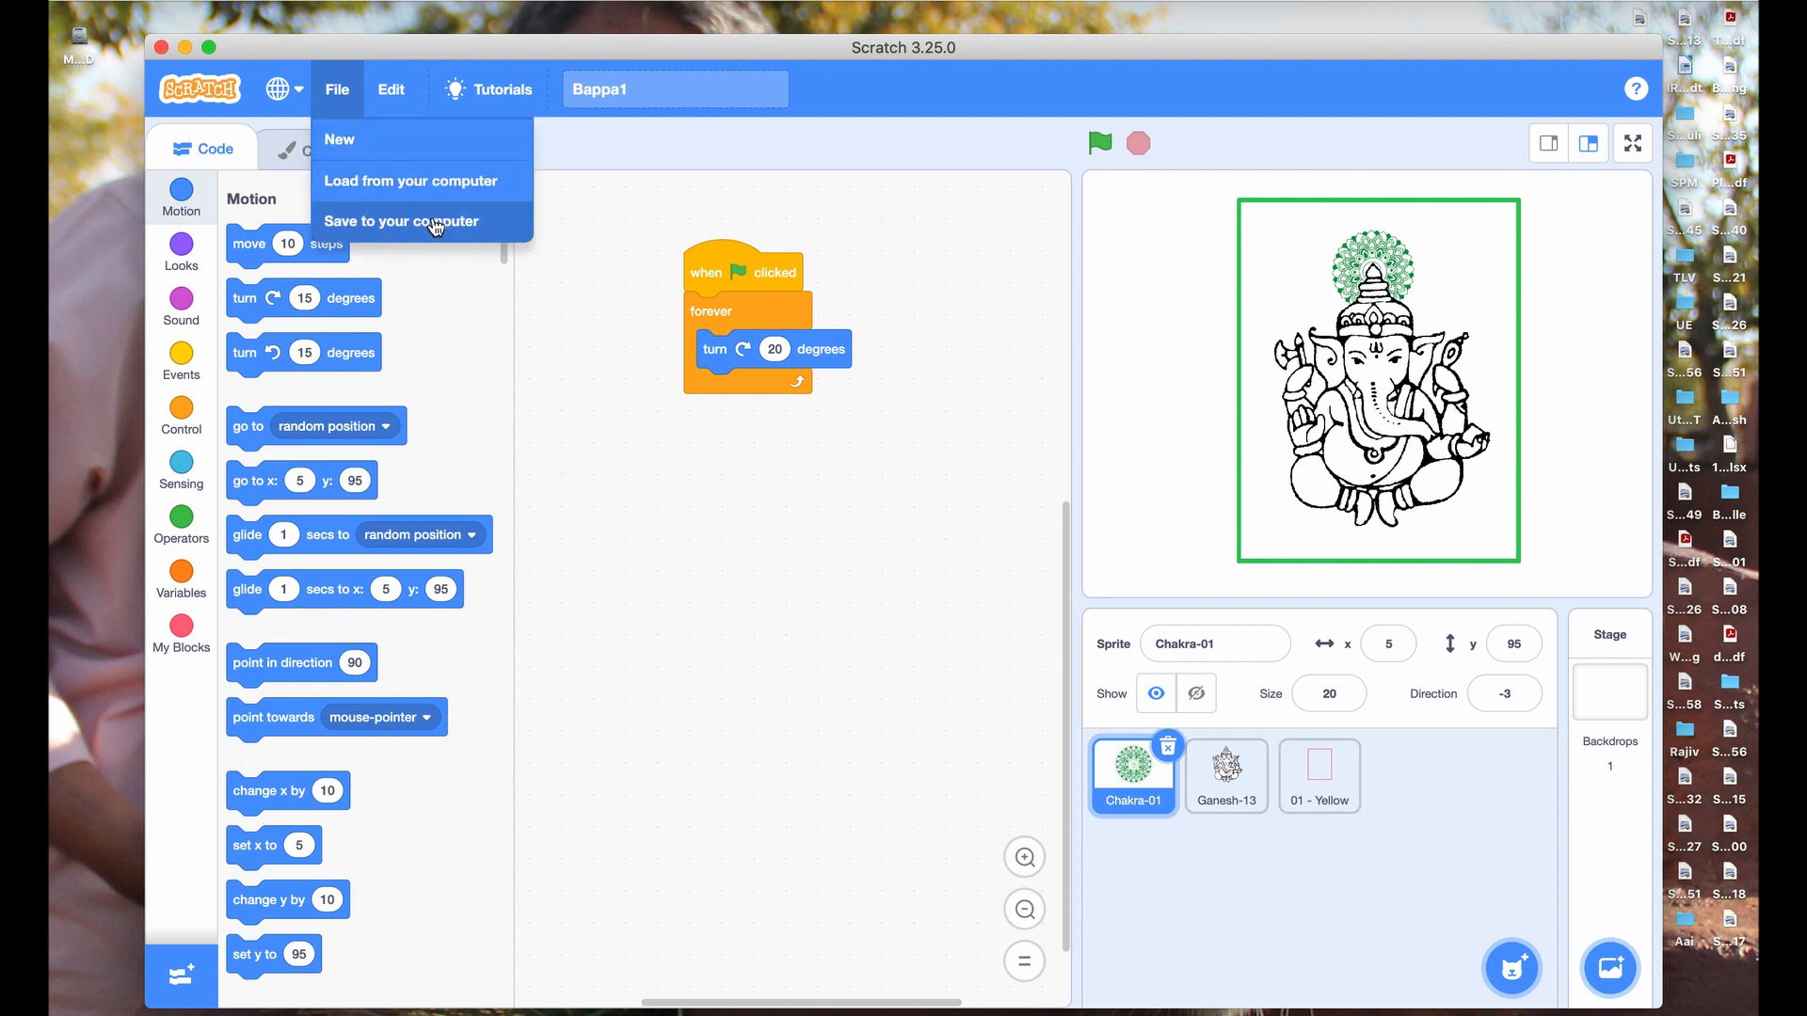
click(403, 221)
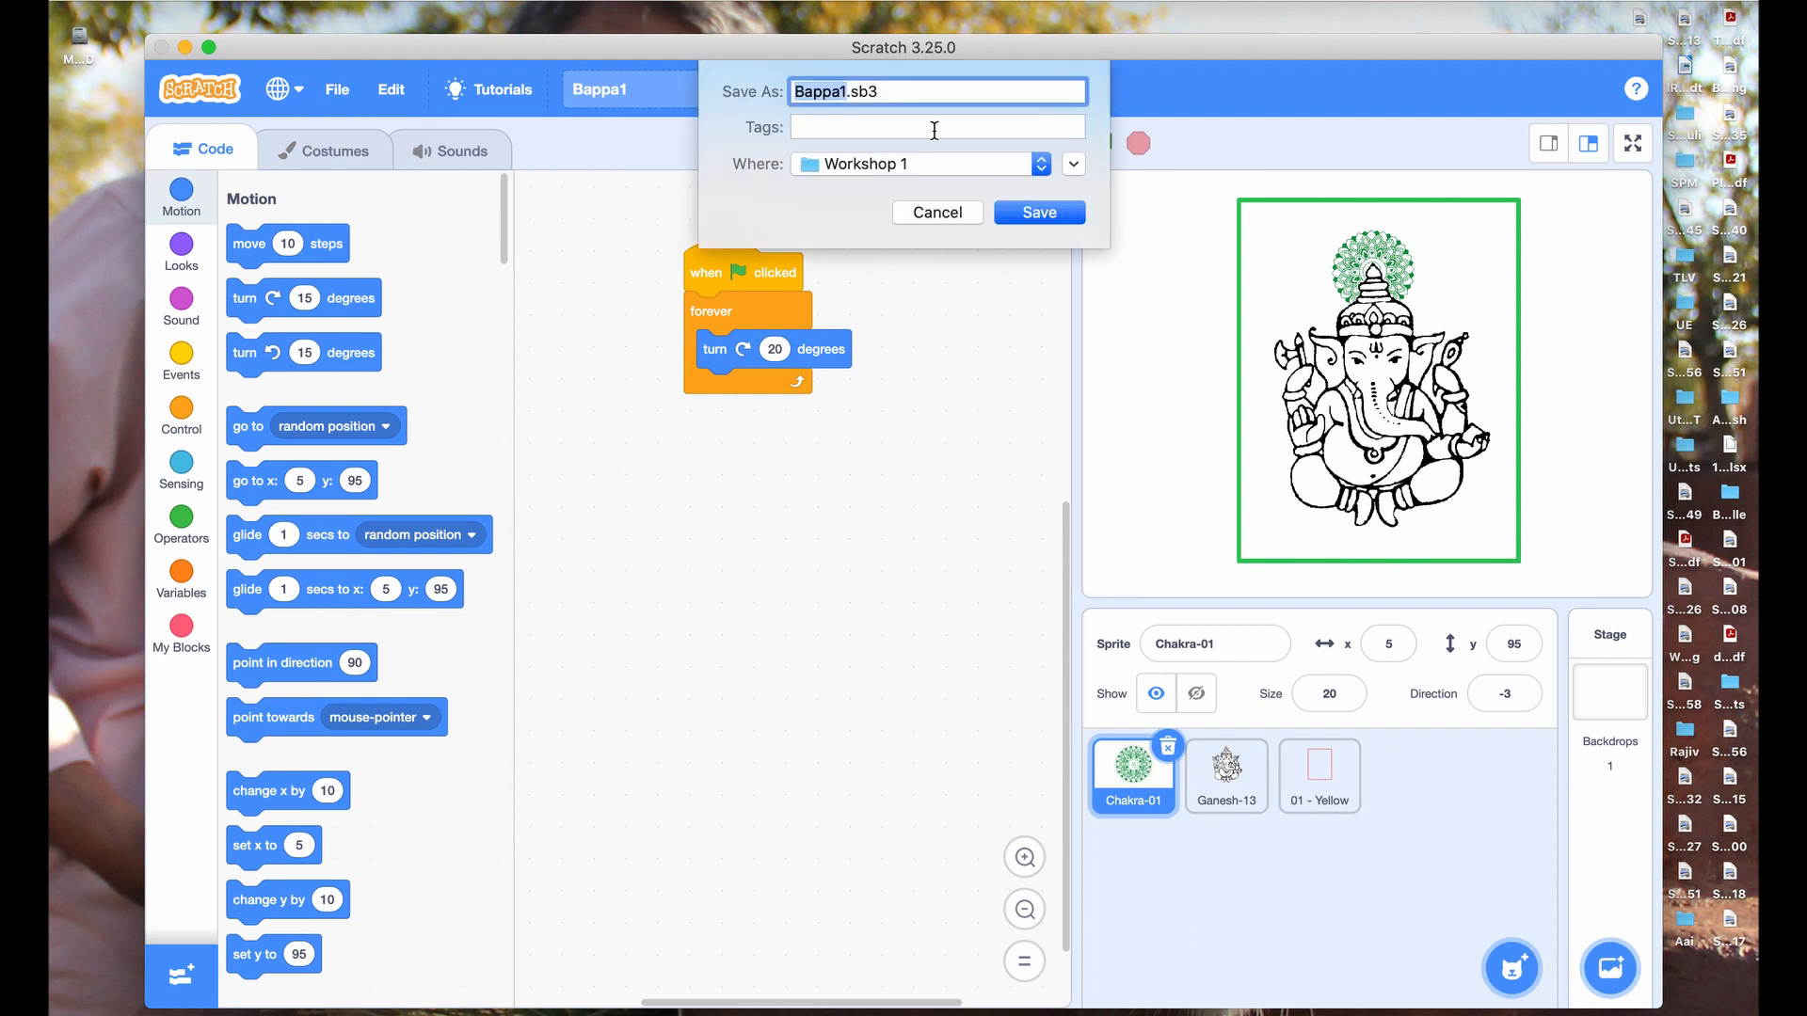
mouse_move(960, 199)
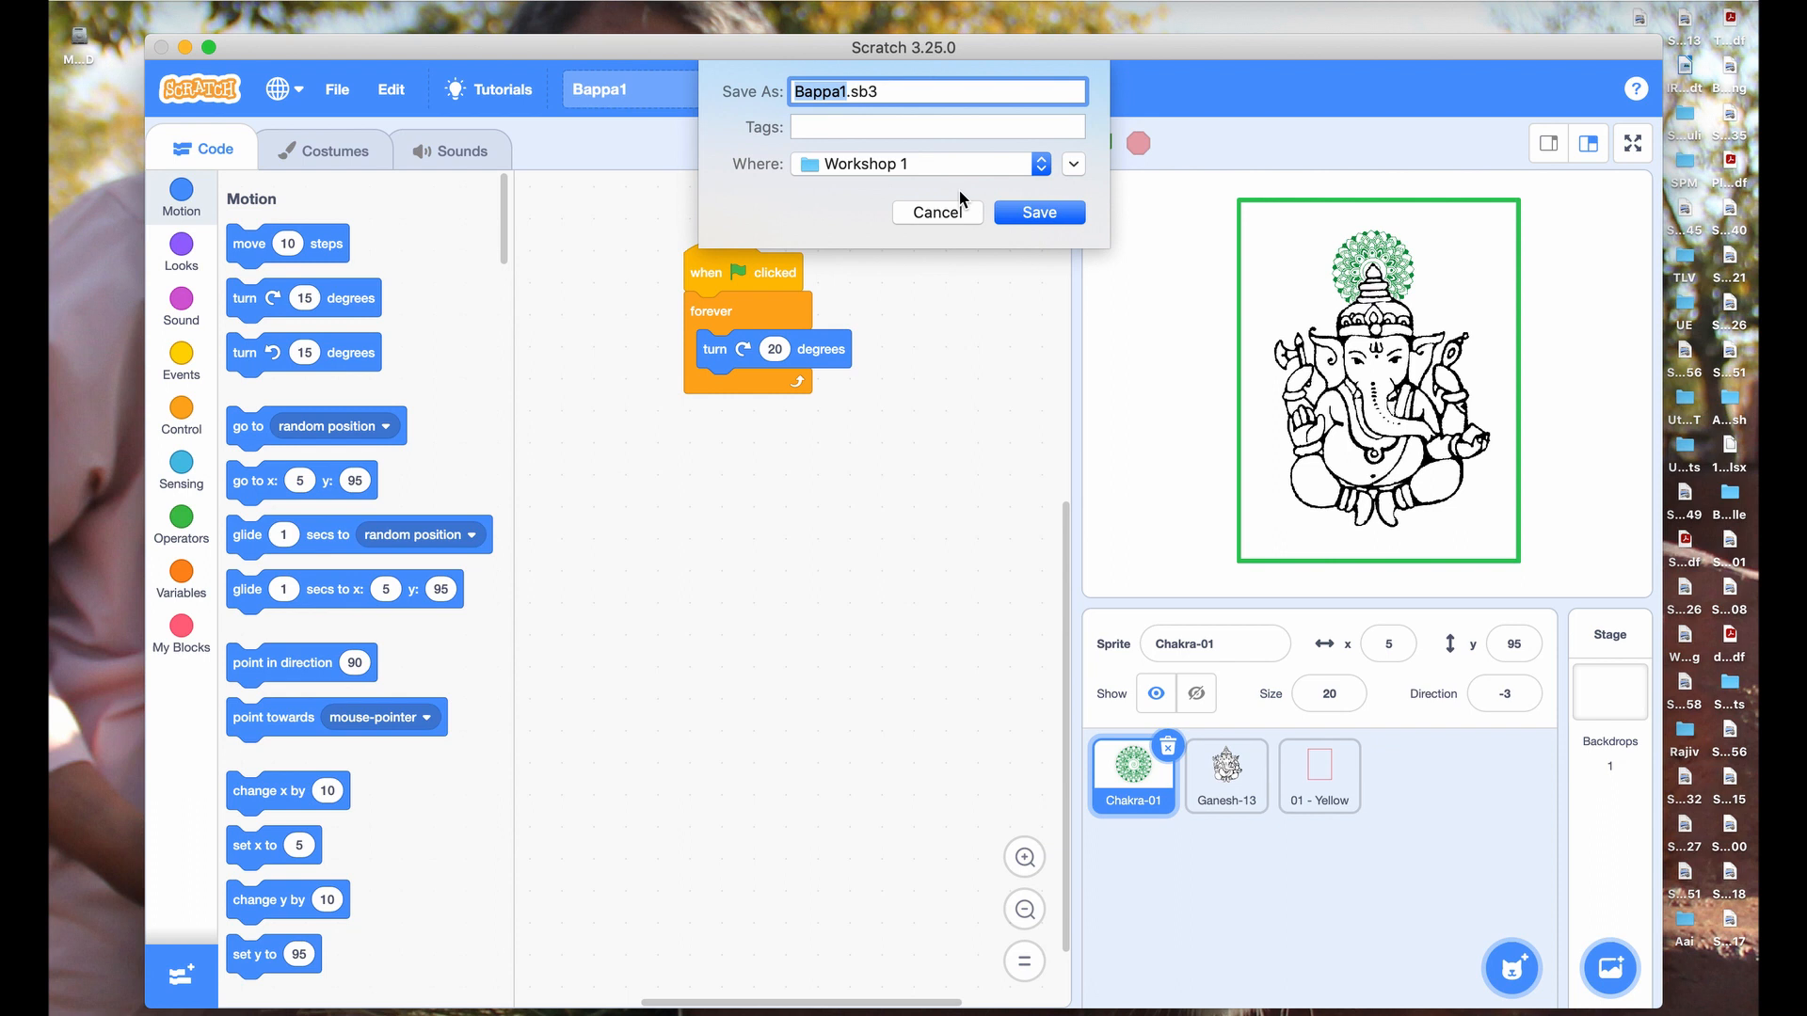
click(1035, 212)
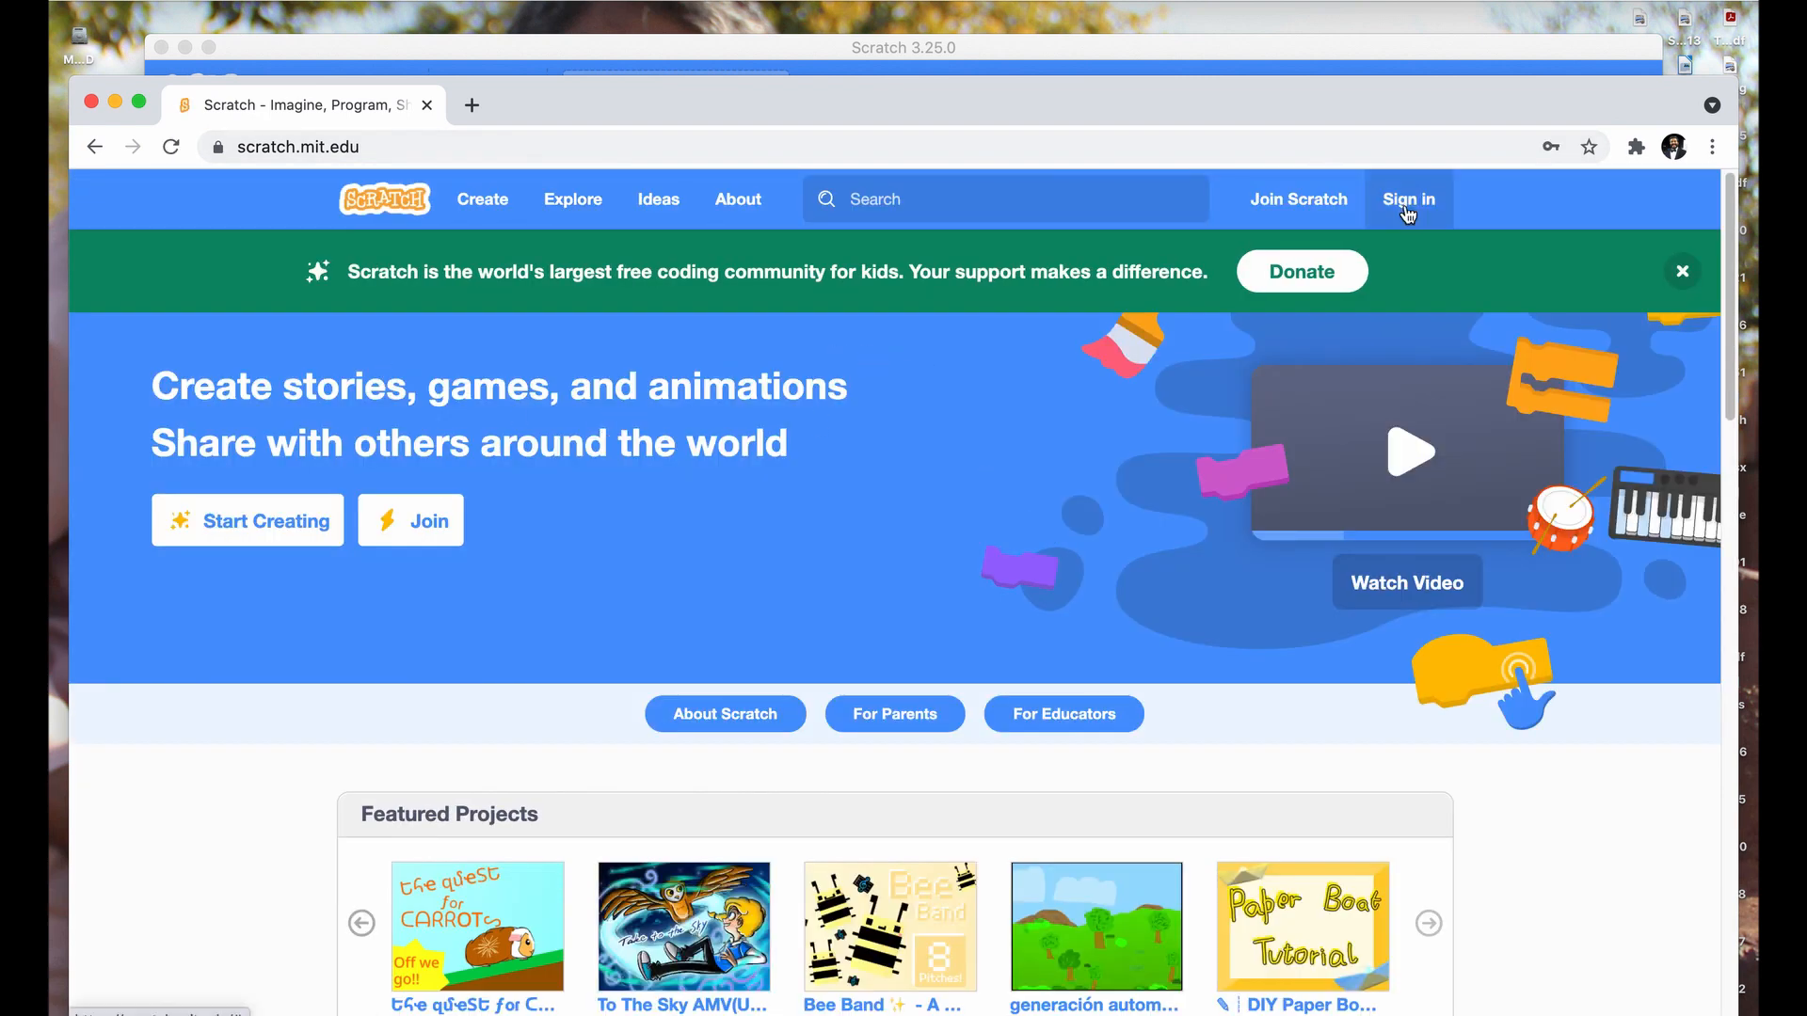
Sign in to the Scratch account on scratch.mit.edu with the username and password.
click(1407, 197)
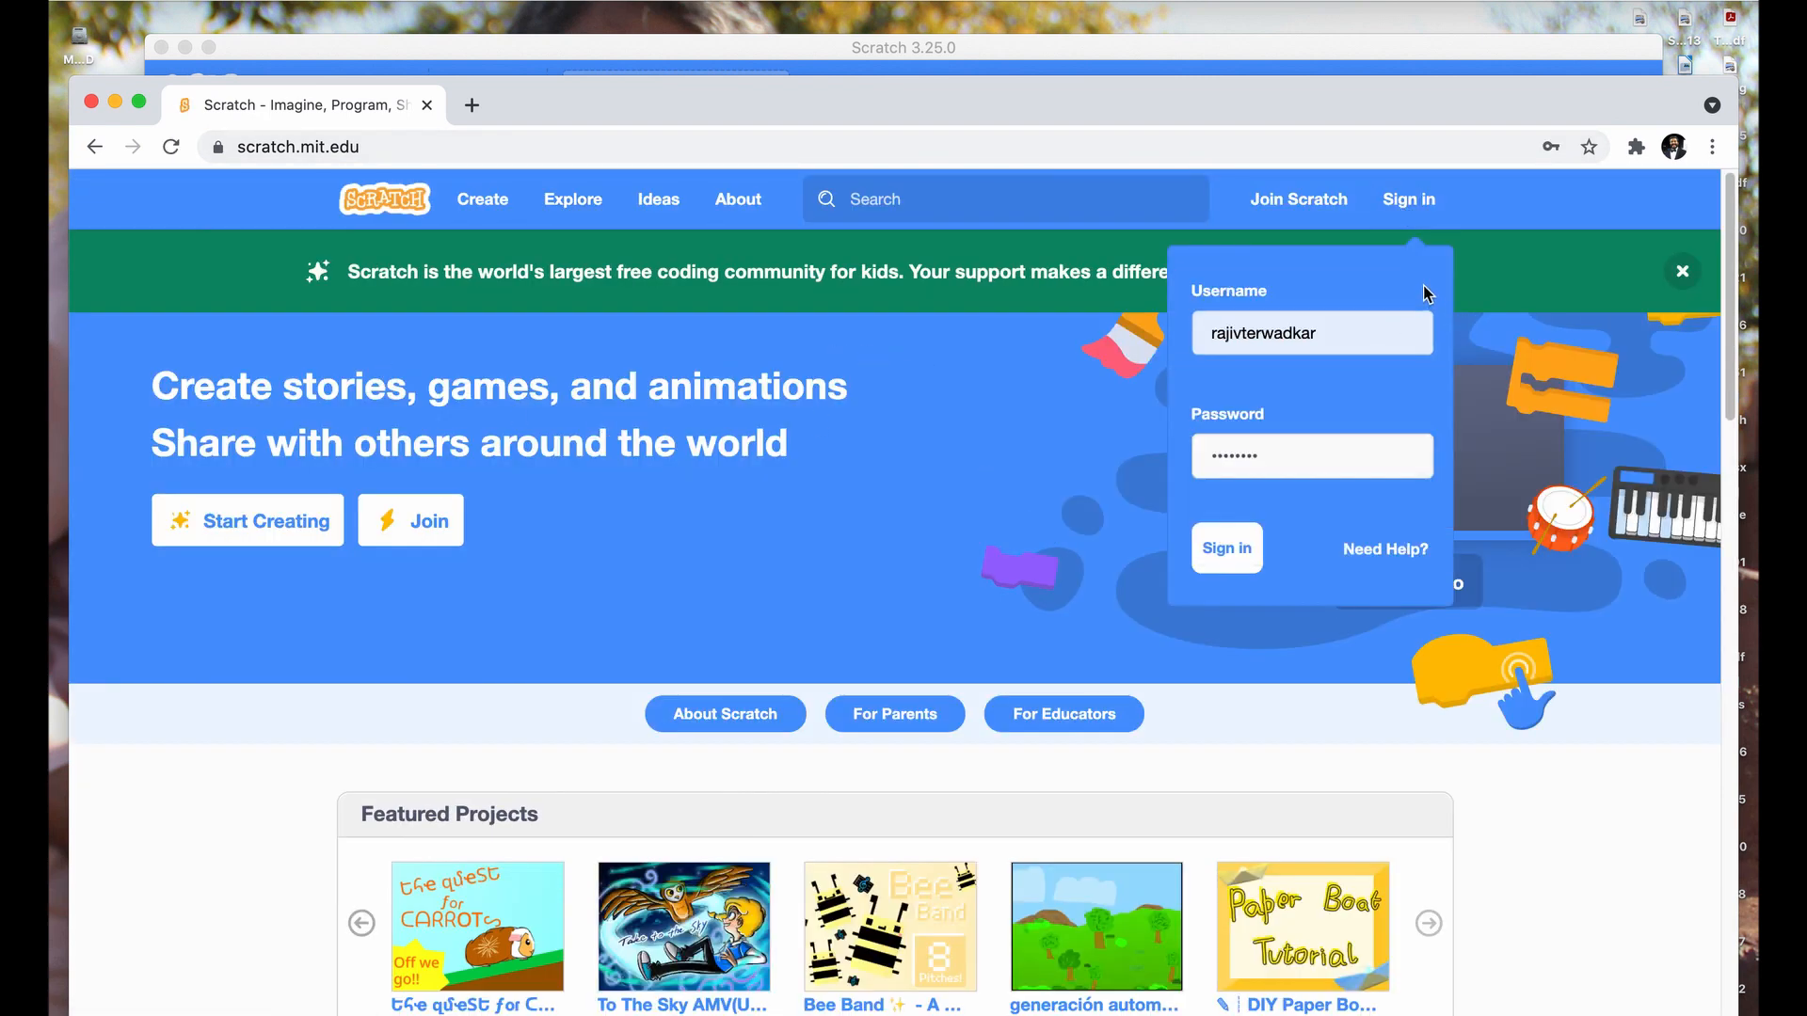
click(1225, 548)
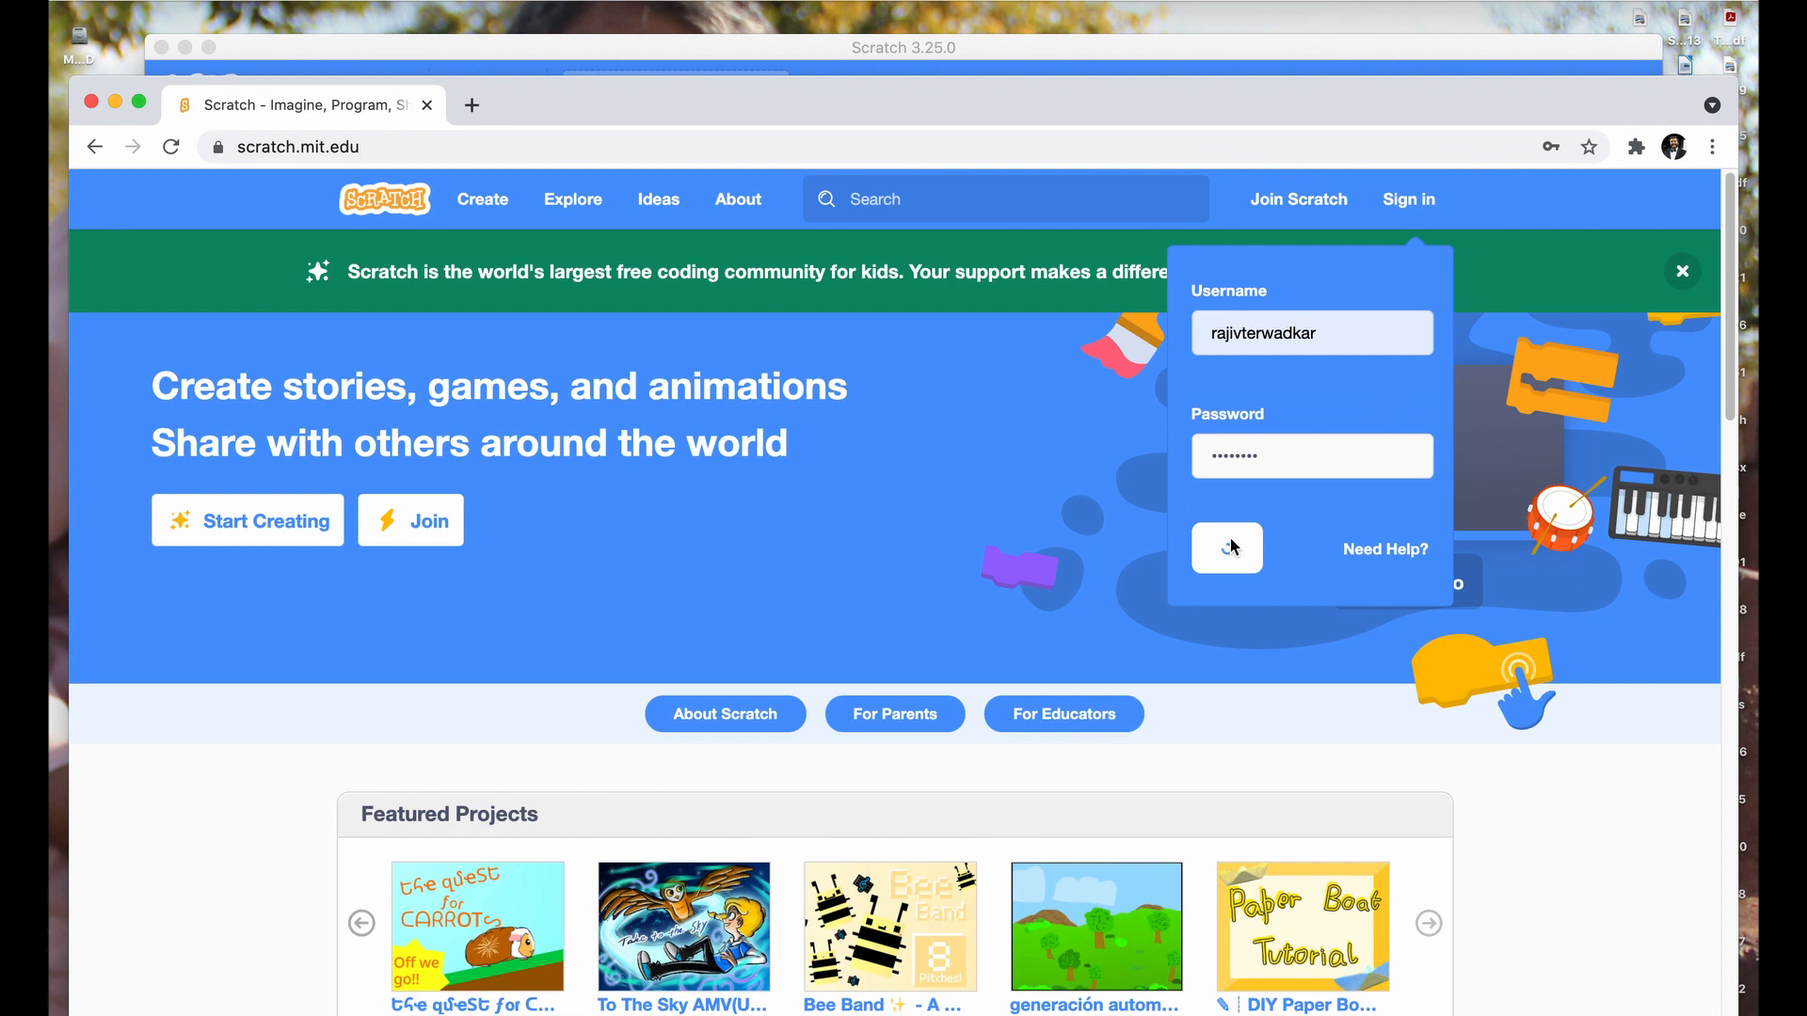
click(1225, 548)
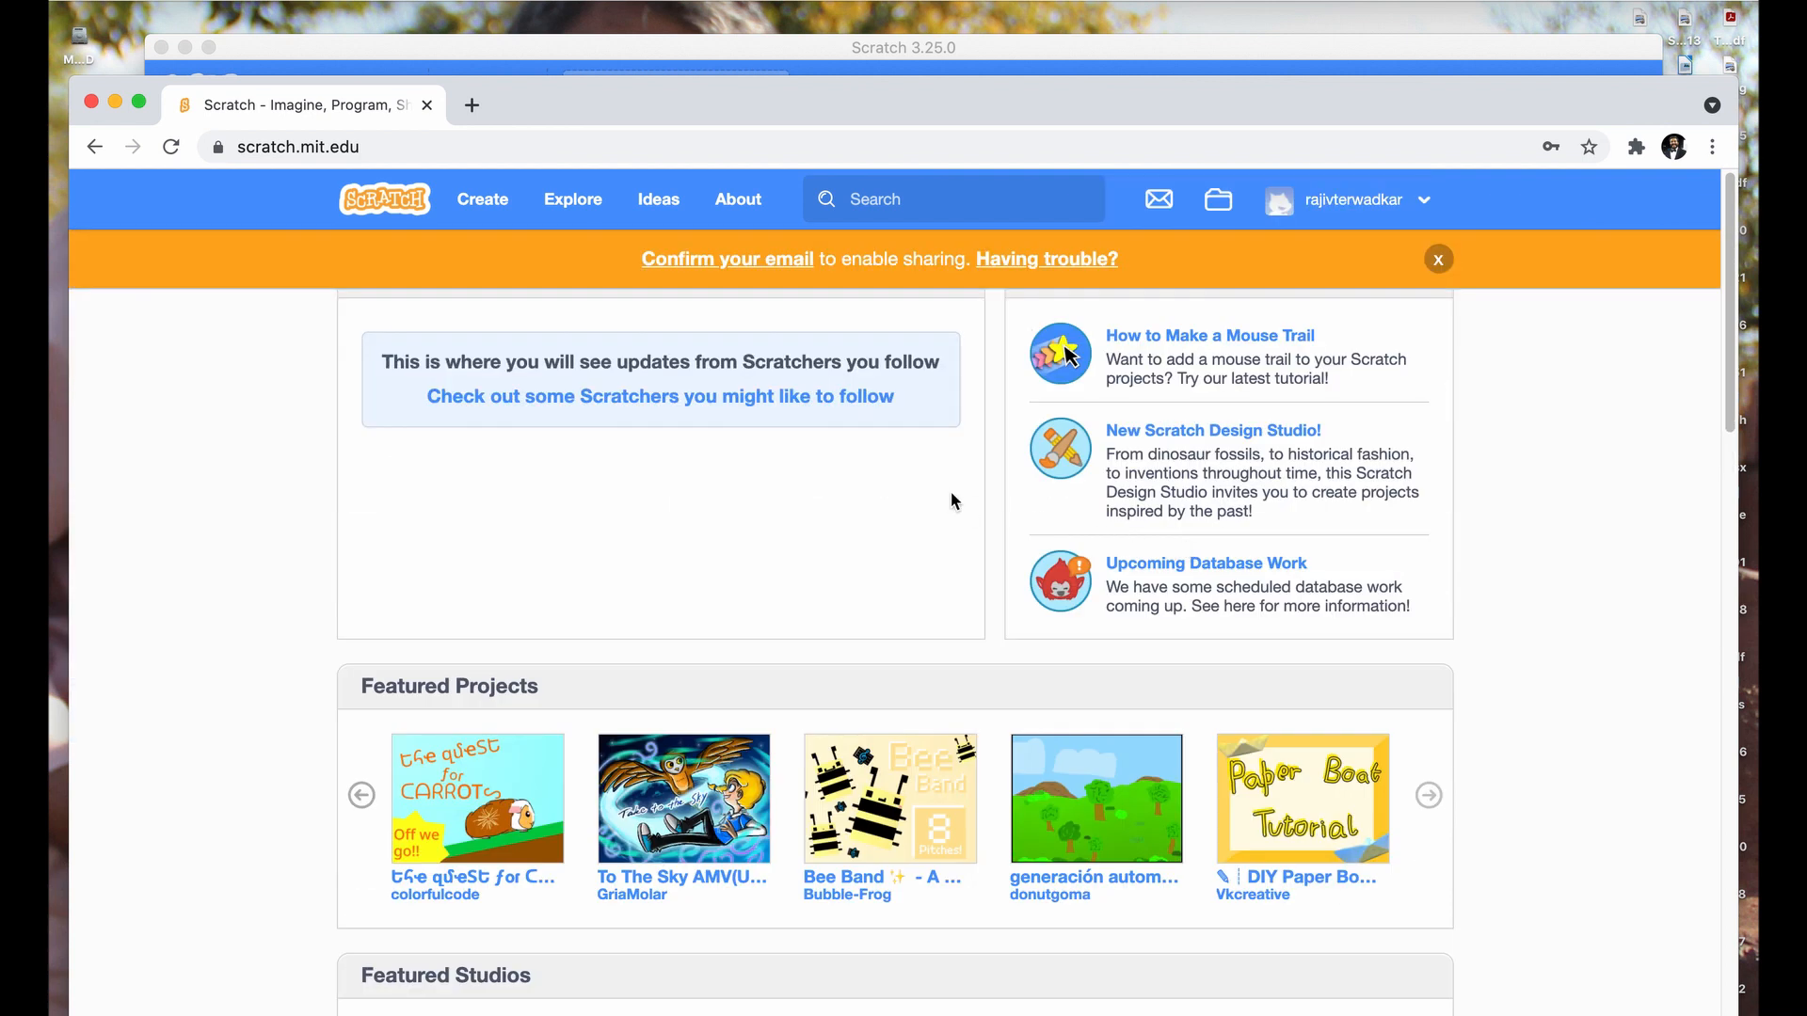
mouse_move(694, 514)
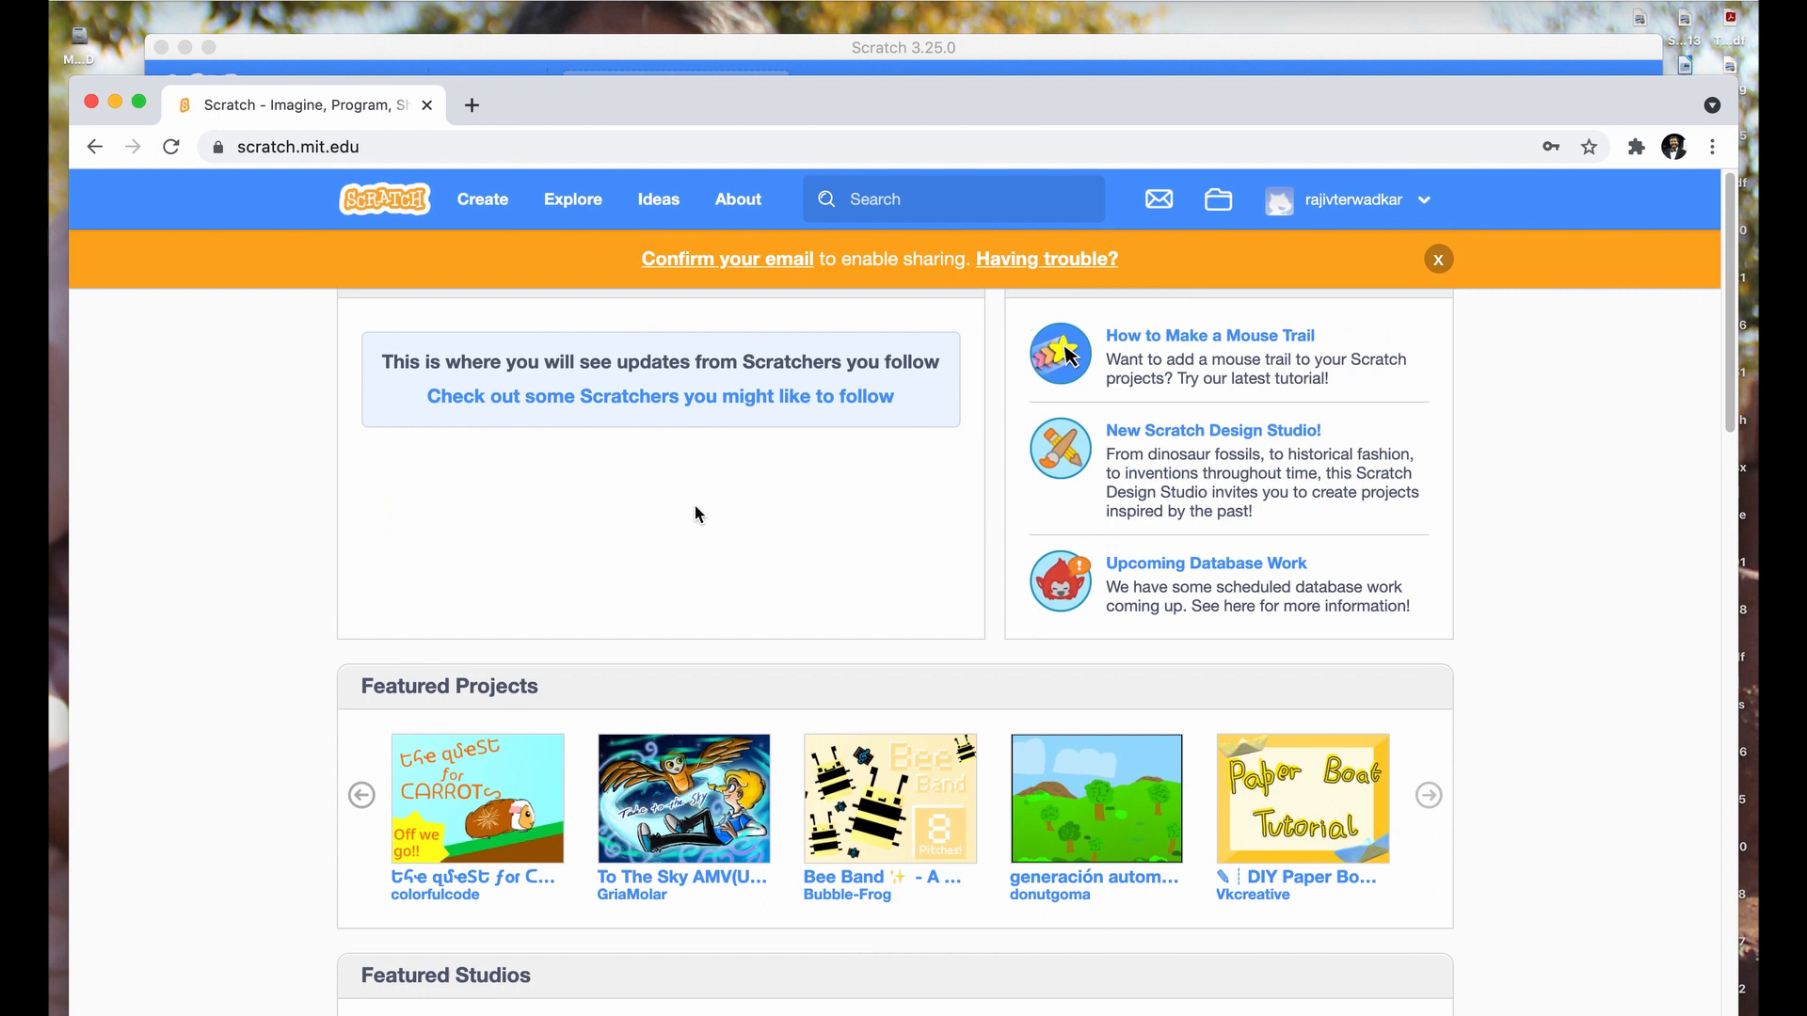
mouse_move(623, 563)
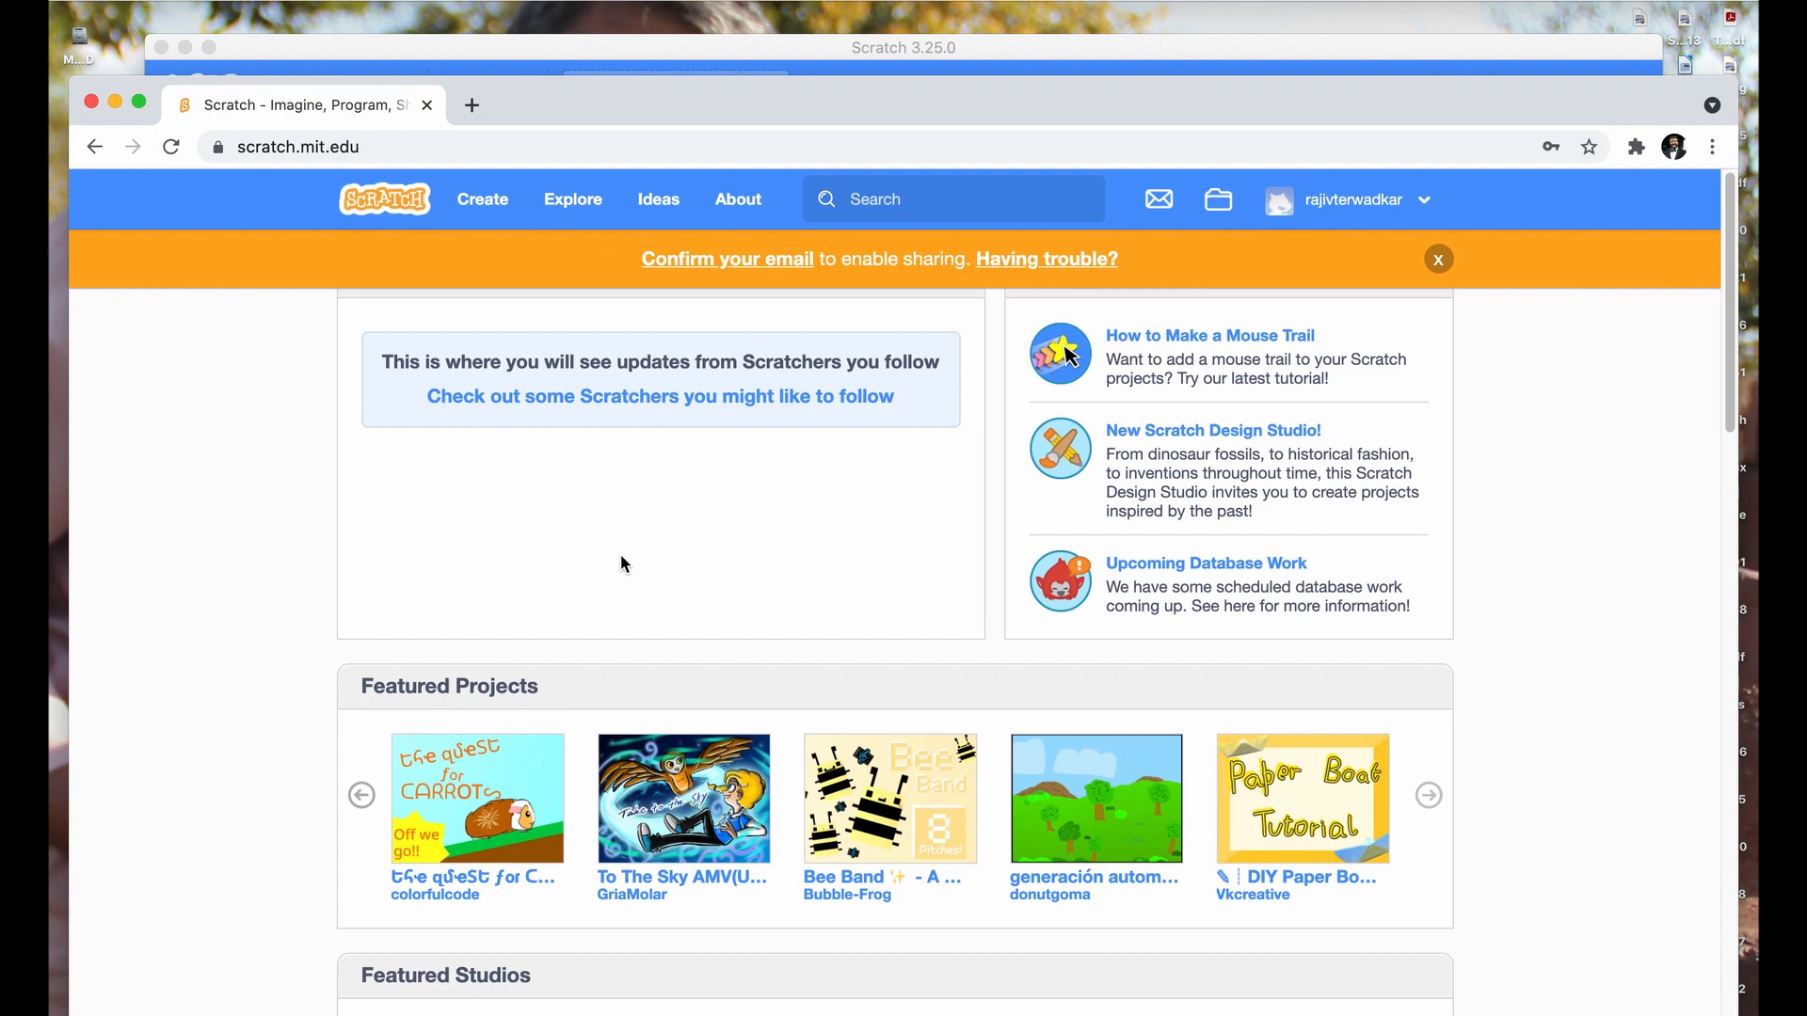
mouse_move(1323, 264)
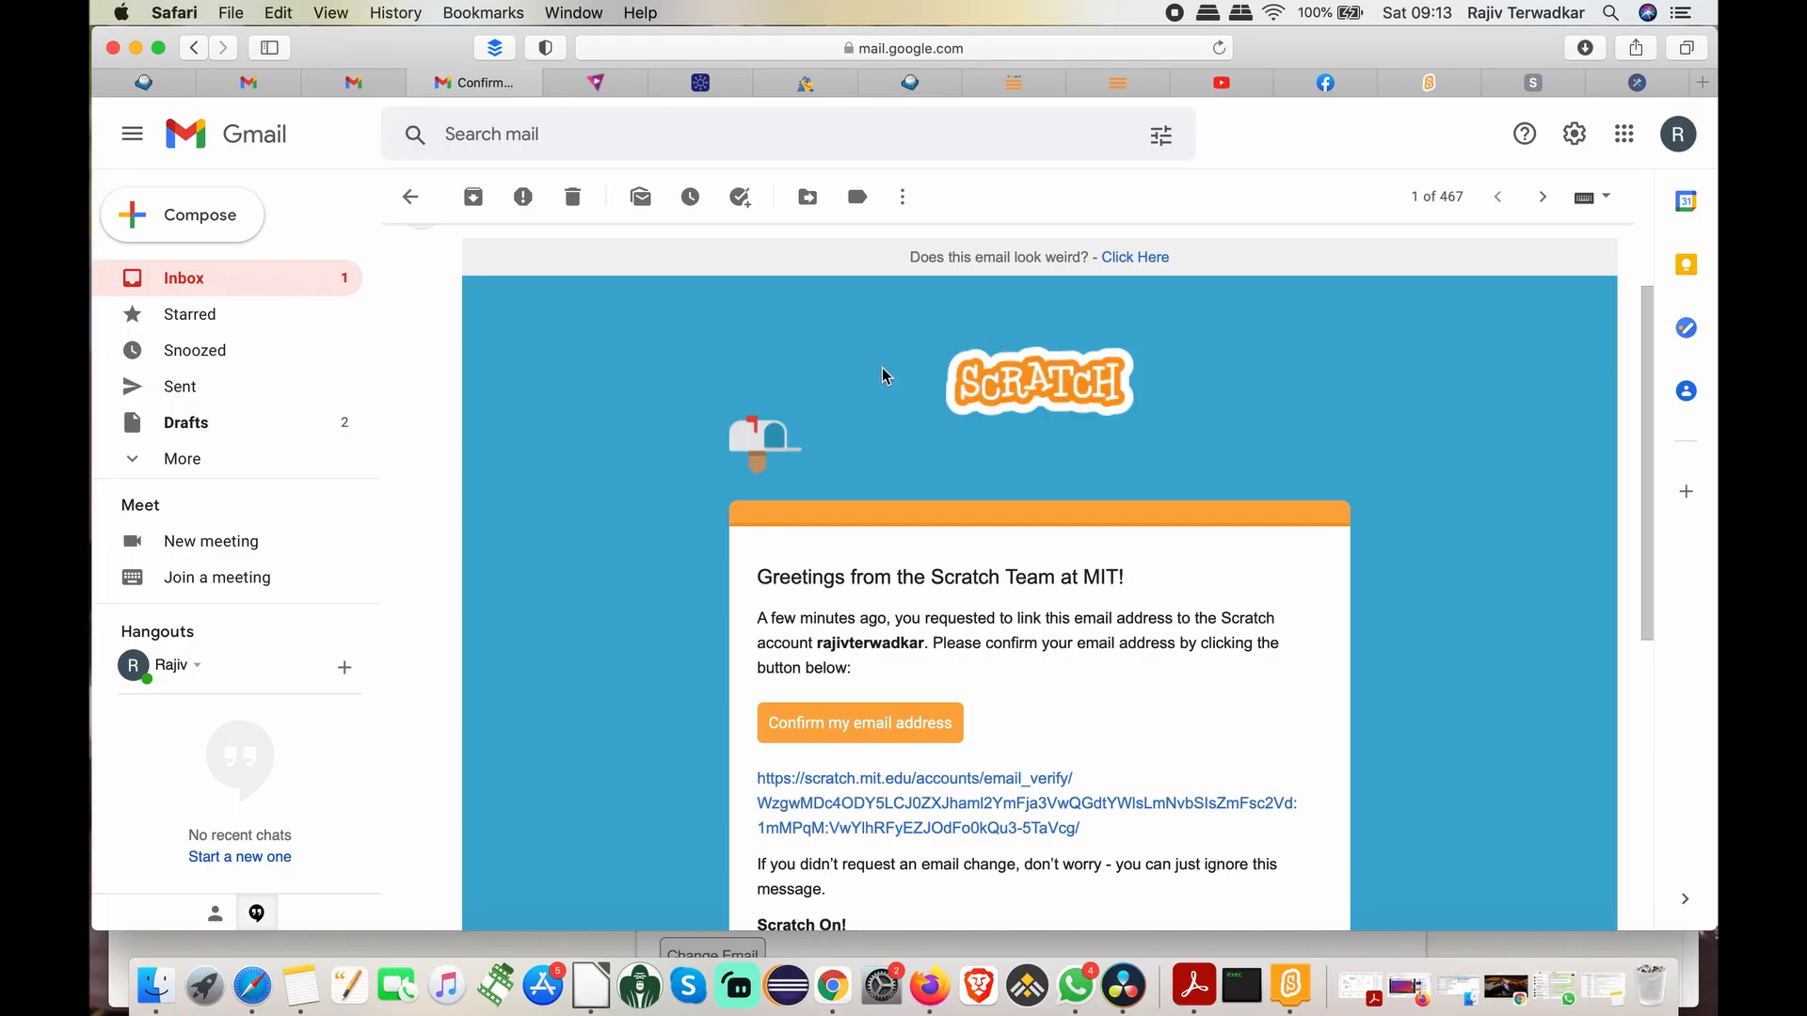
mouse_move(859, 722)
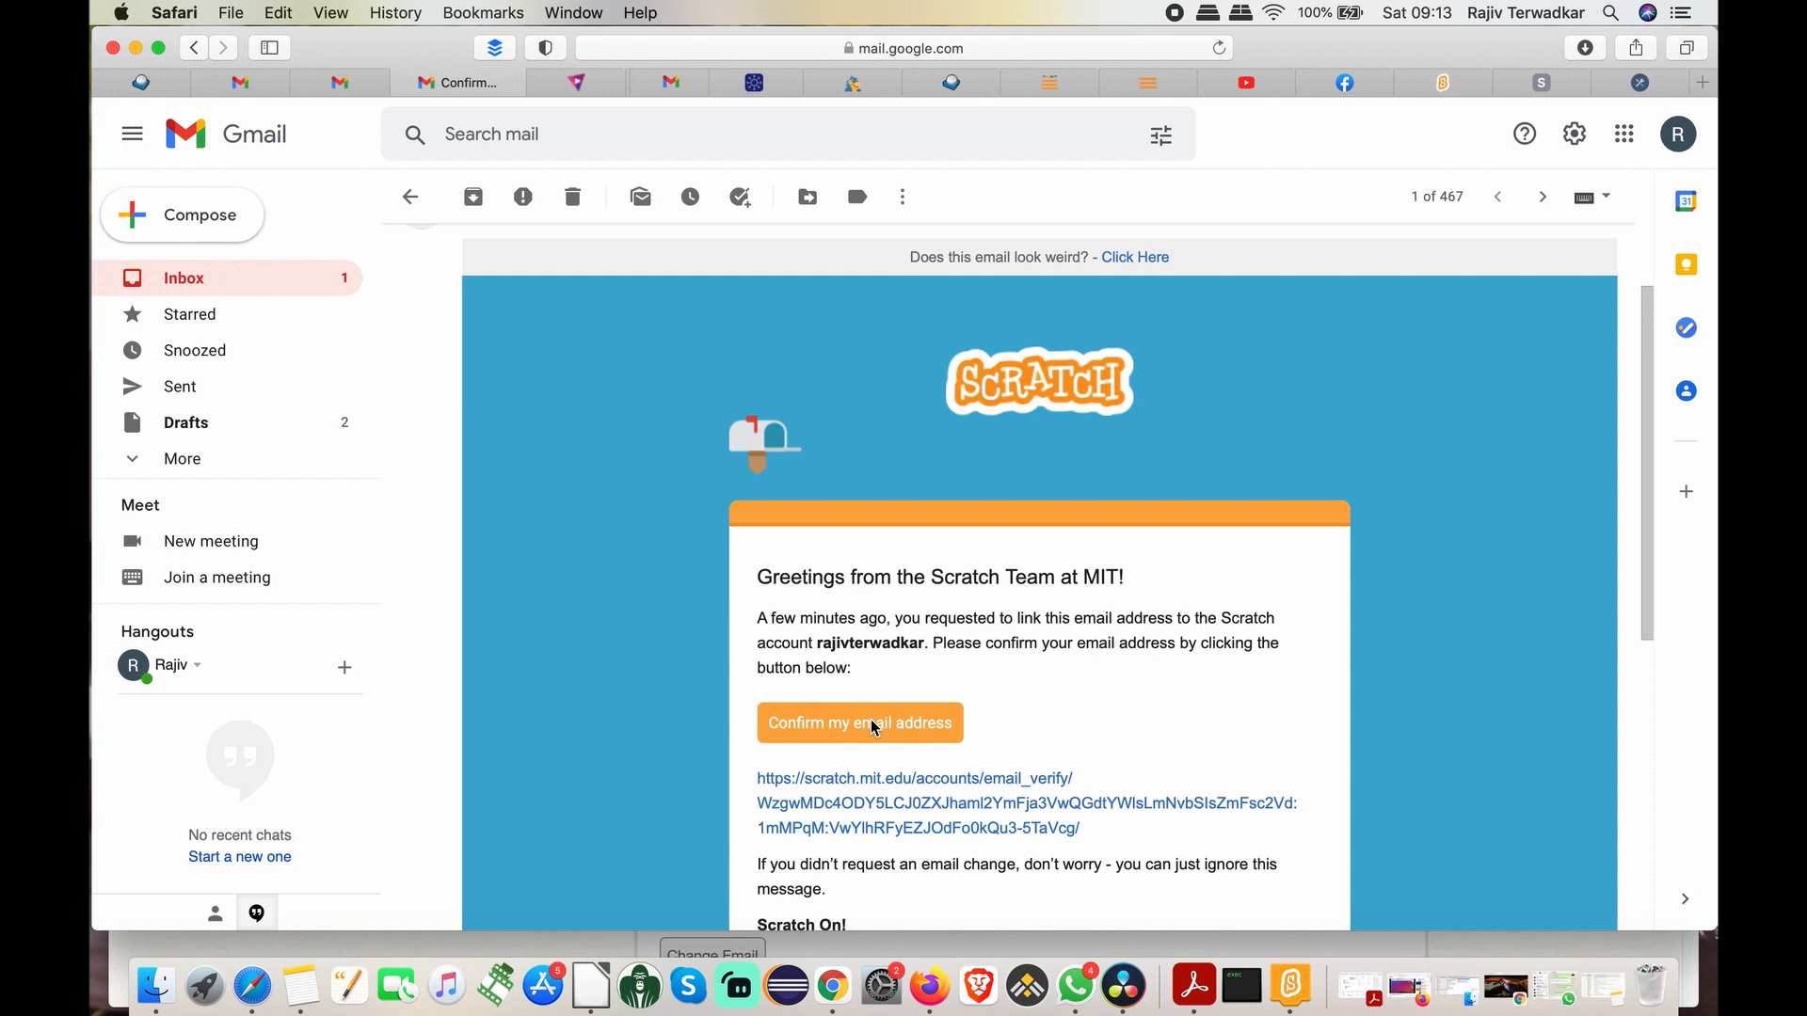
Confirm the Scratch account's email address from the Scratch Team email in Gmail.
click(858, 722)
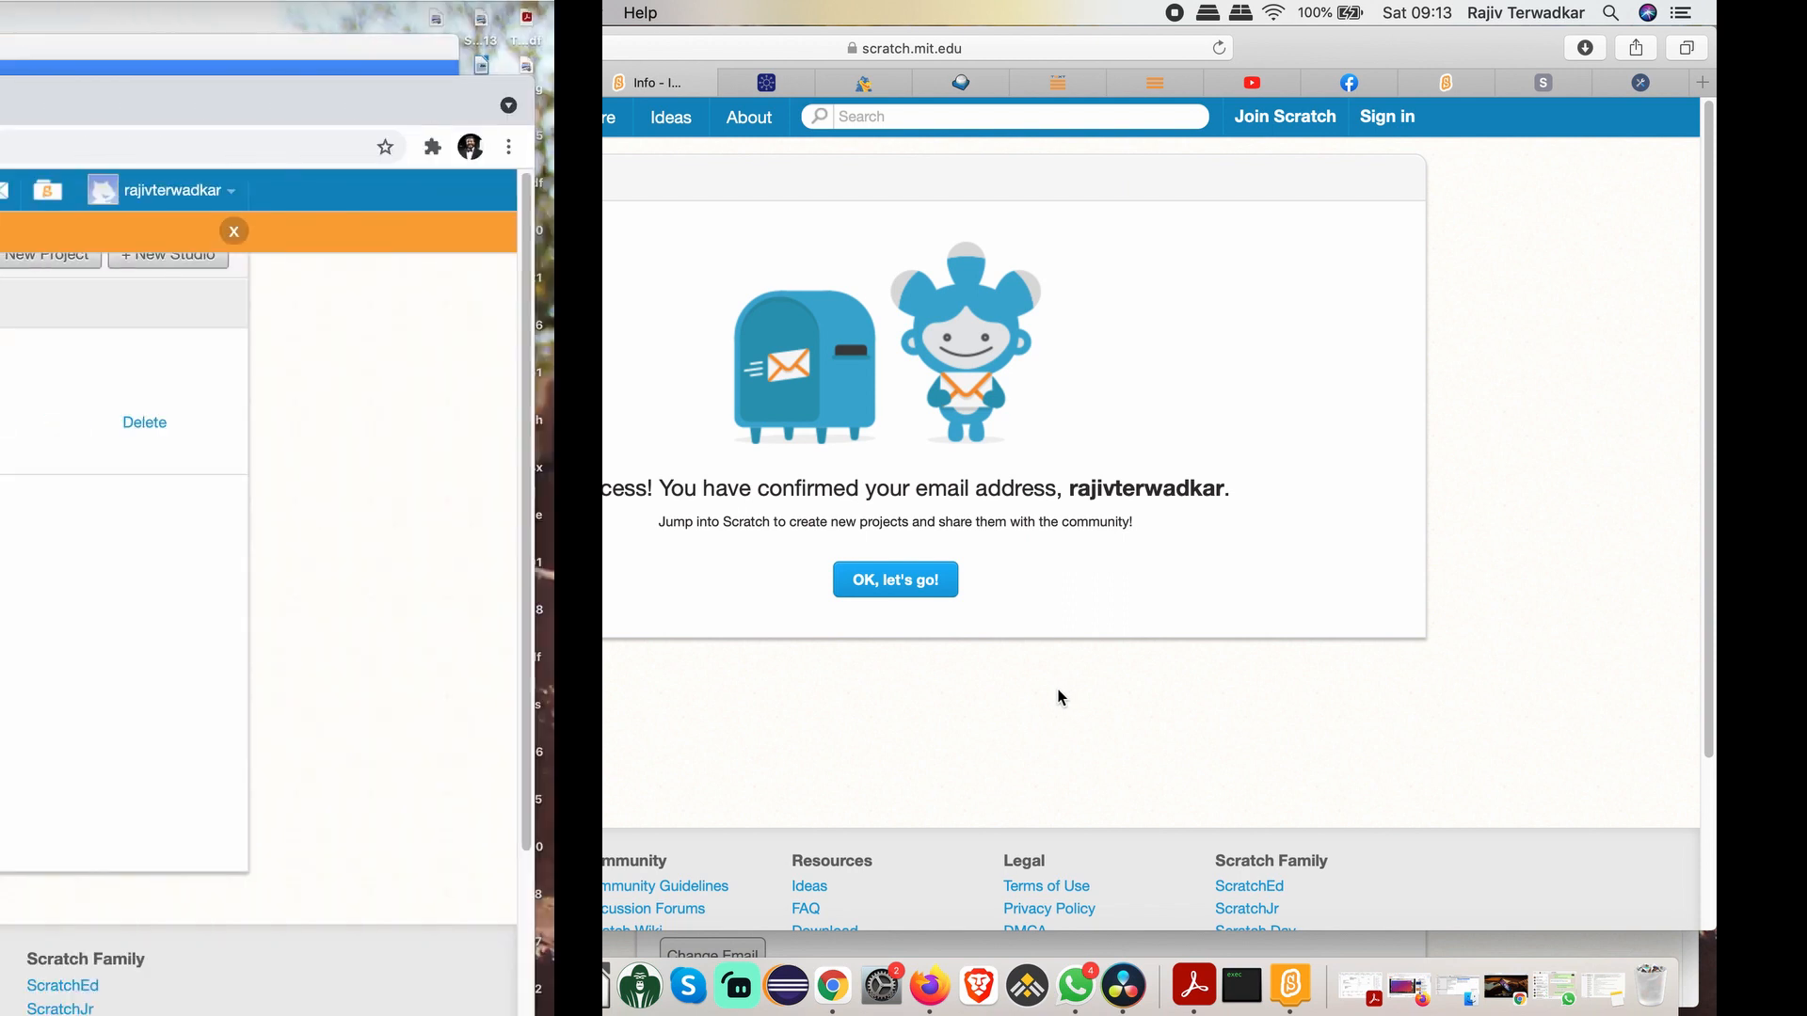
In a new online project, load Bappa1.sb3 from Workshop 1 and accept replacing its contents.
click(894, 578)
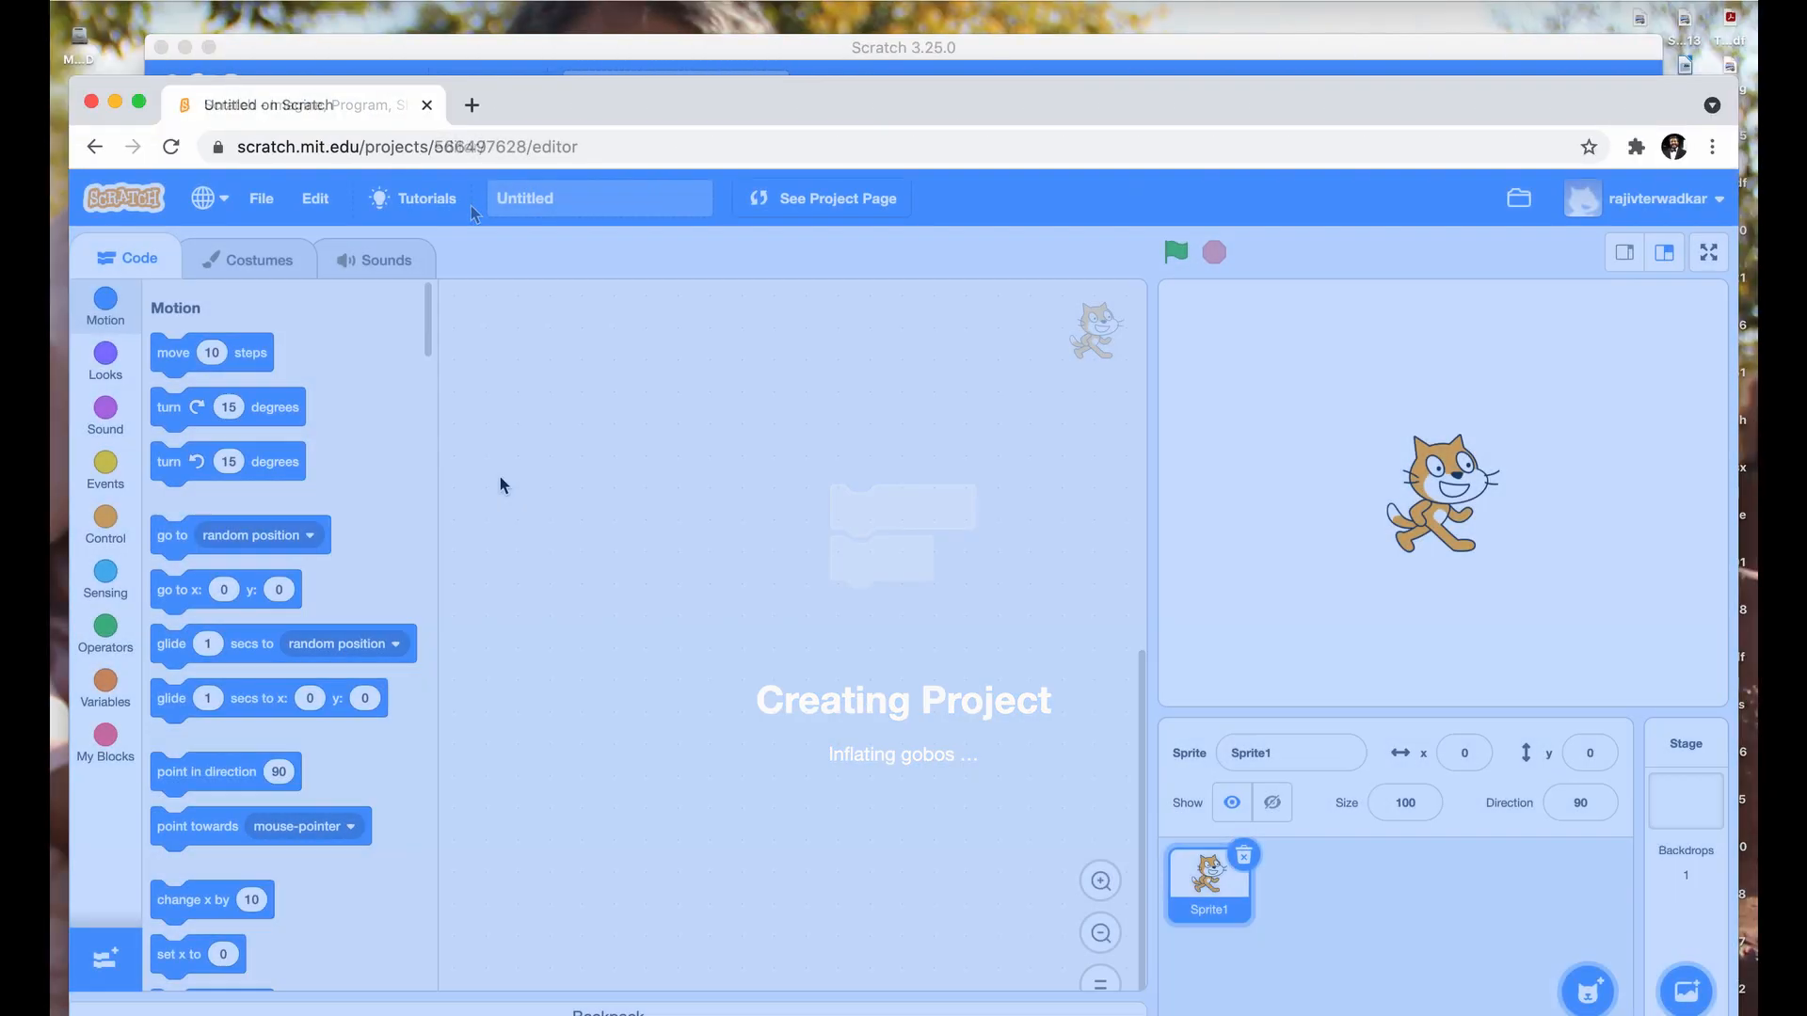
click(259, 198)
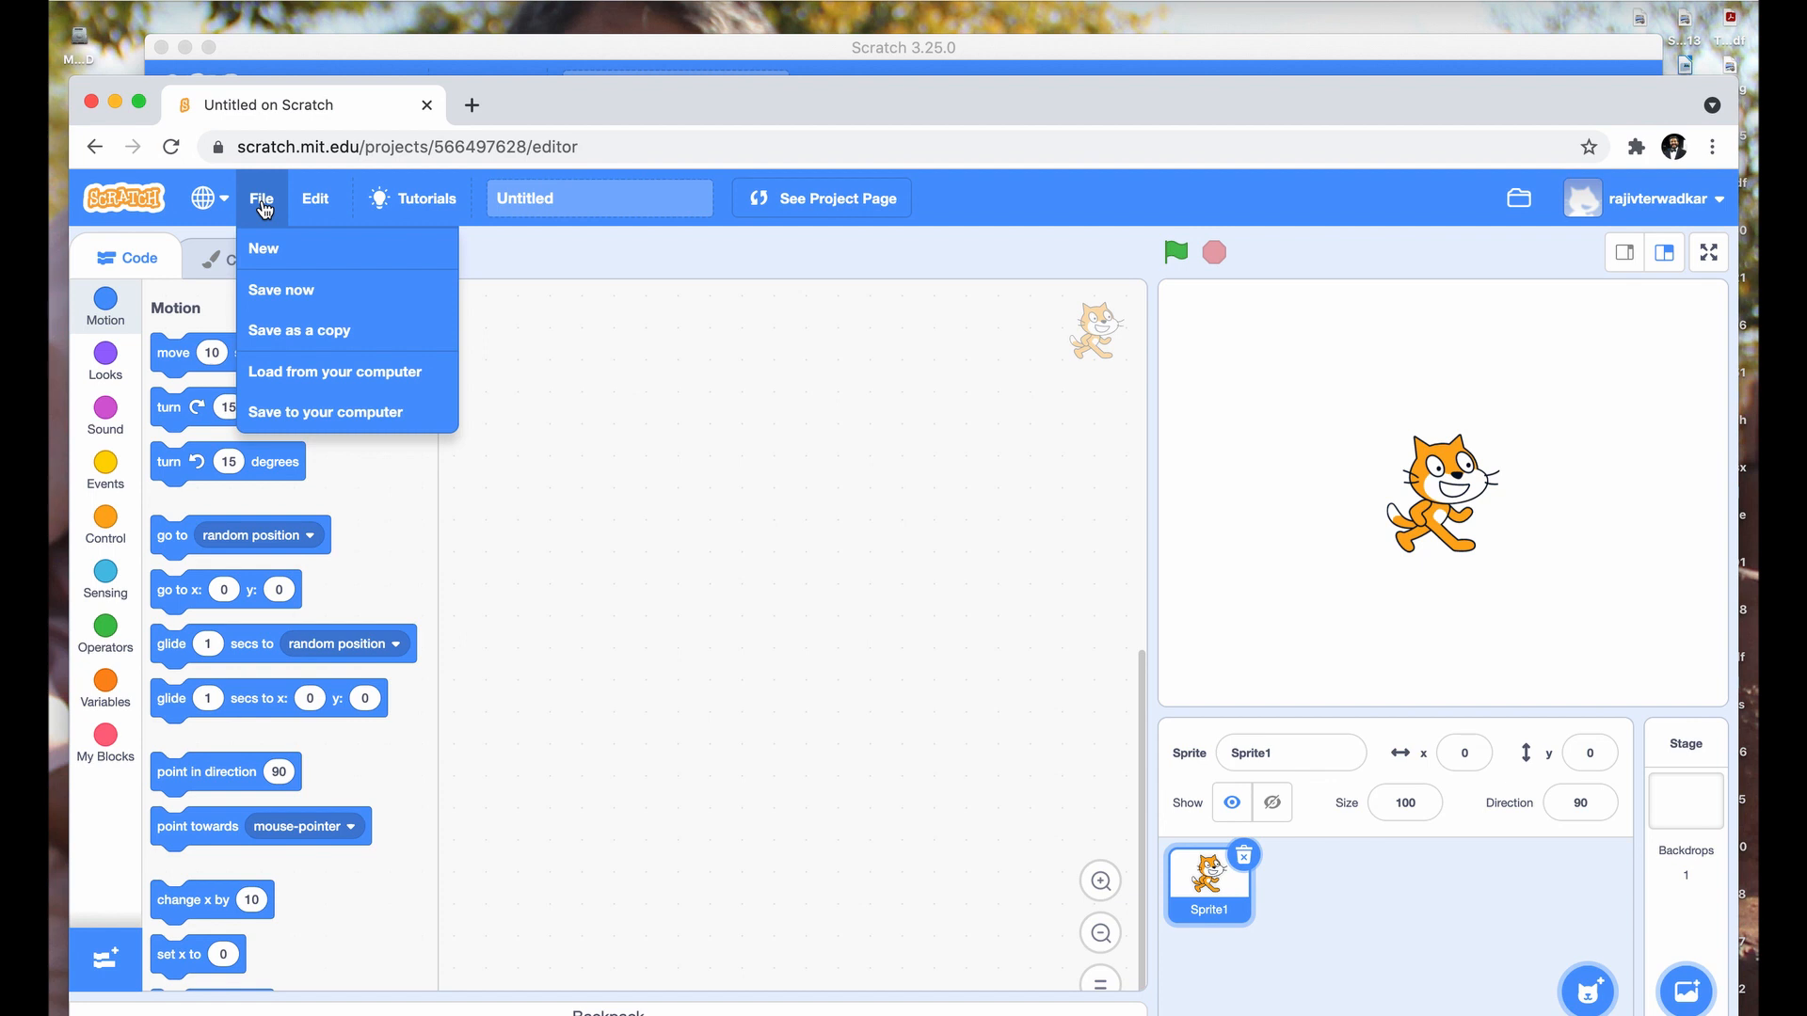
click(335, 371)
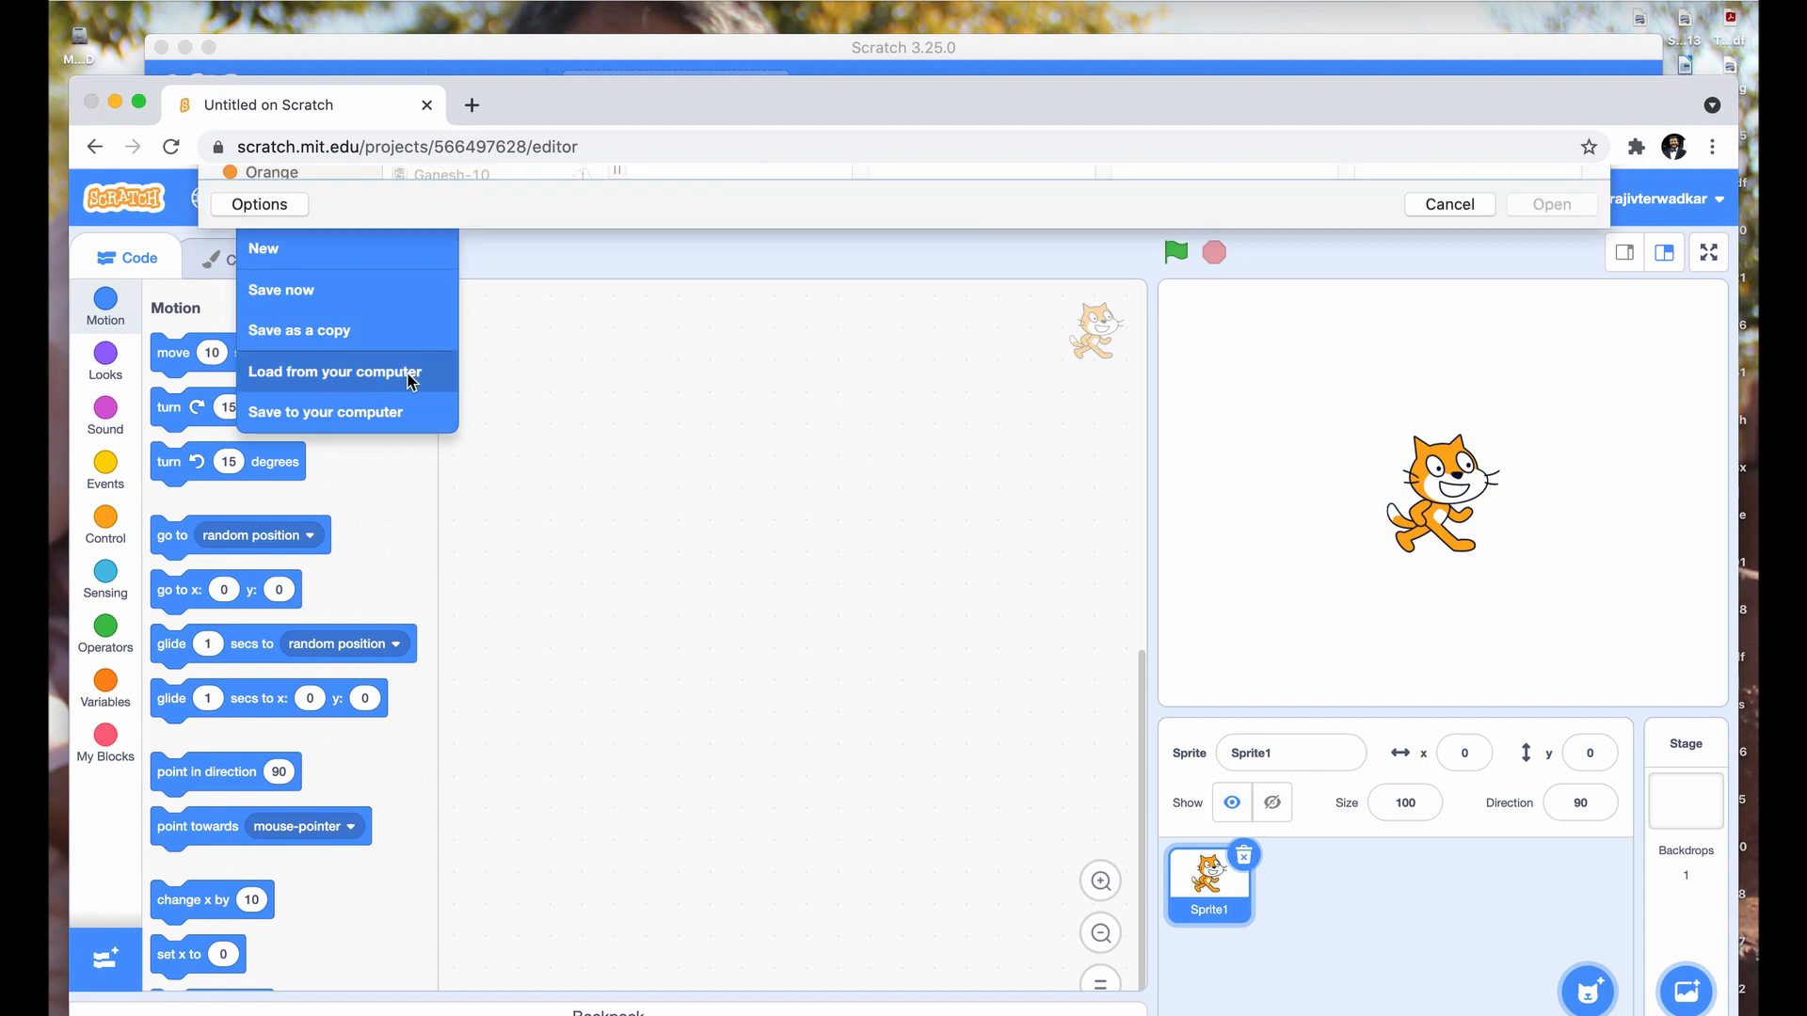
click(335, 371)
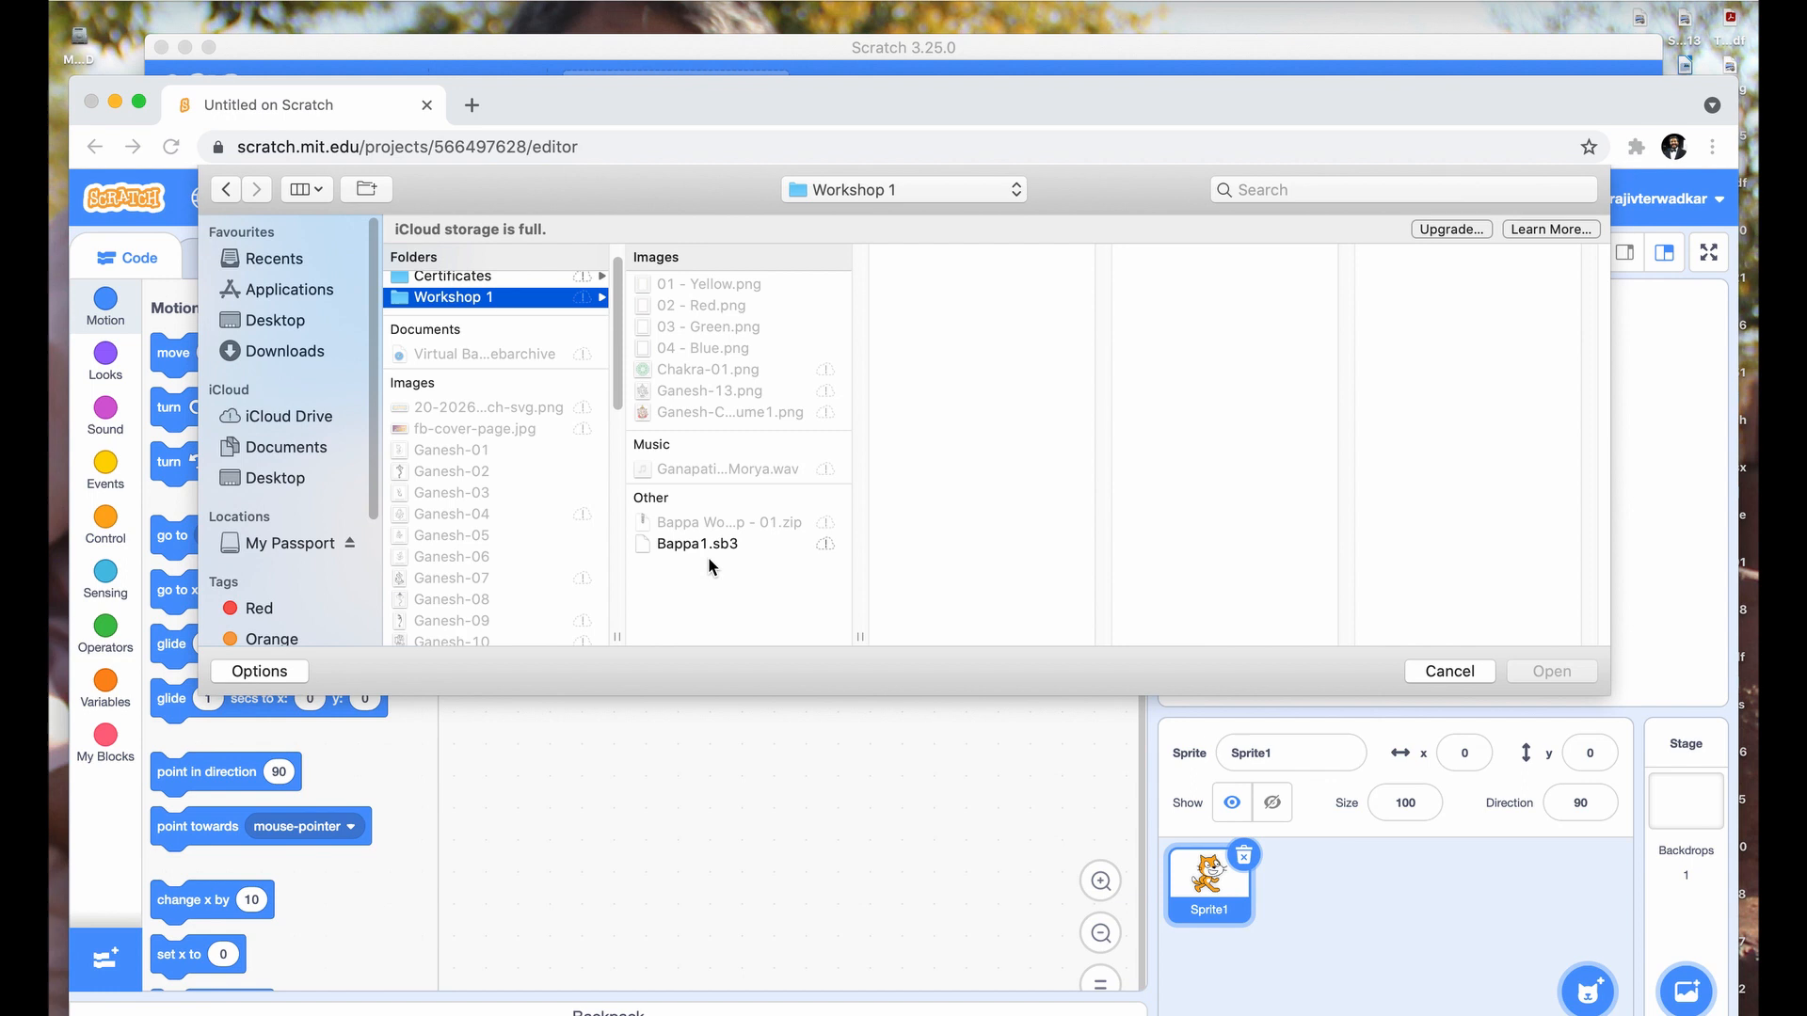
click(696, 542)
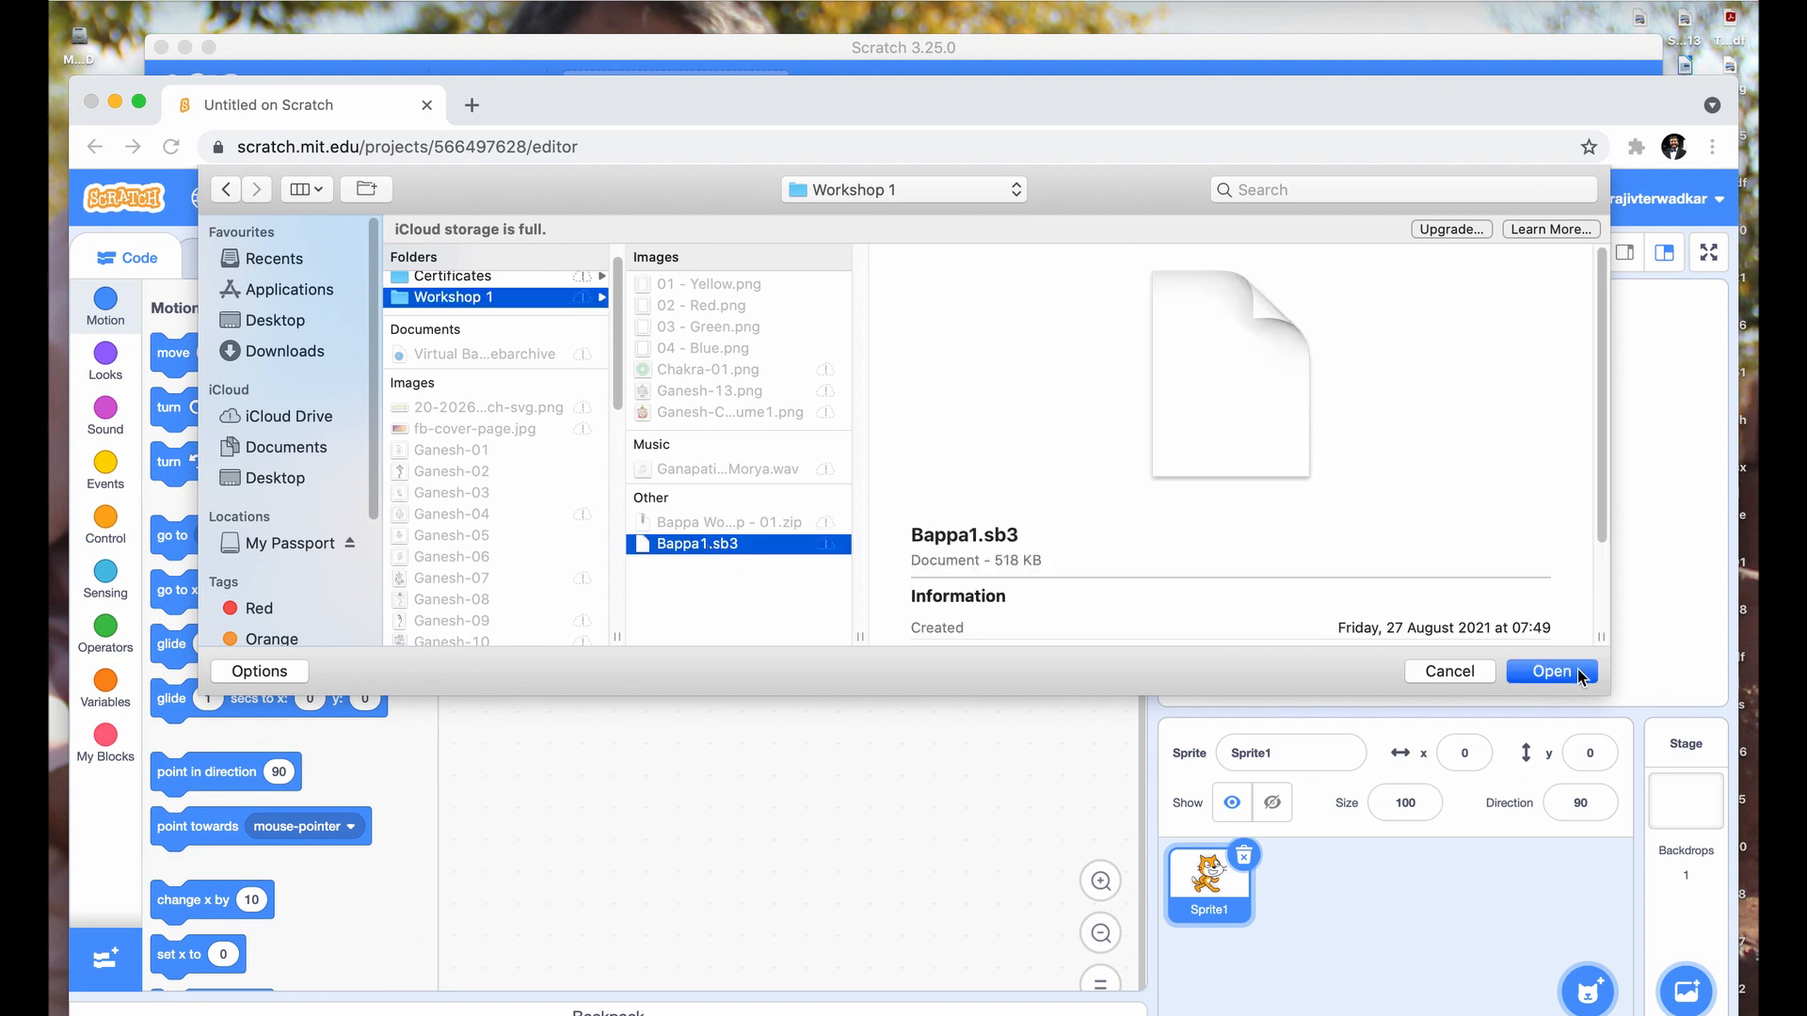
click(1548, 670)
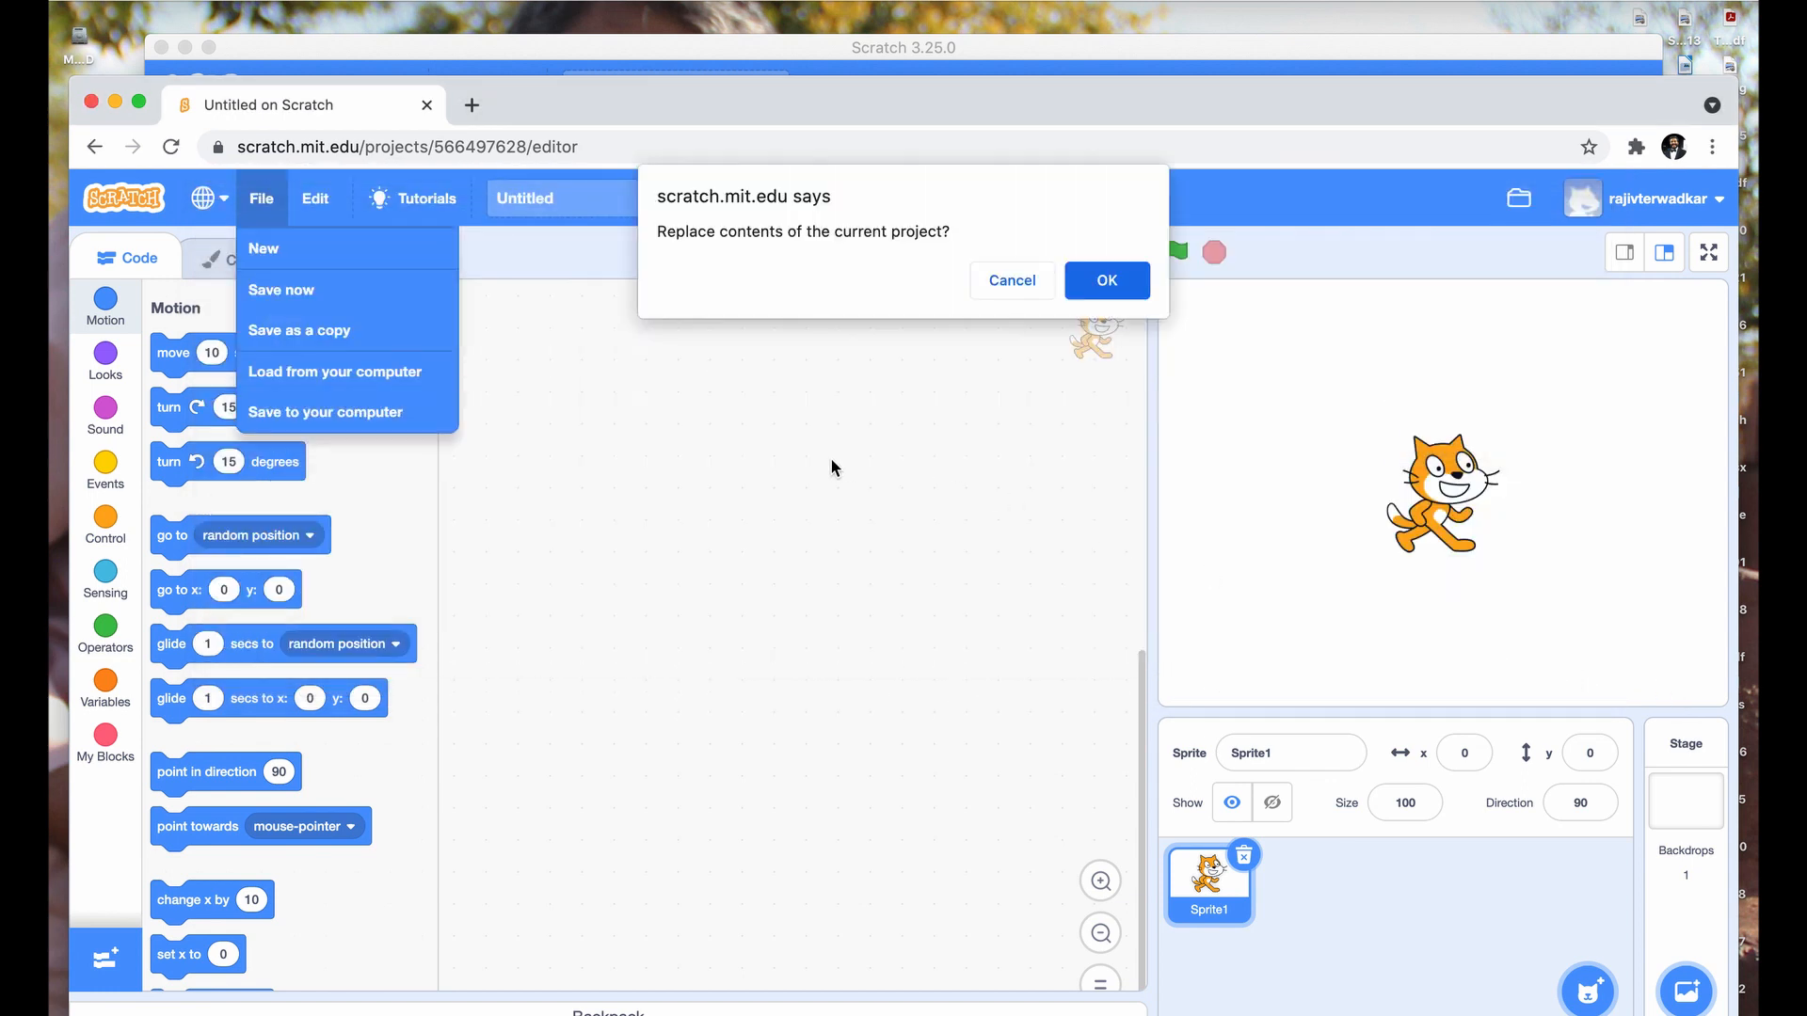
mouse_move(772, 266)
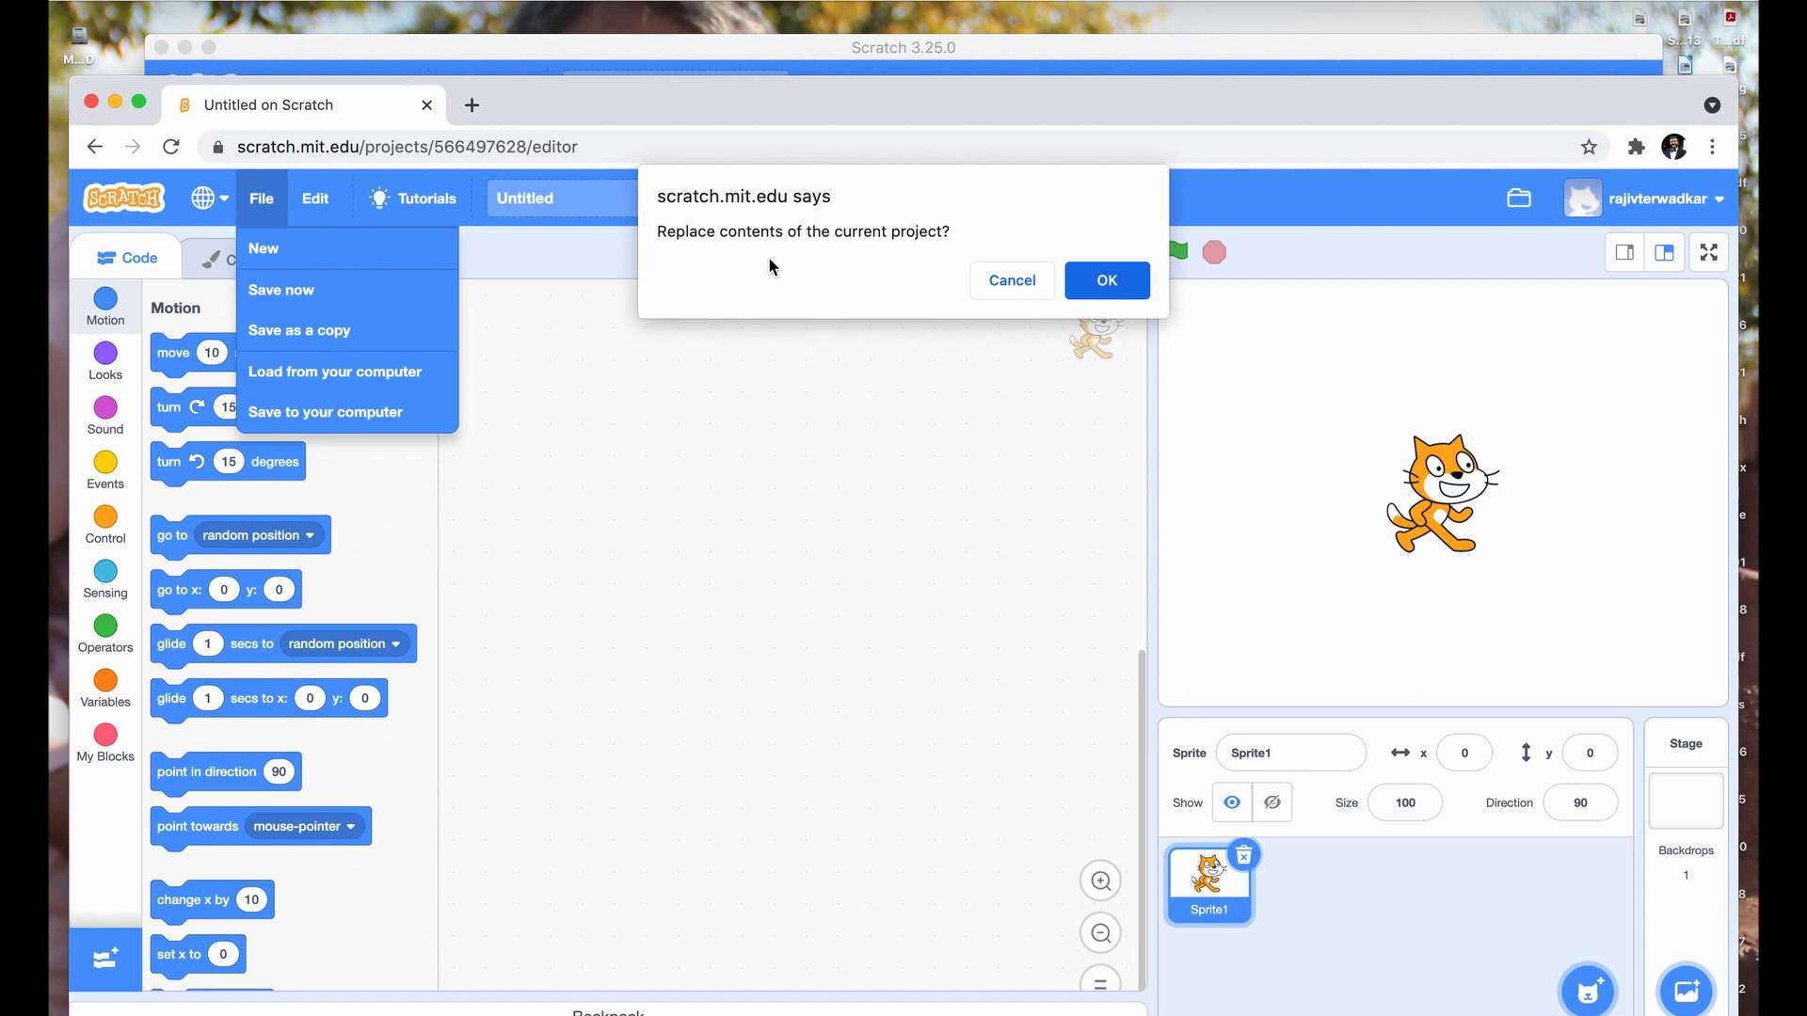
mouse_move(850, 243)
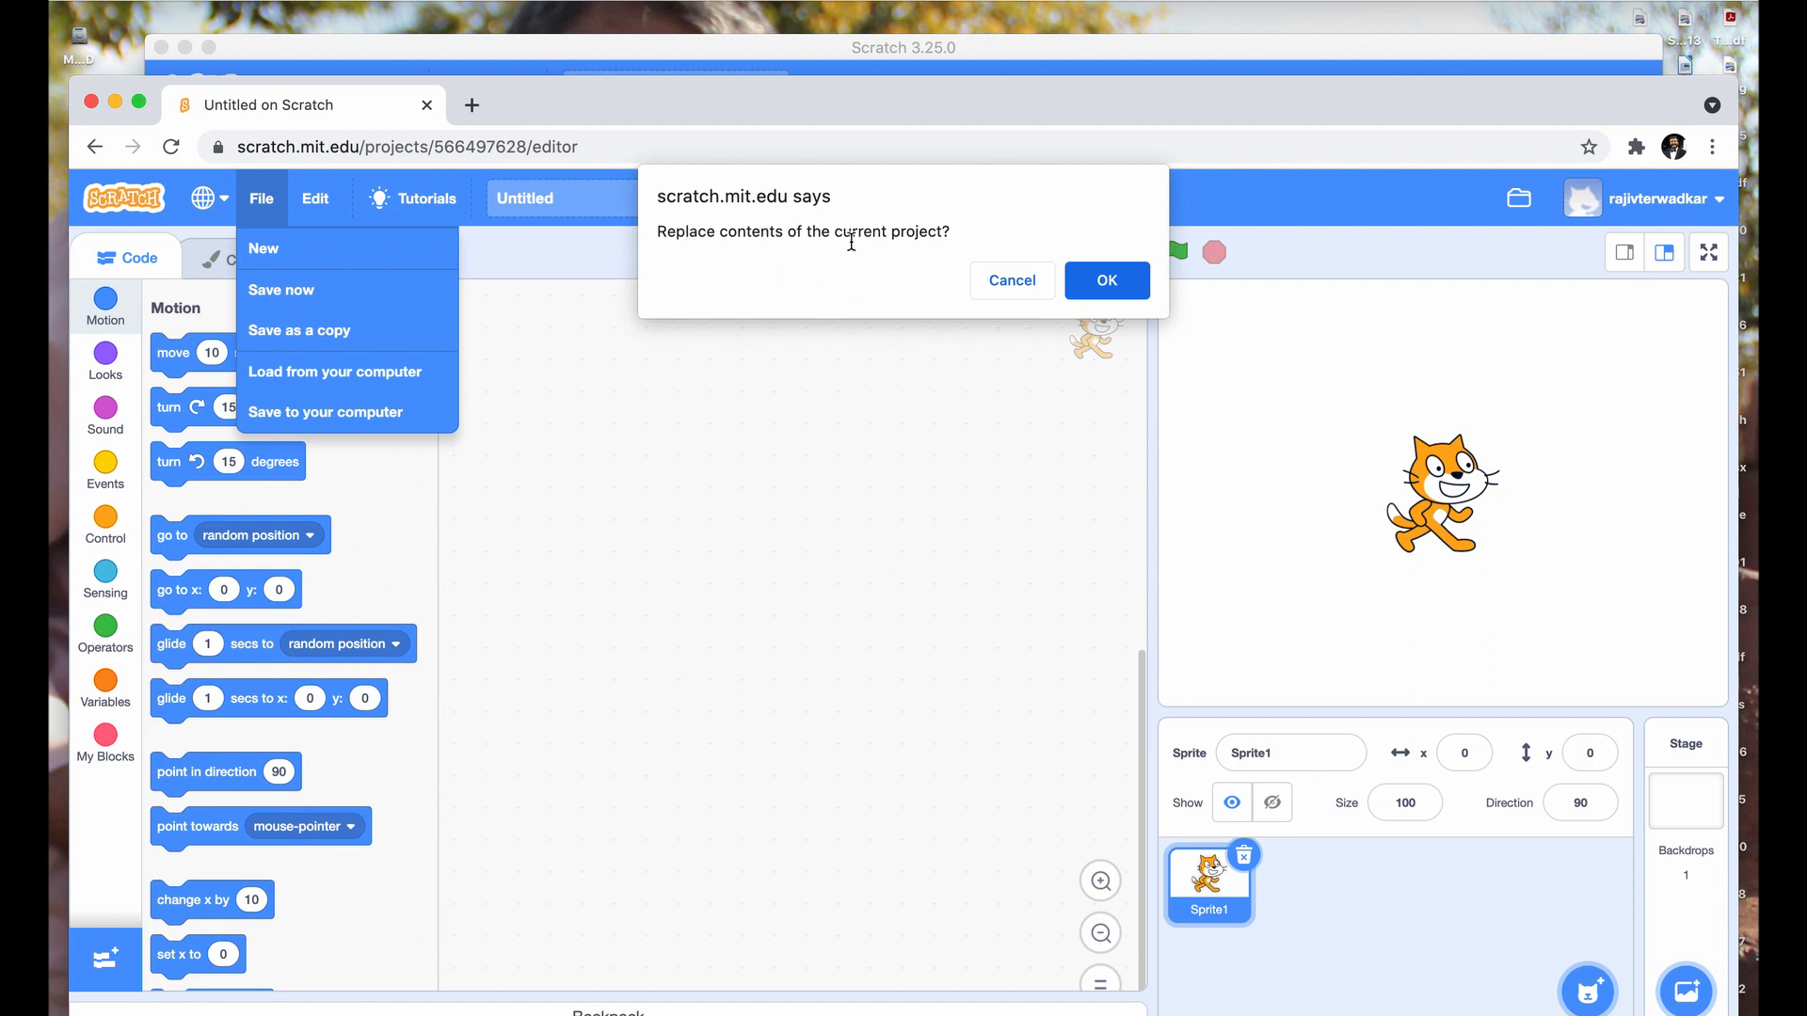
mouse_move(1013, 281)
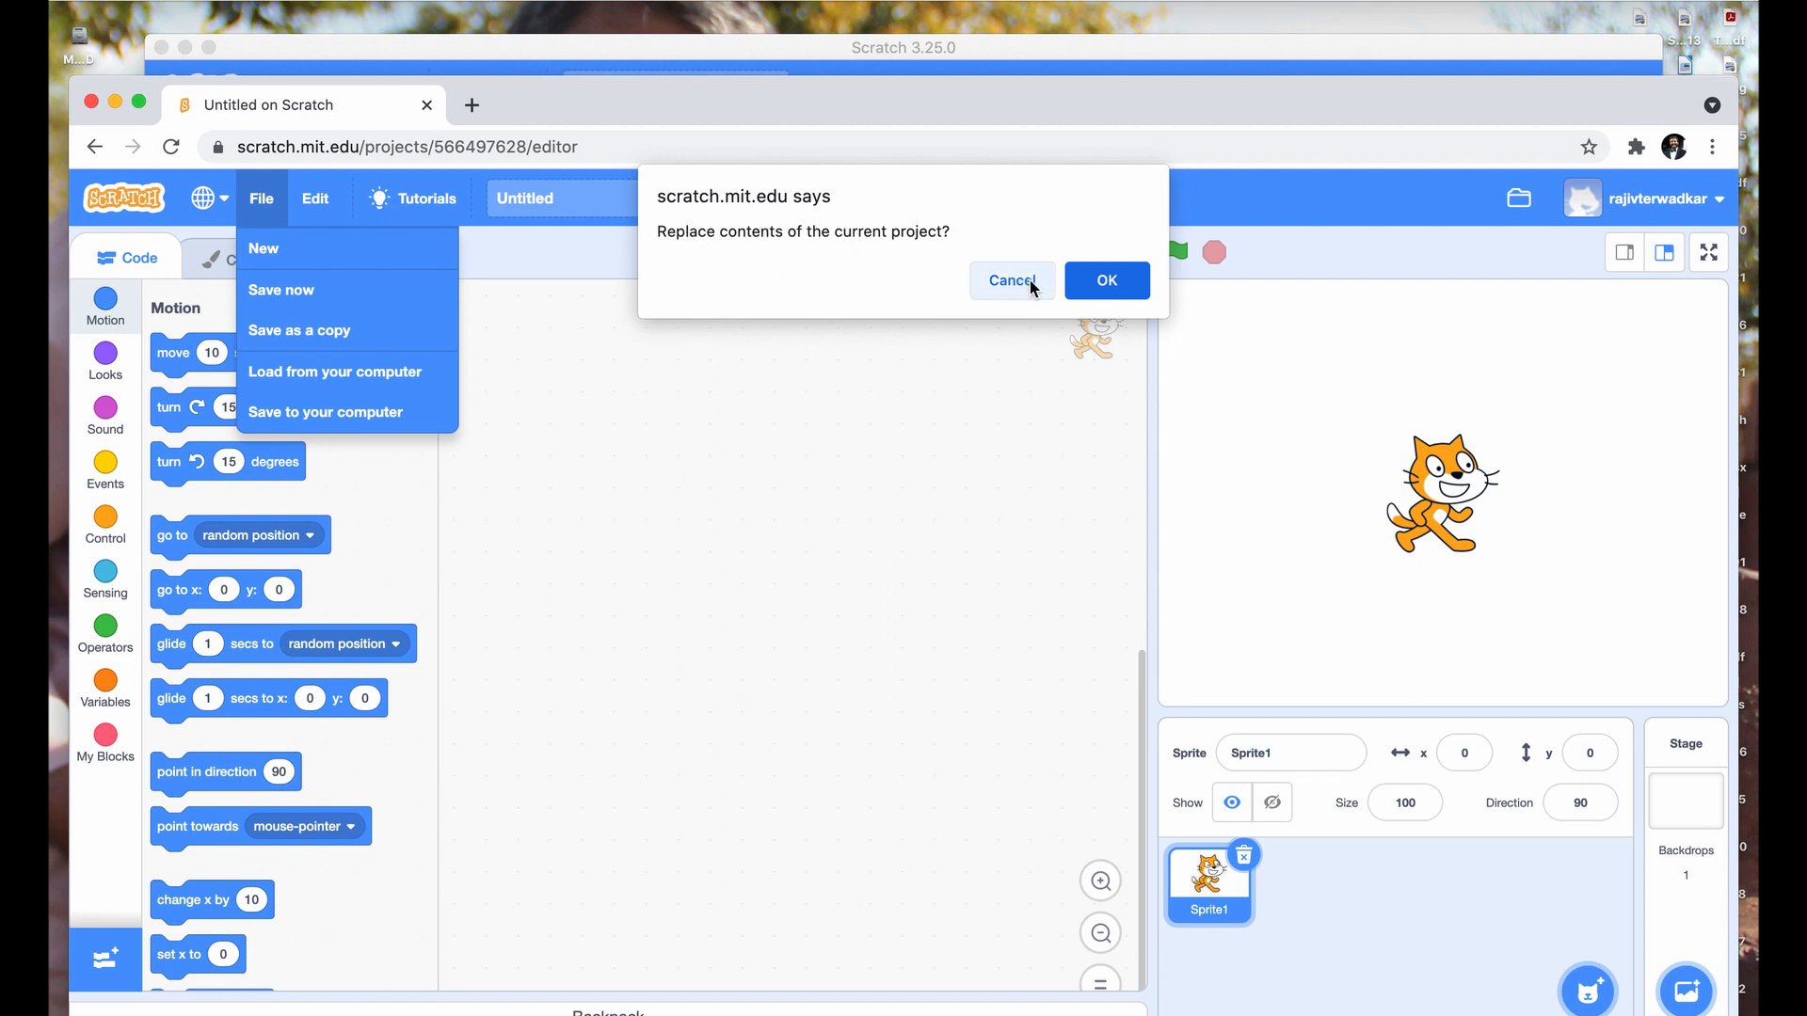
click(1105, 280)
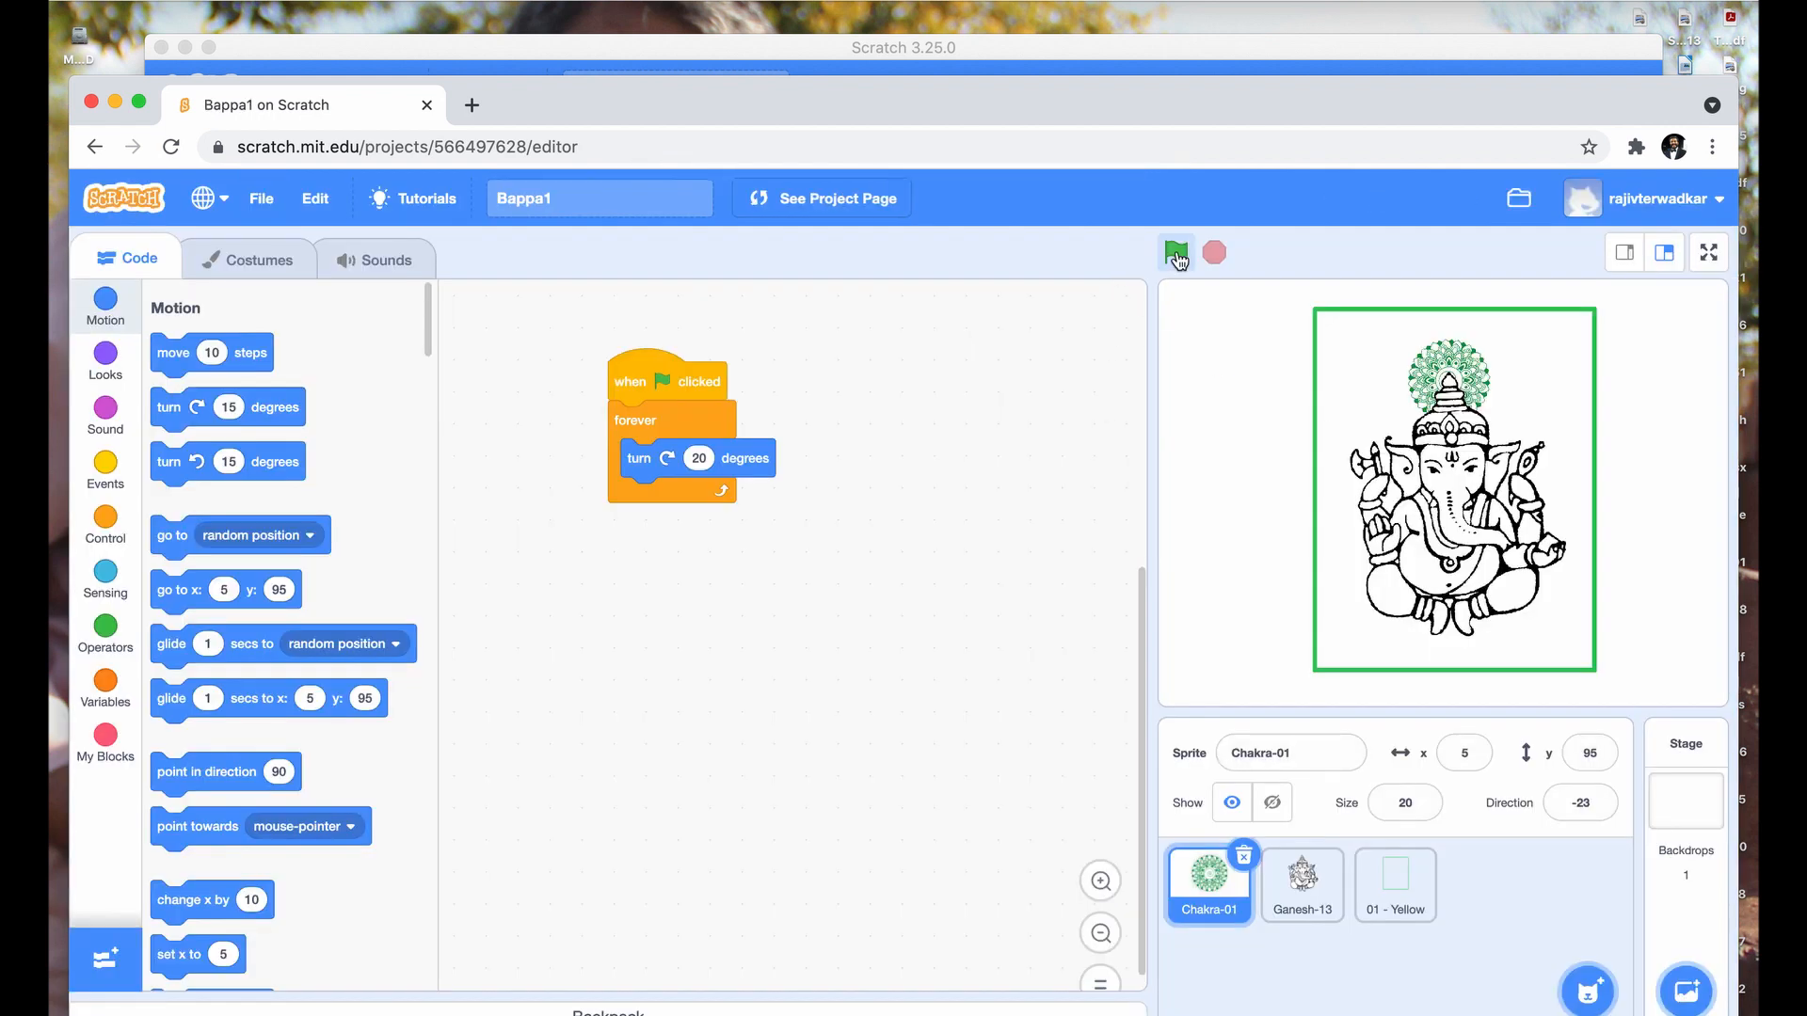
Run Bappa1 with the green flag to watch the chakra spin, then stop it.
click(1174, 252)
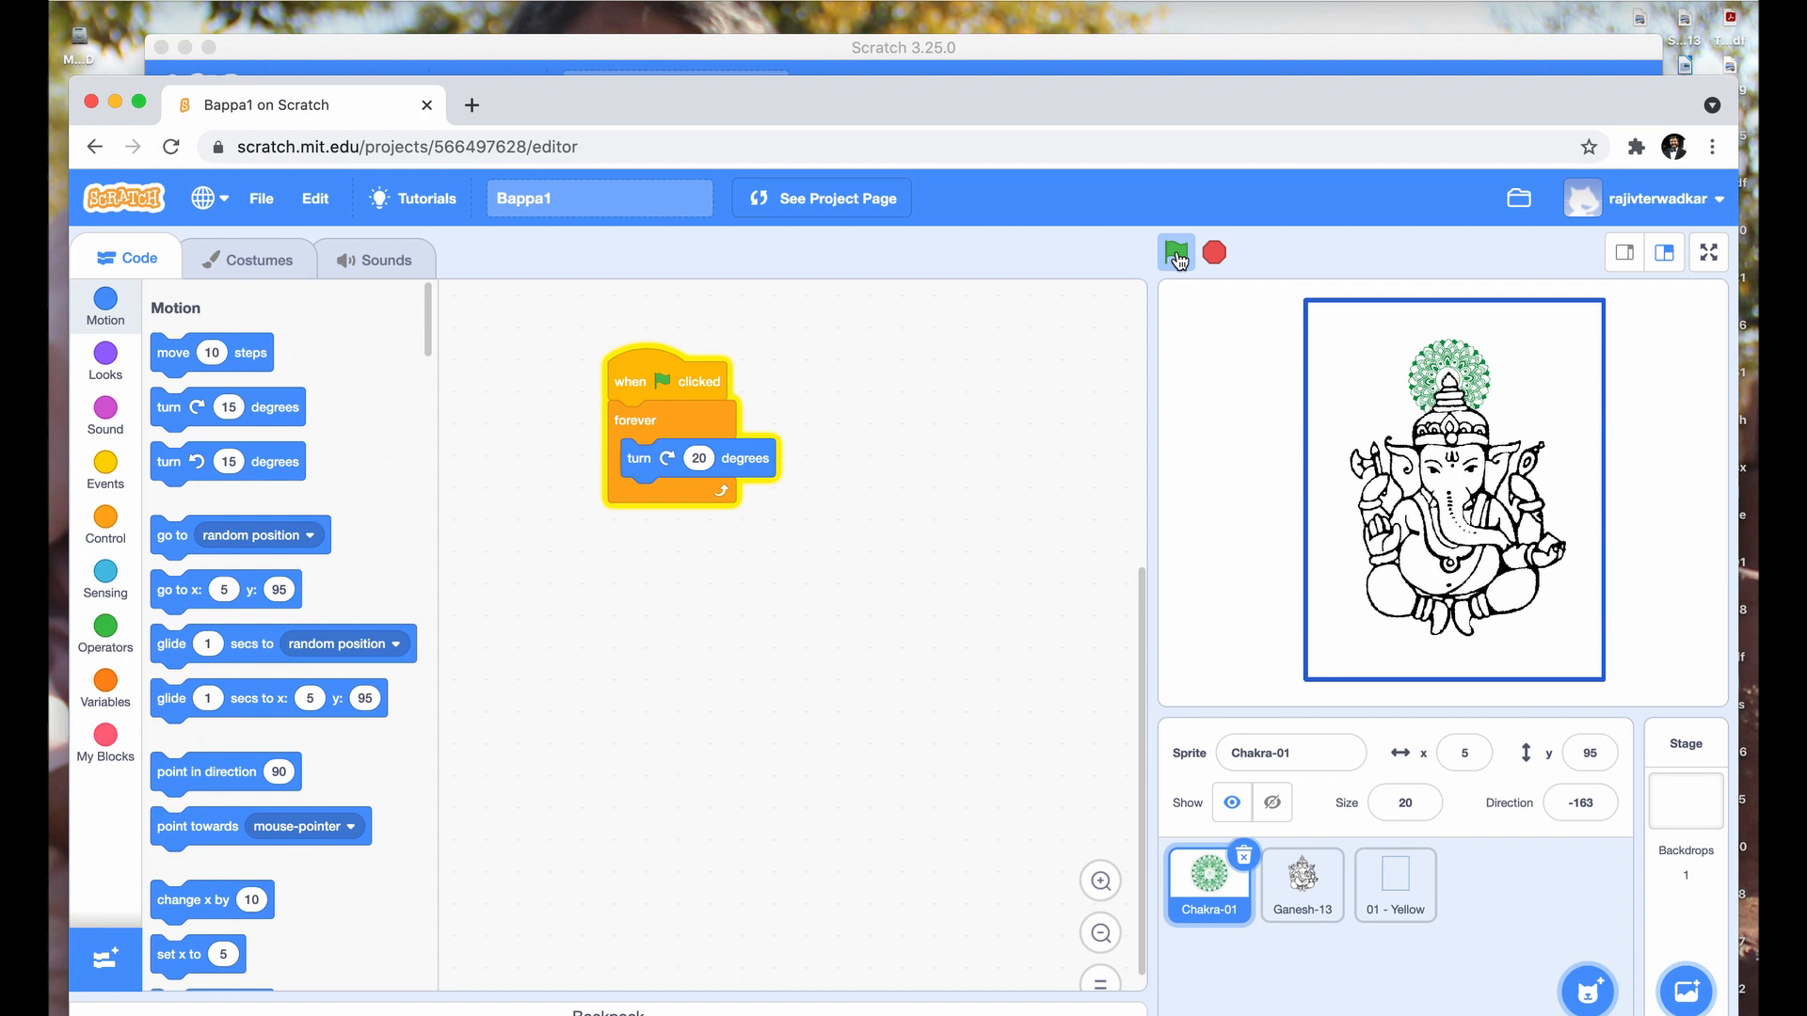
click(1174, 253)
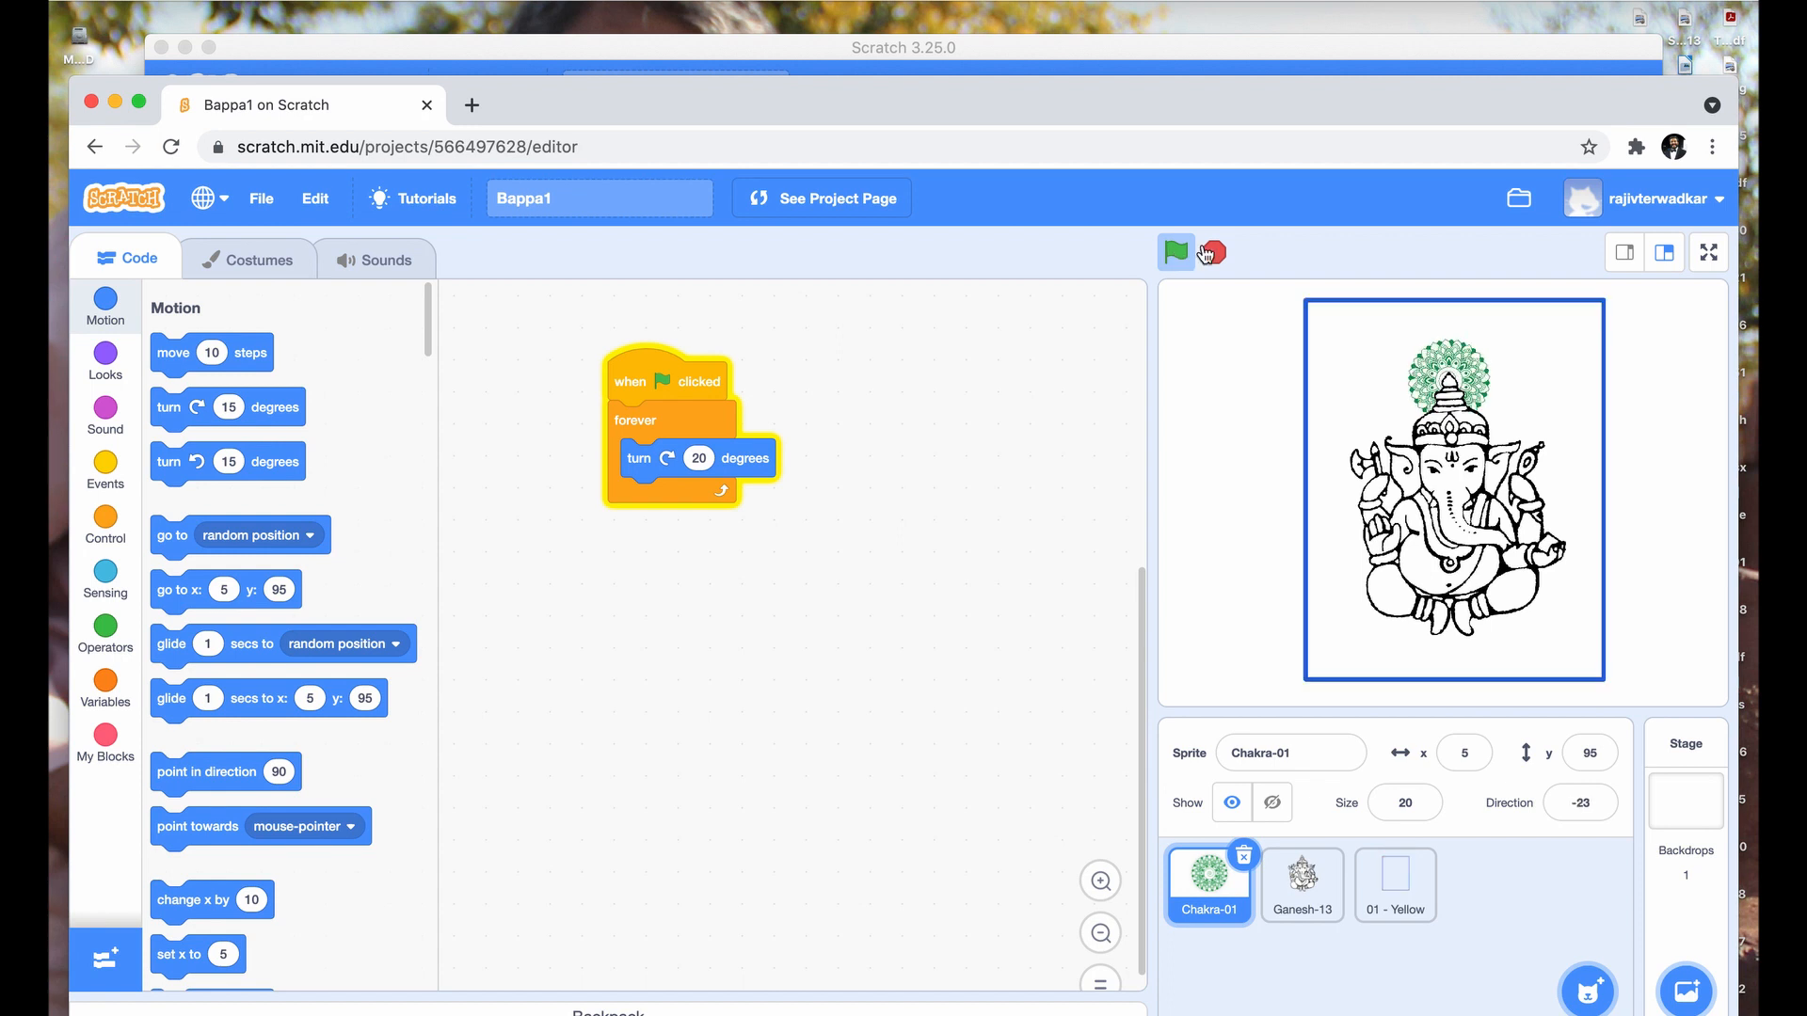
click(1175, 252)
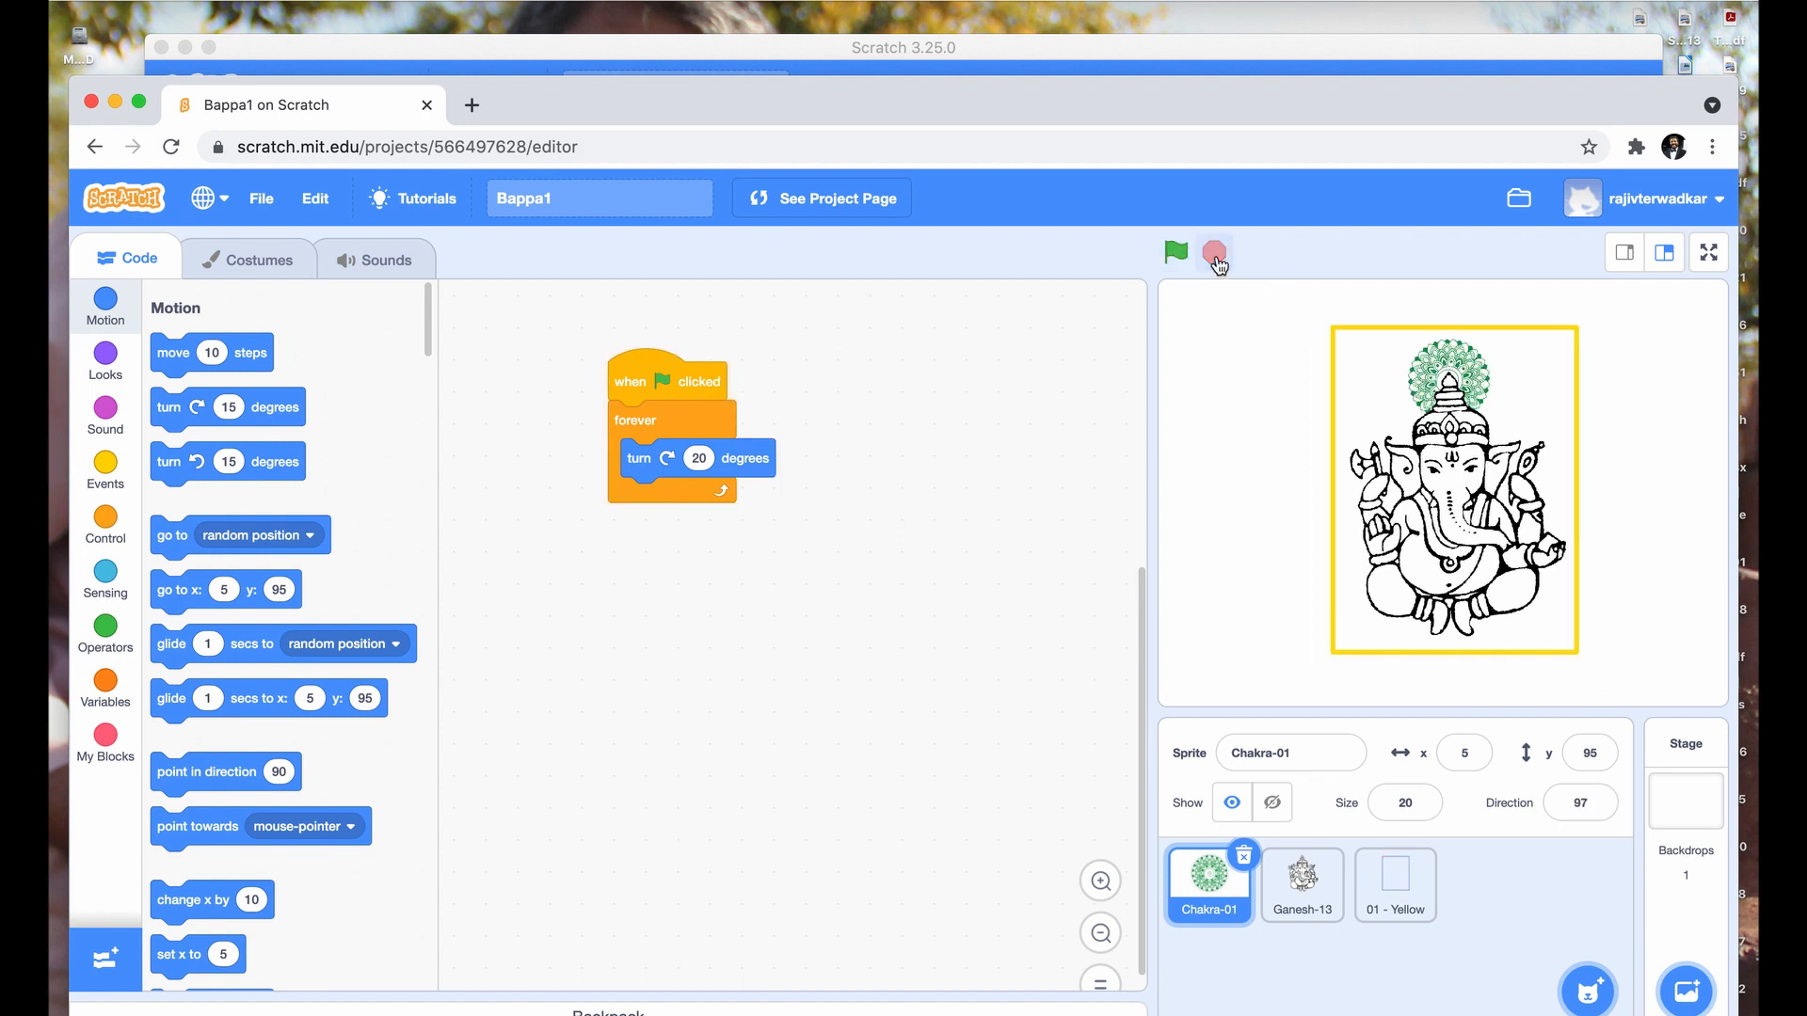
click(1175, 253)
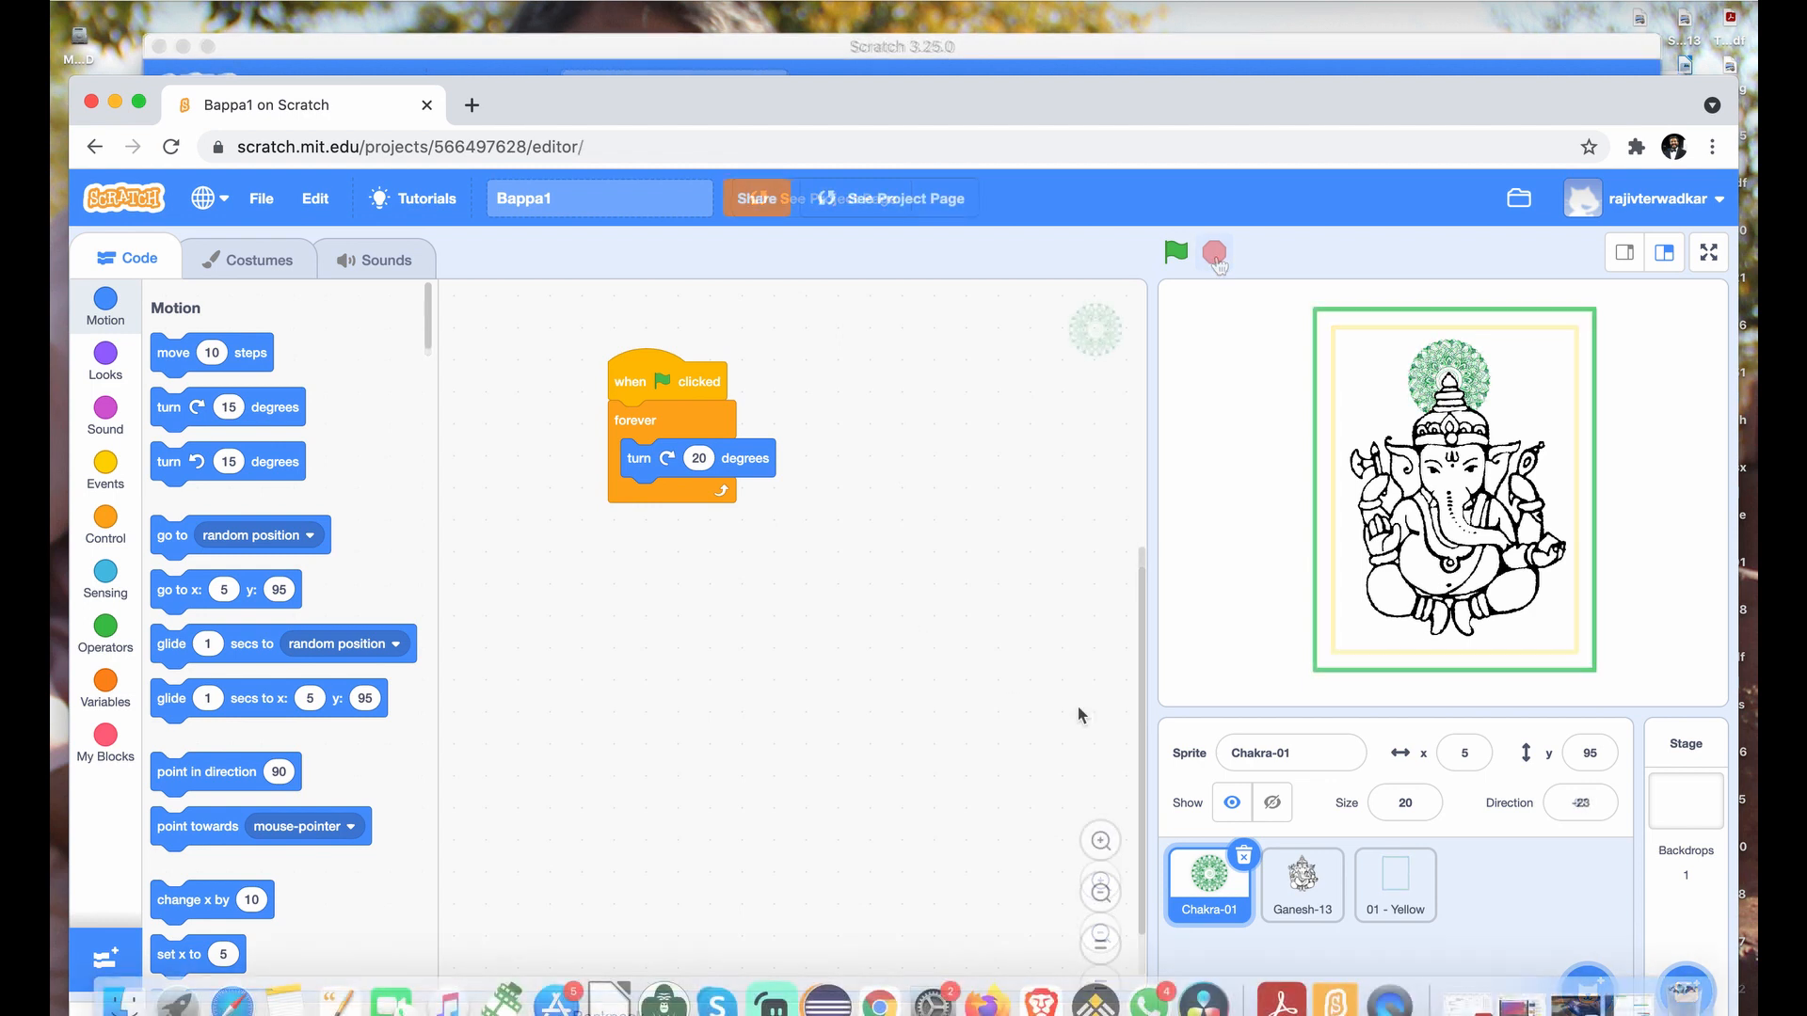
click(1175, 252)
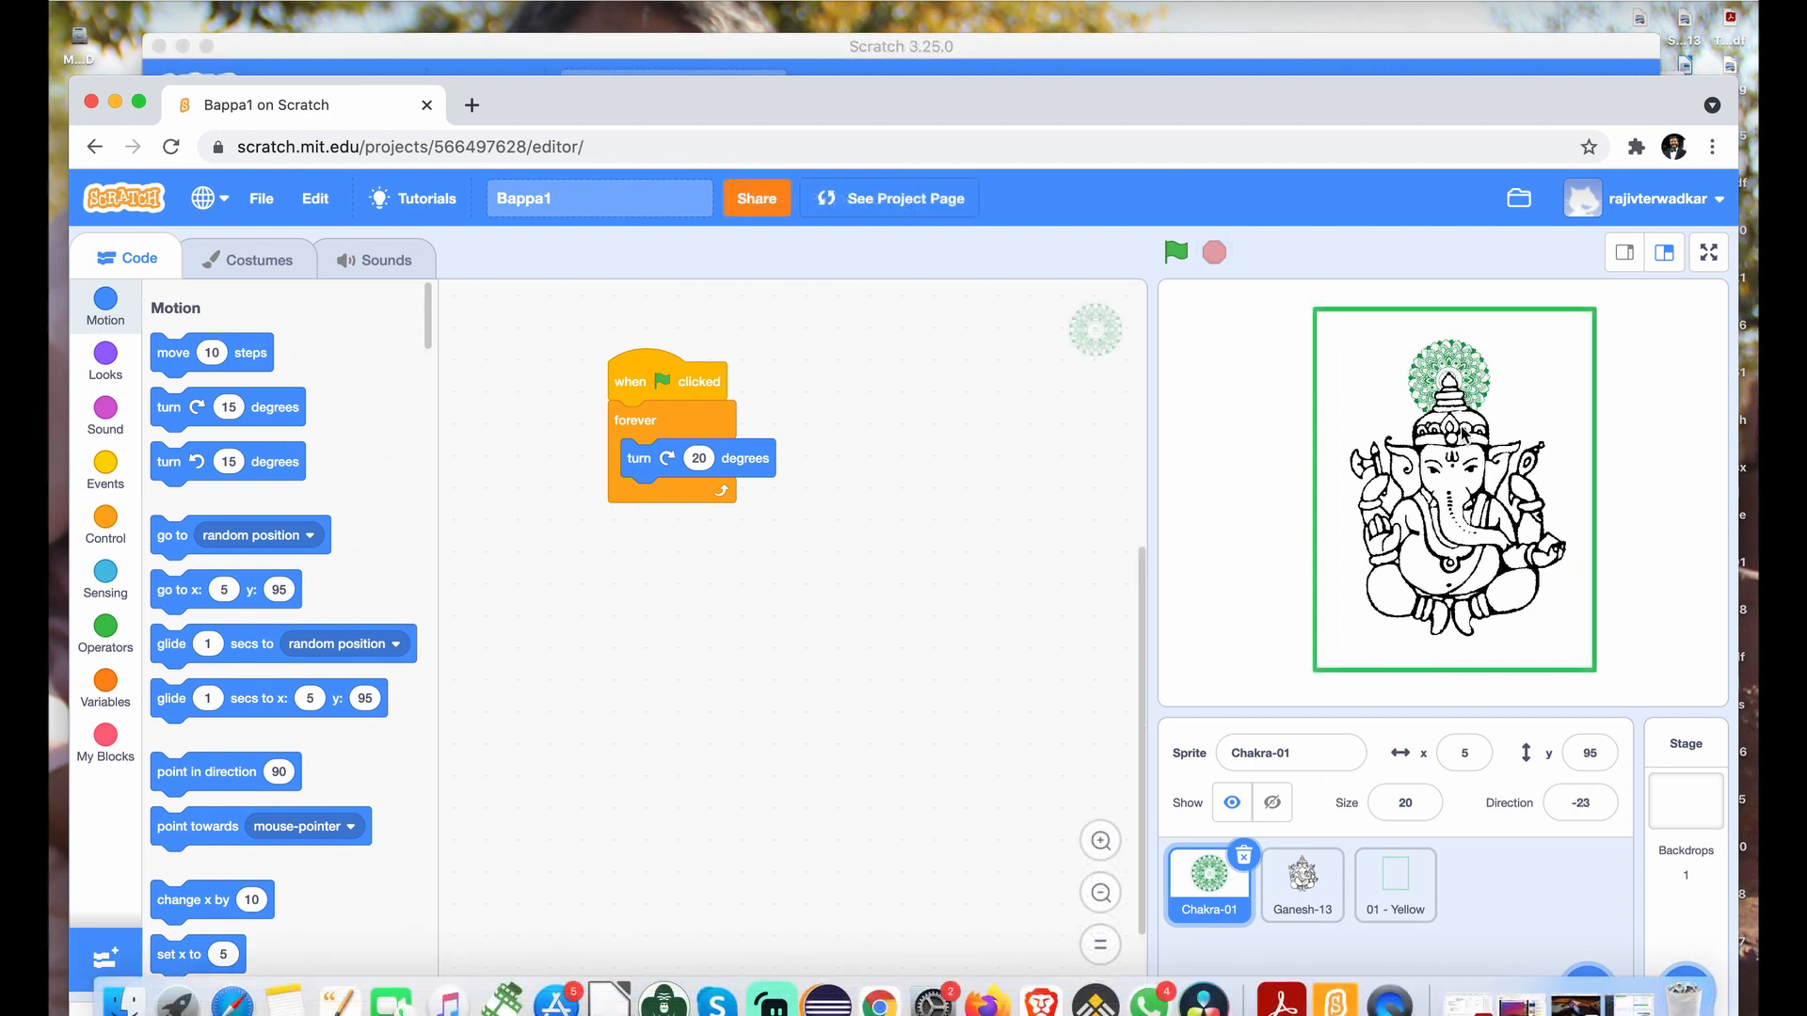
Go to My Stuff from the account menu and open the Bappa1 project page.
click(1665, 198)
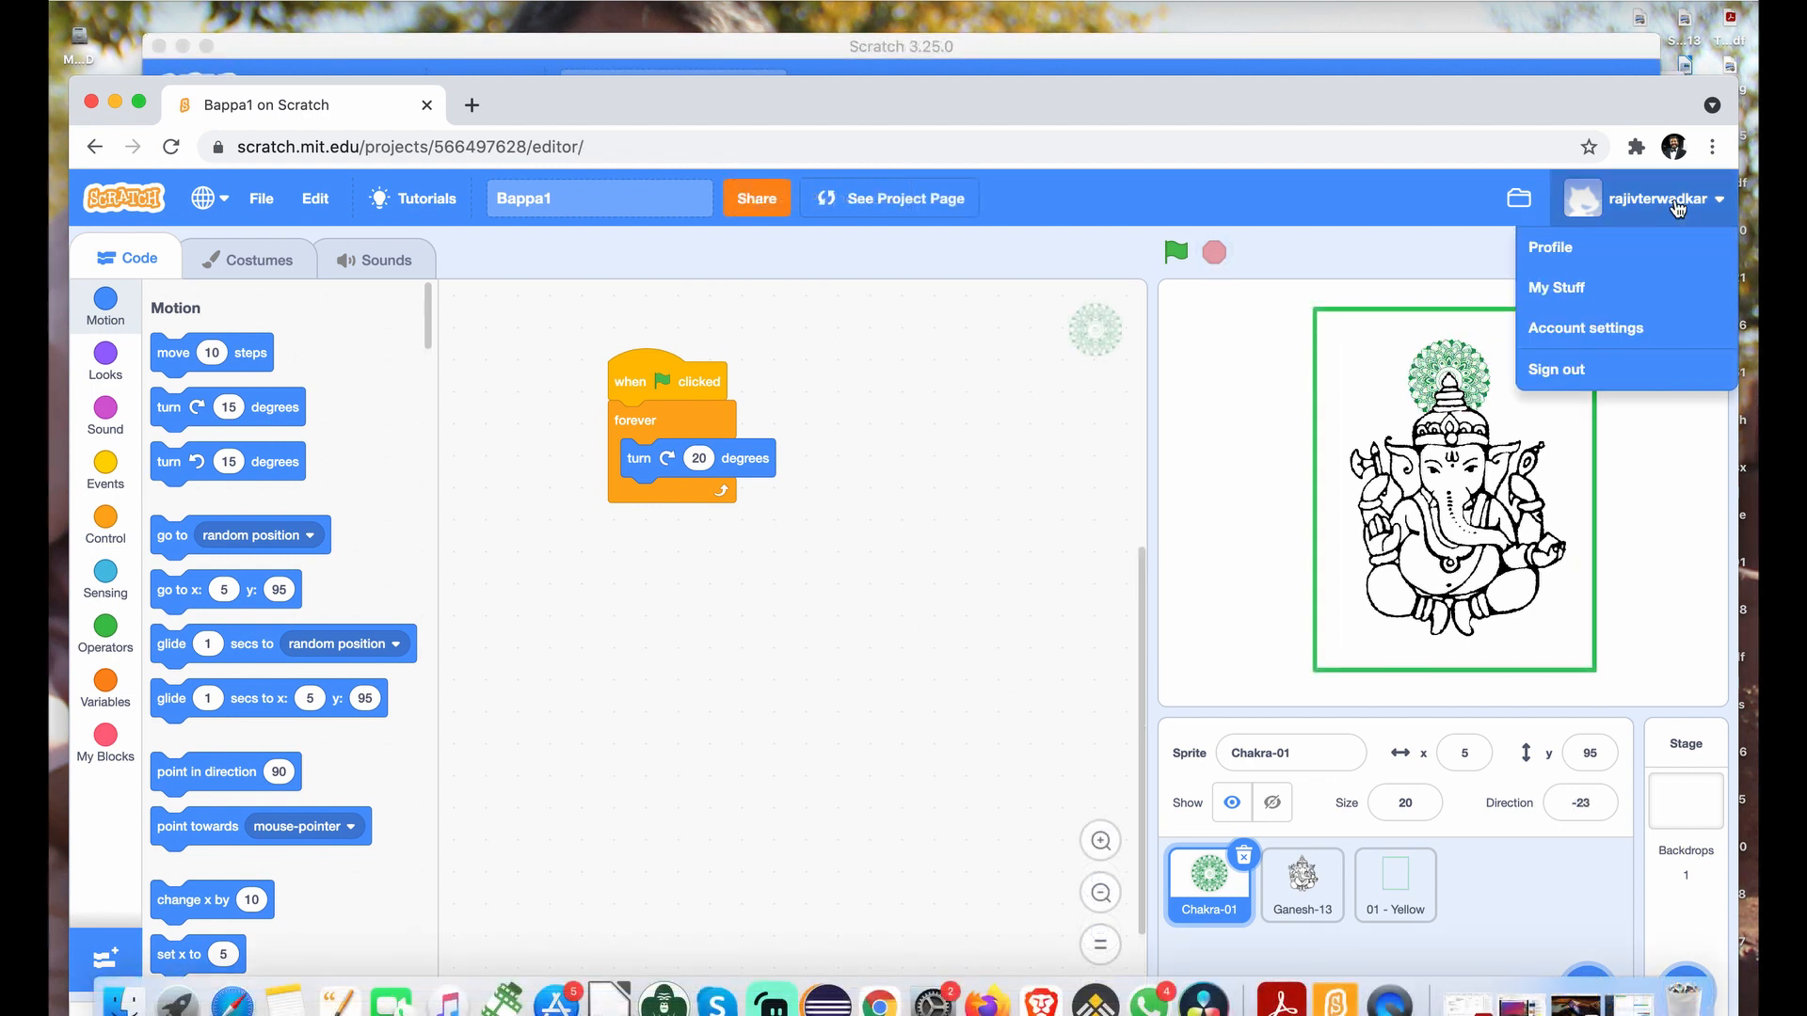
mouse_move(1556, 286)
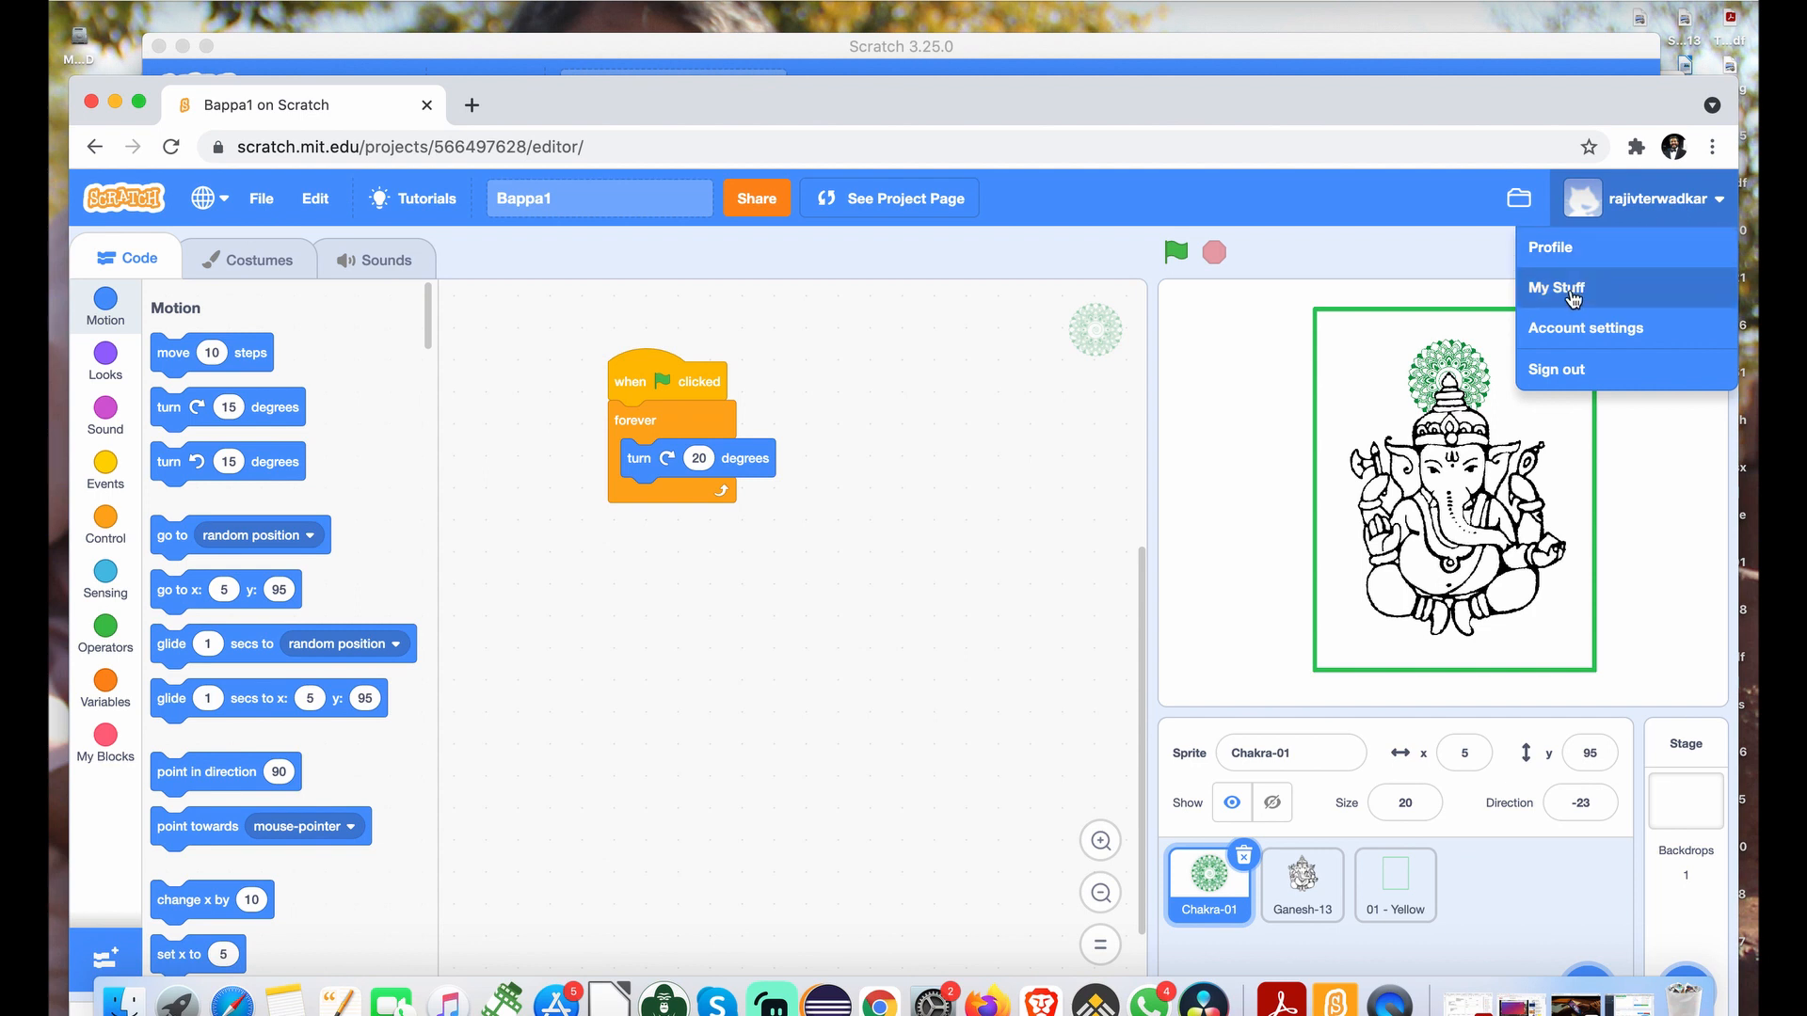
click(1556, 287)
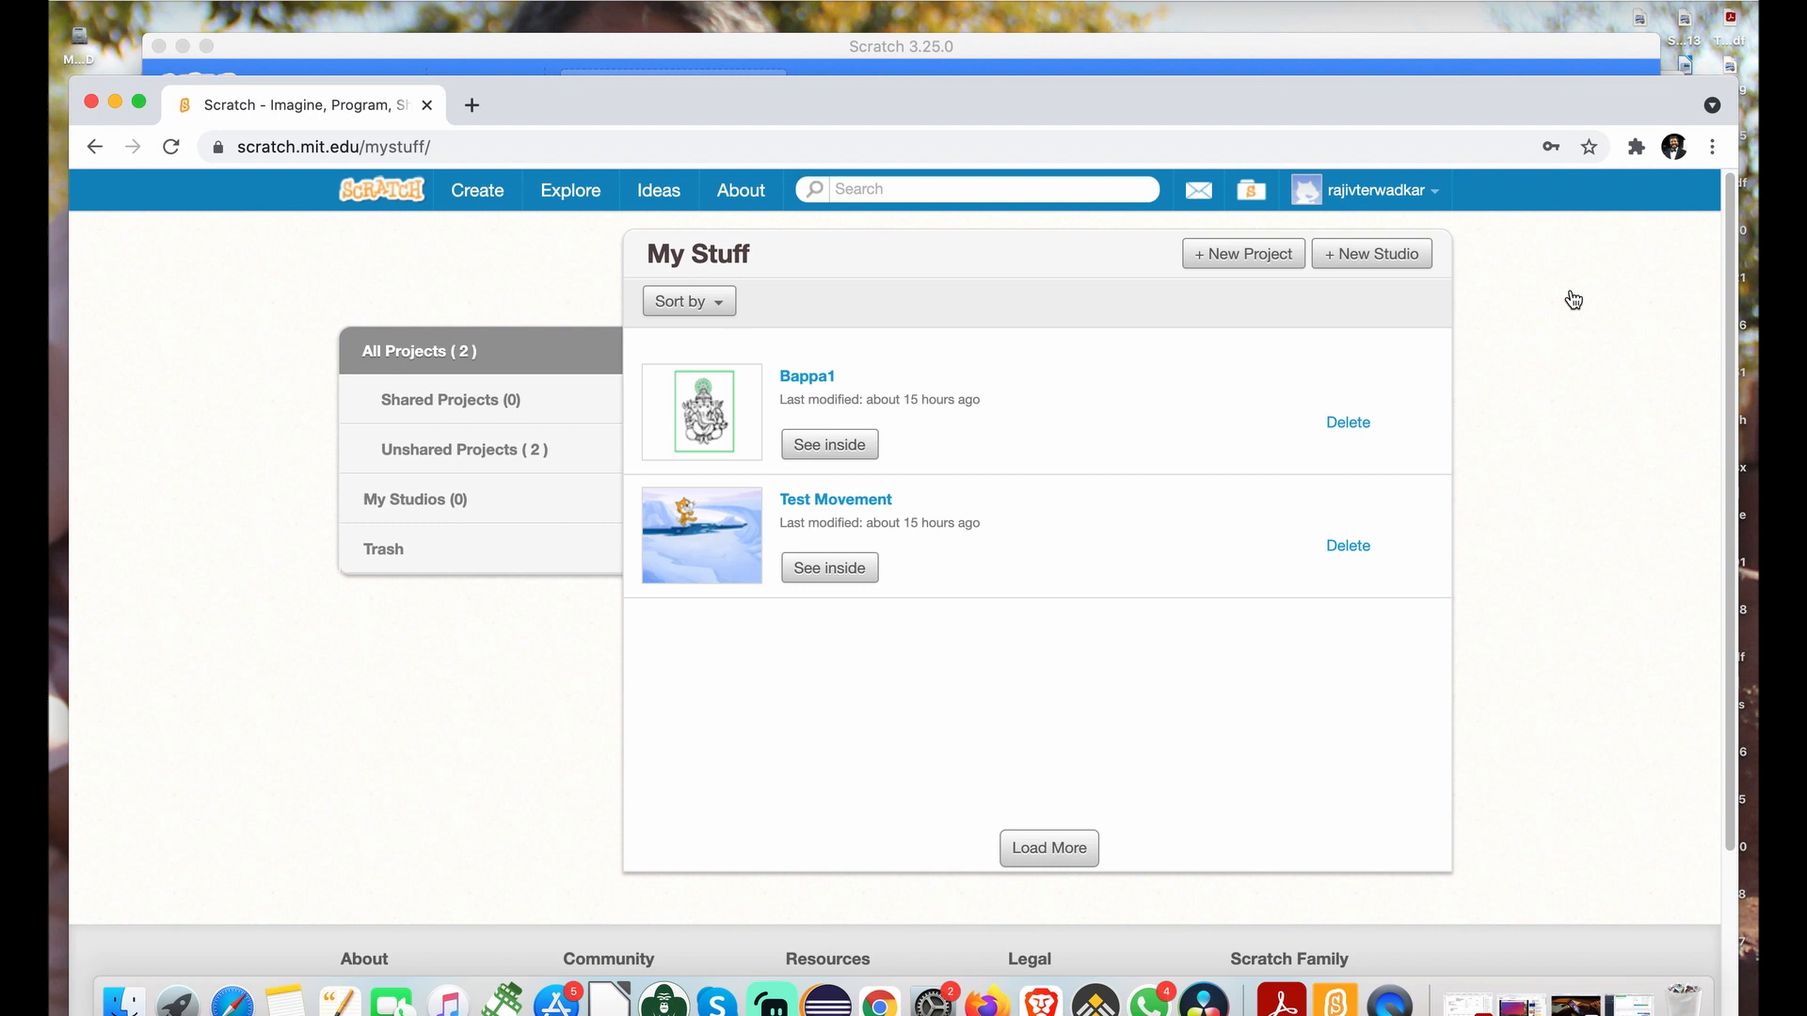
mouse_move(807, 376)
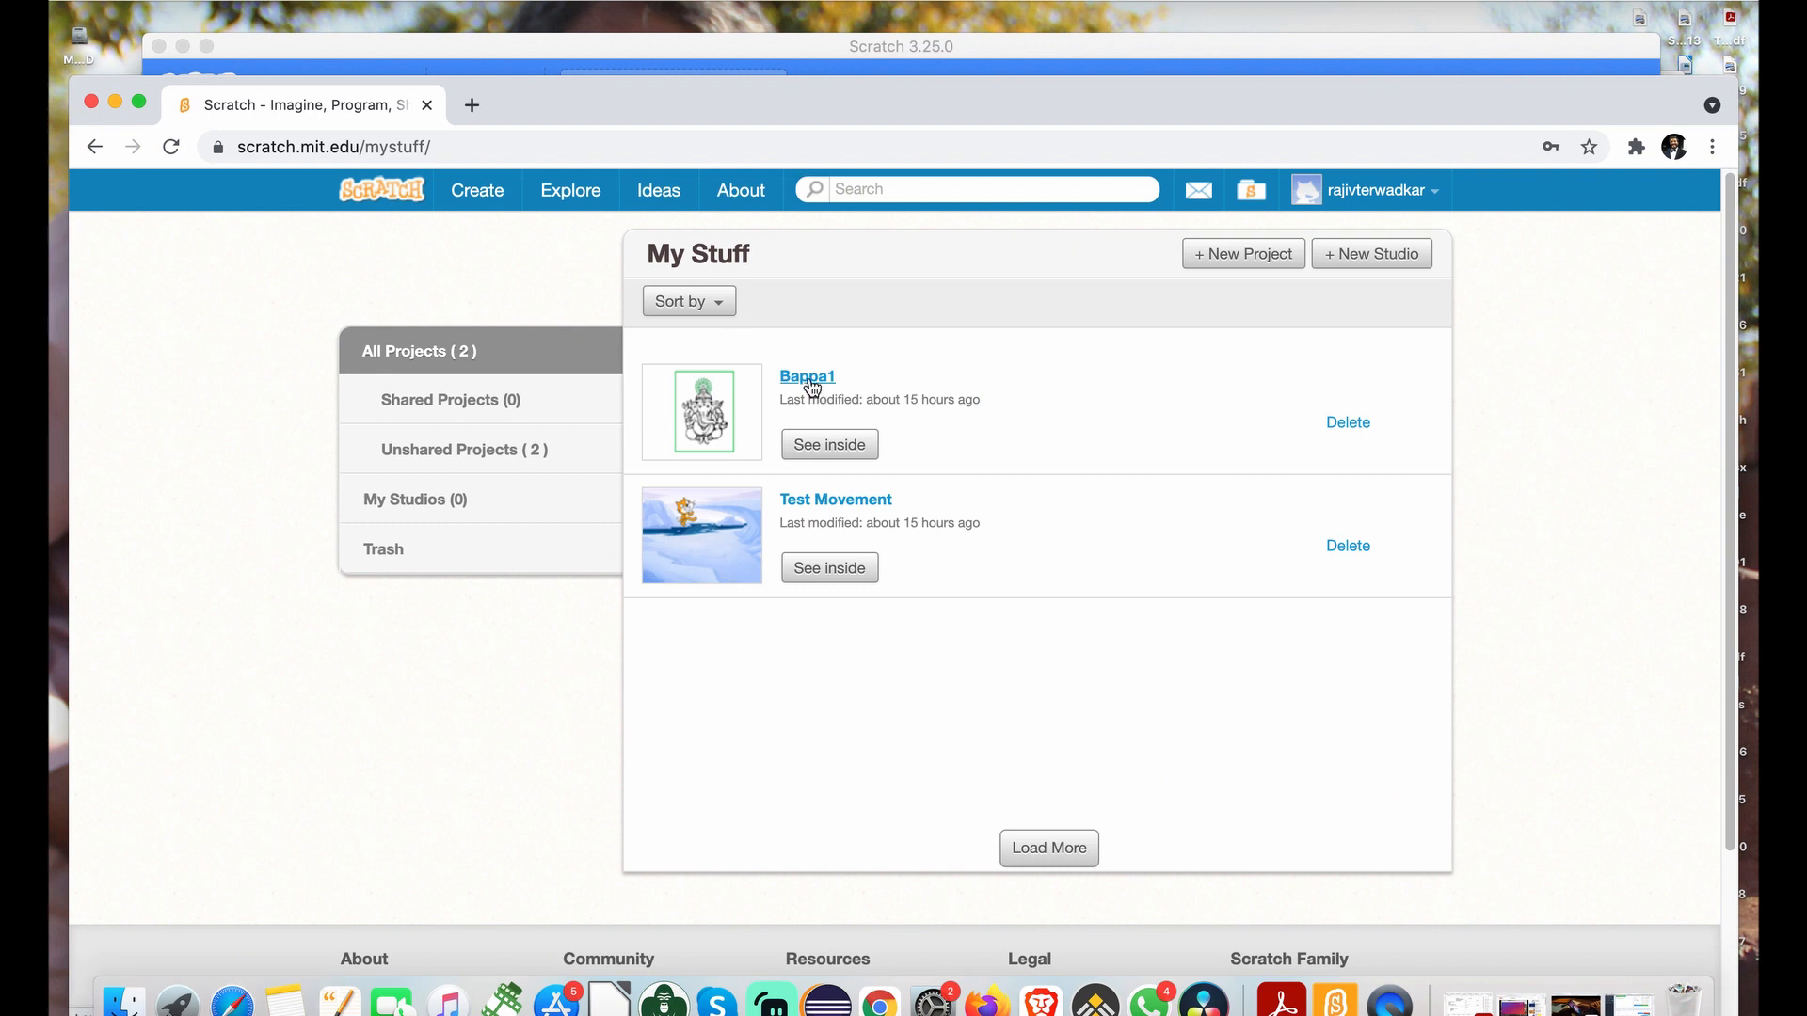
click(807, 376)
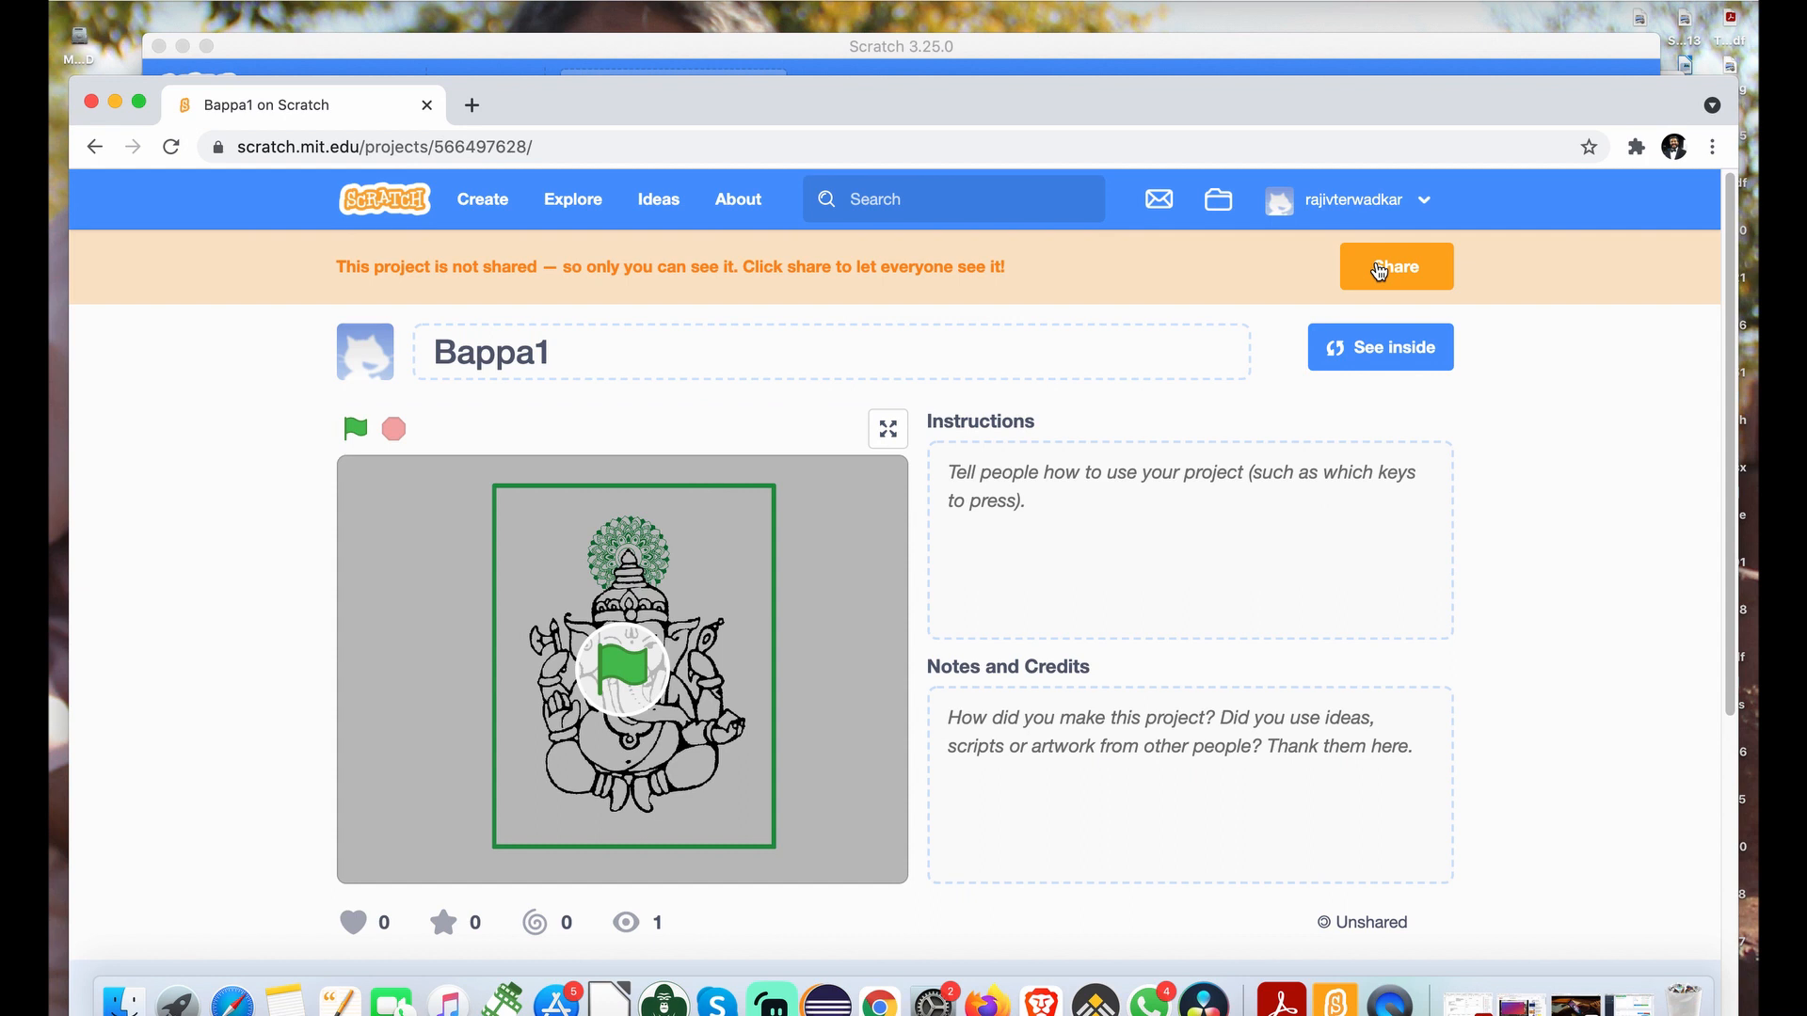
mouse_move(1404, 276)
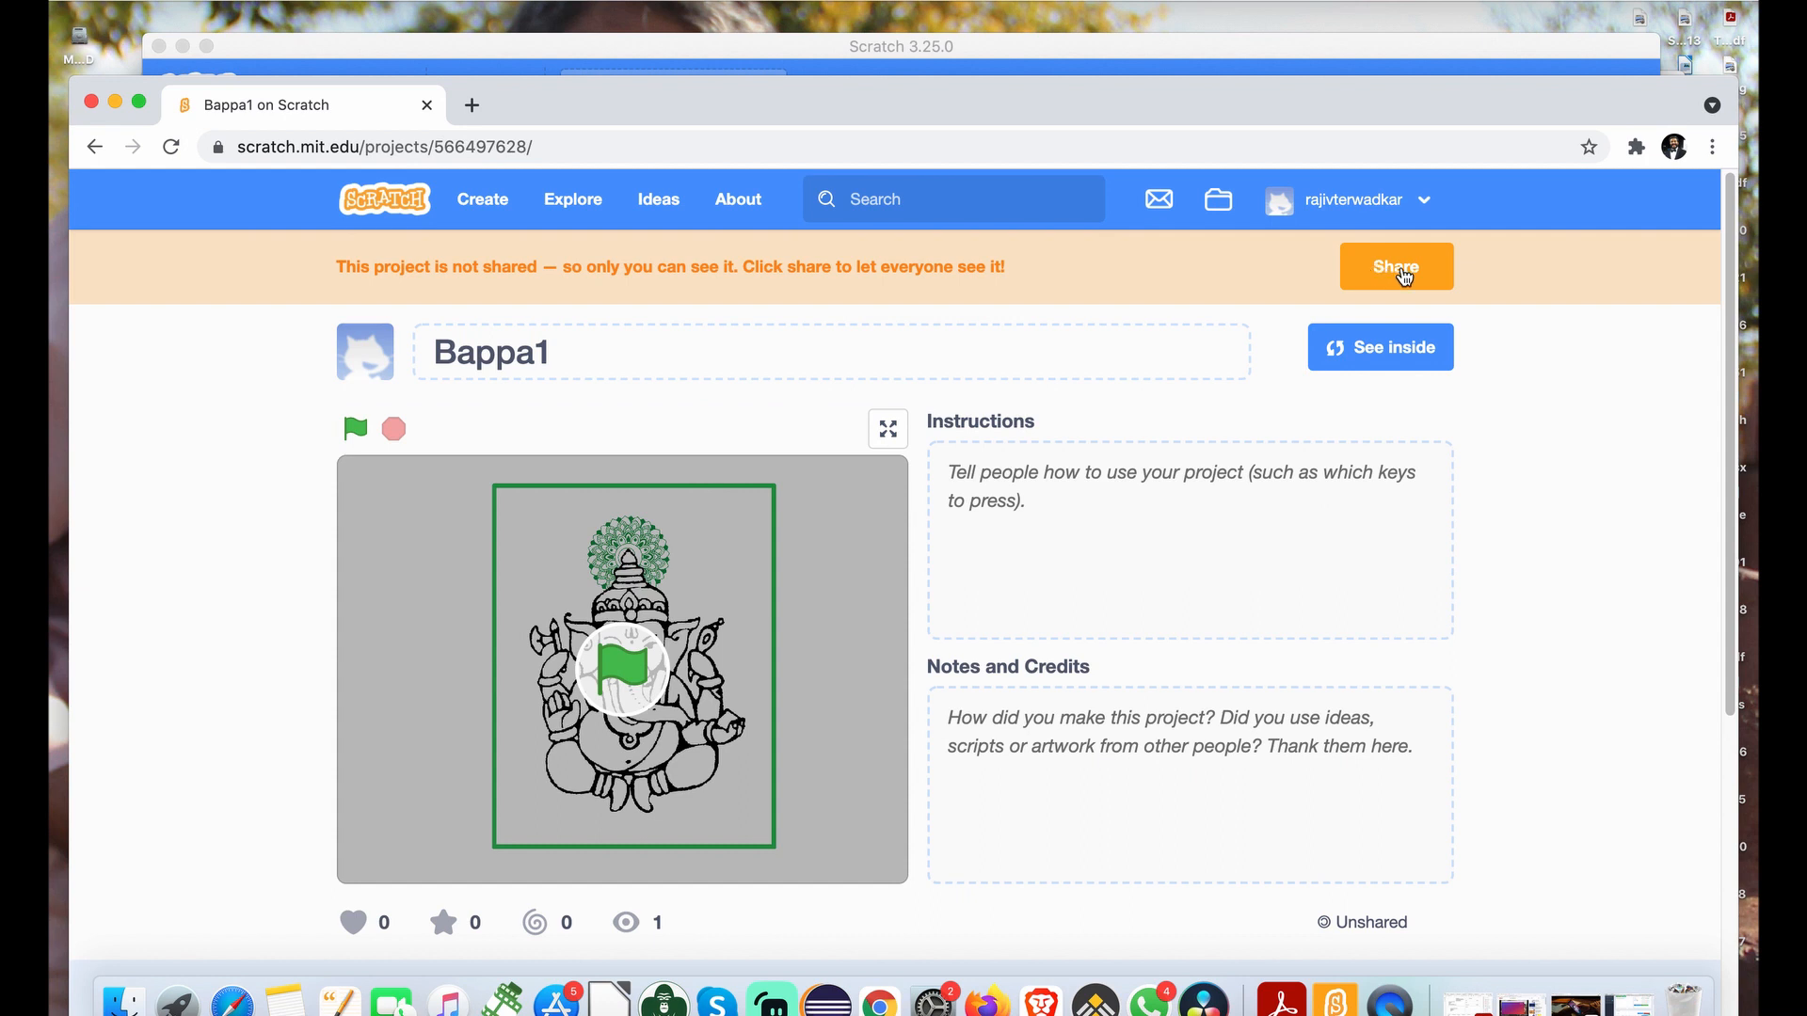
Share Bappa1 publicly and copy its address scratch.mit.edu/projects/566497628/.
click(1394, 265)
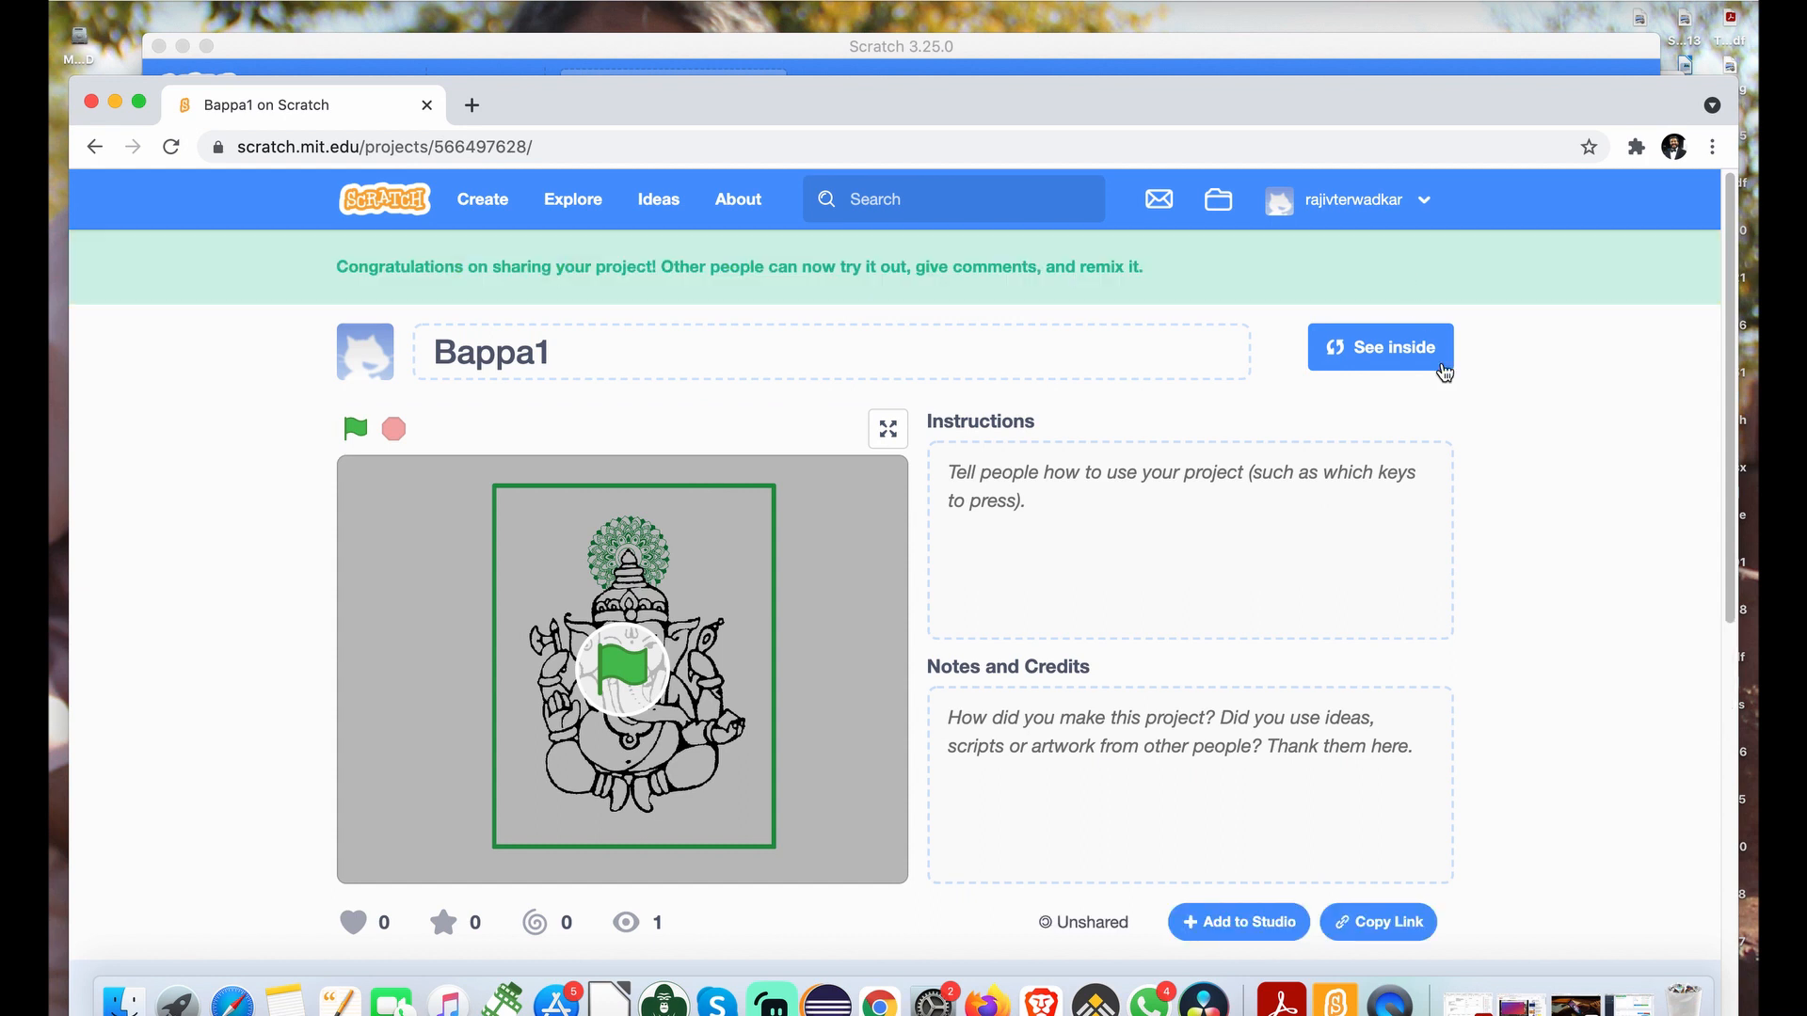
mouse_move(1310, 382)
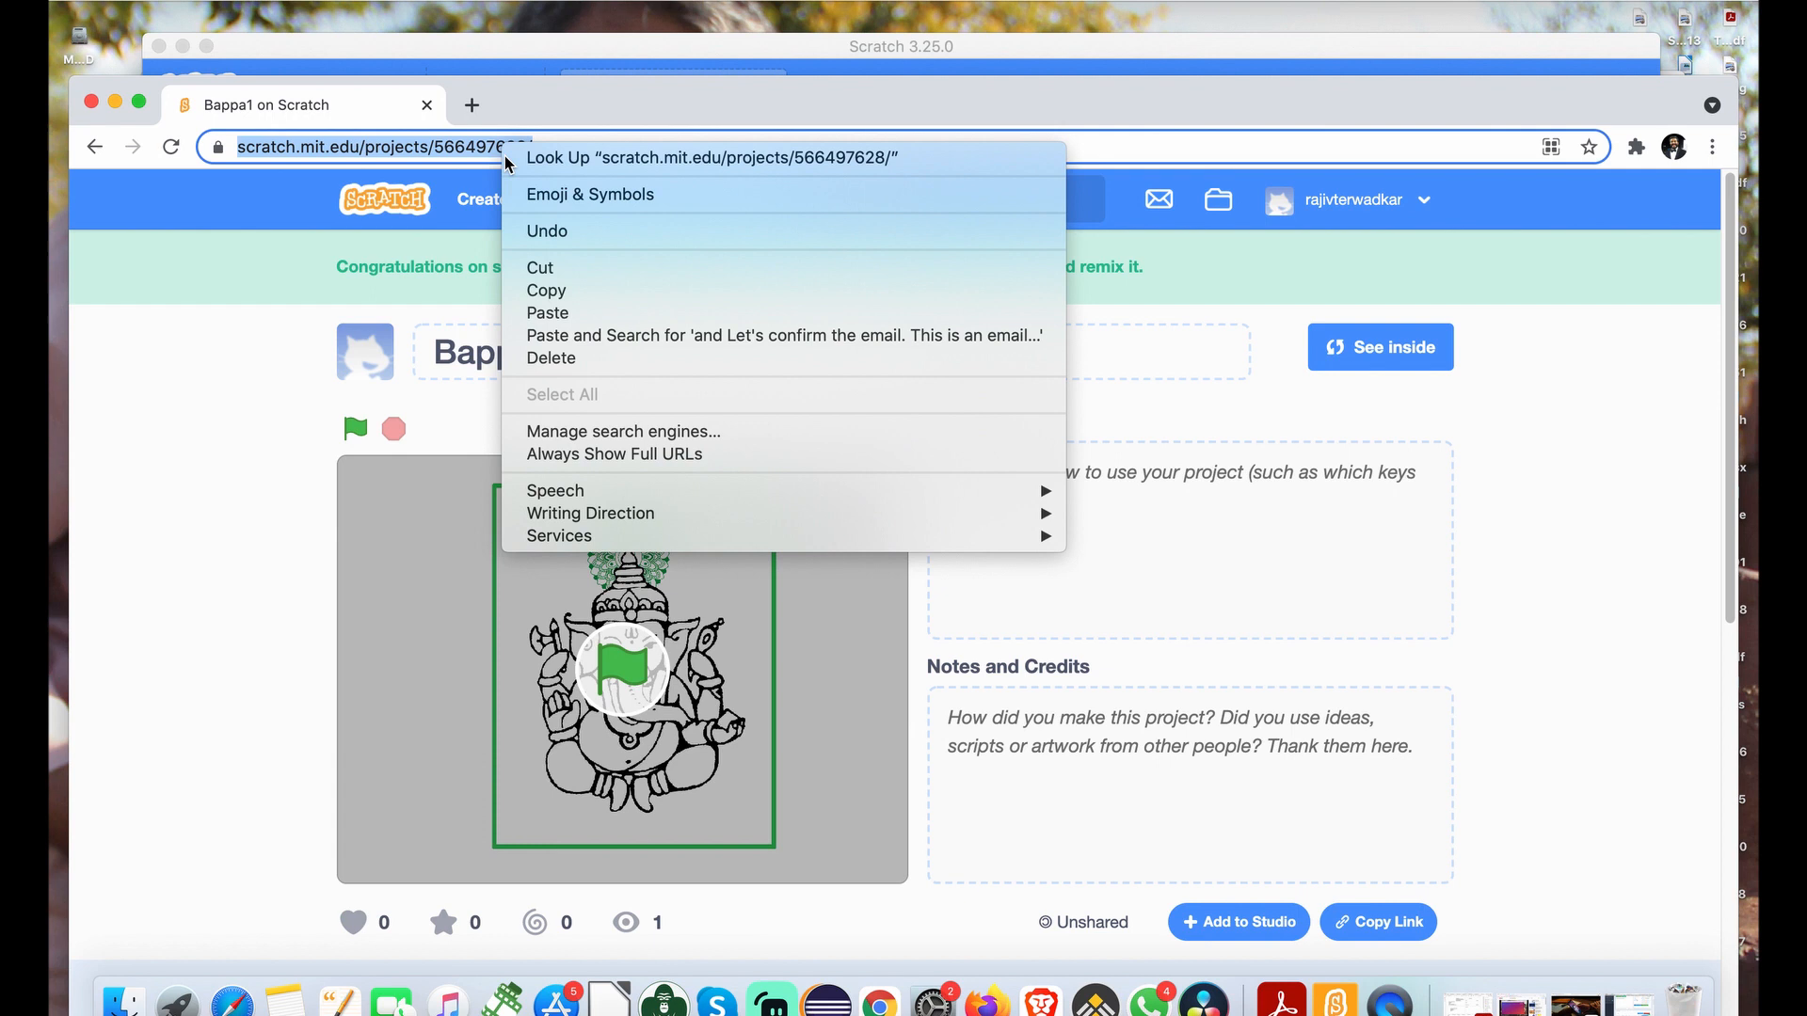
mouse_move(546, 289)
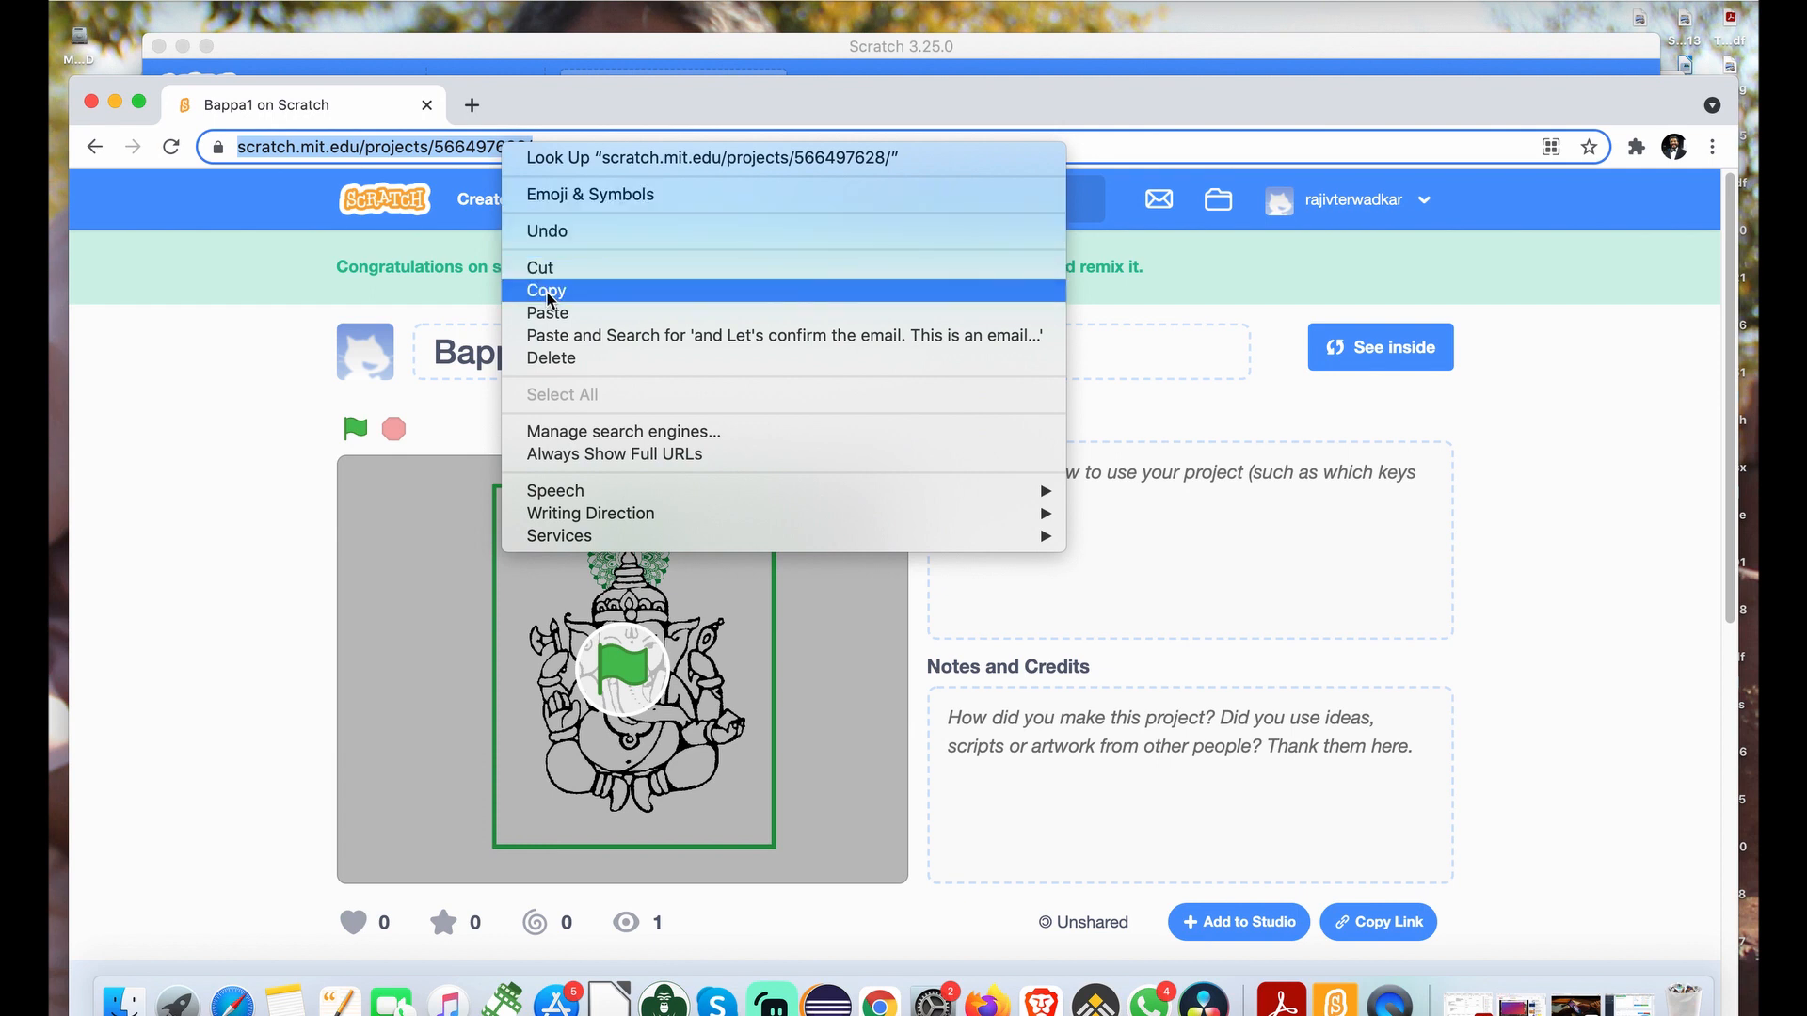
click(546, 289)
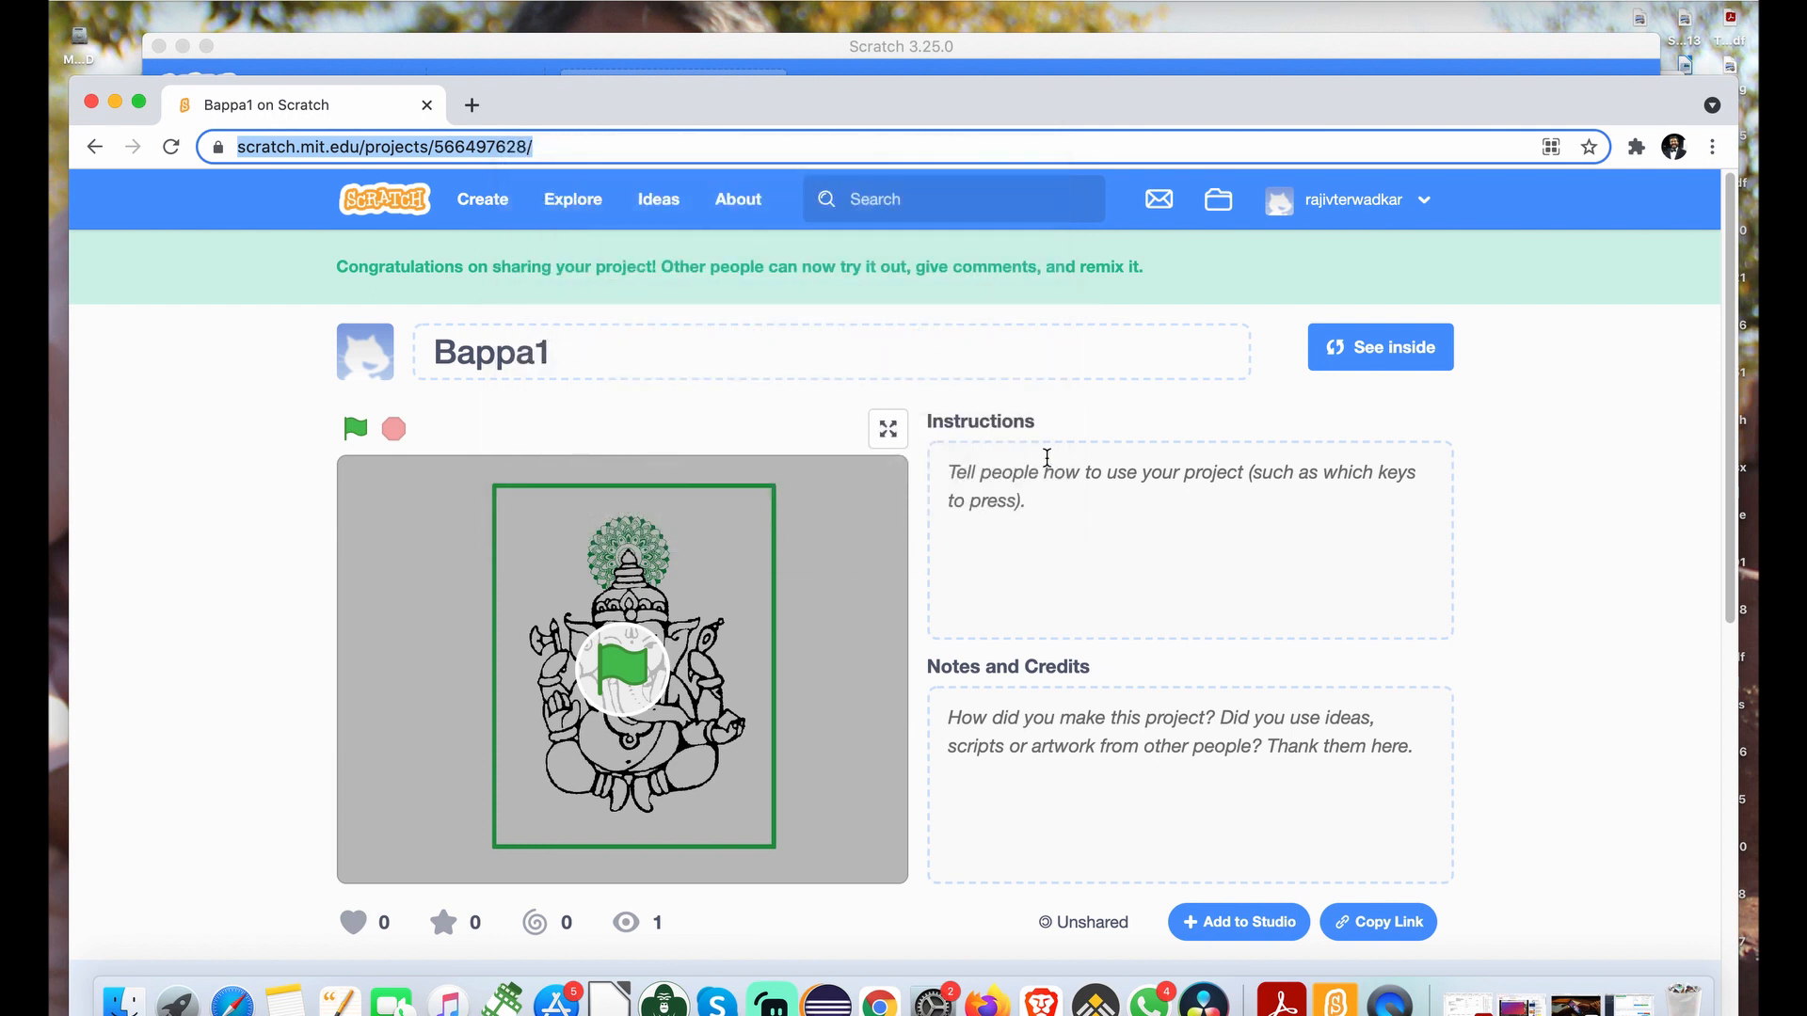
mouse_move(1204, 536)
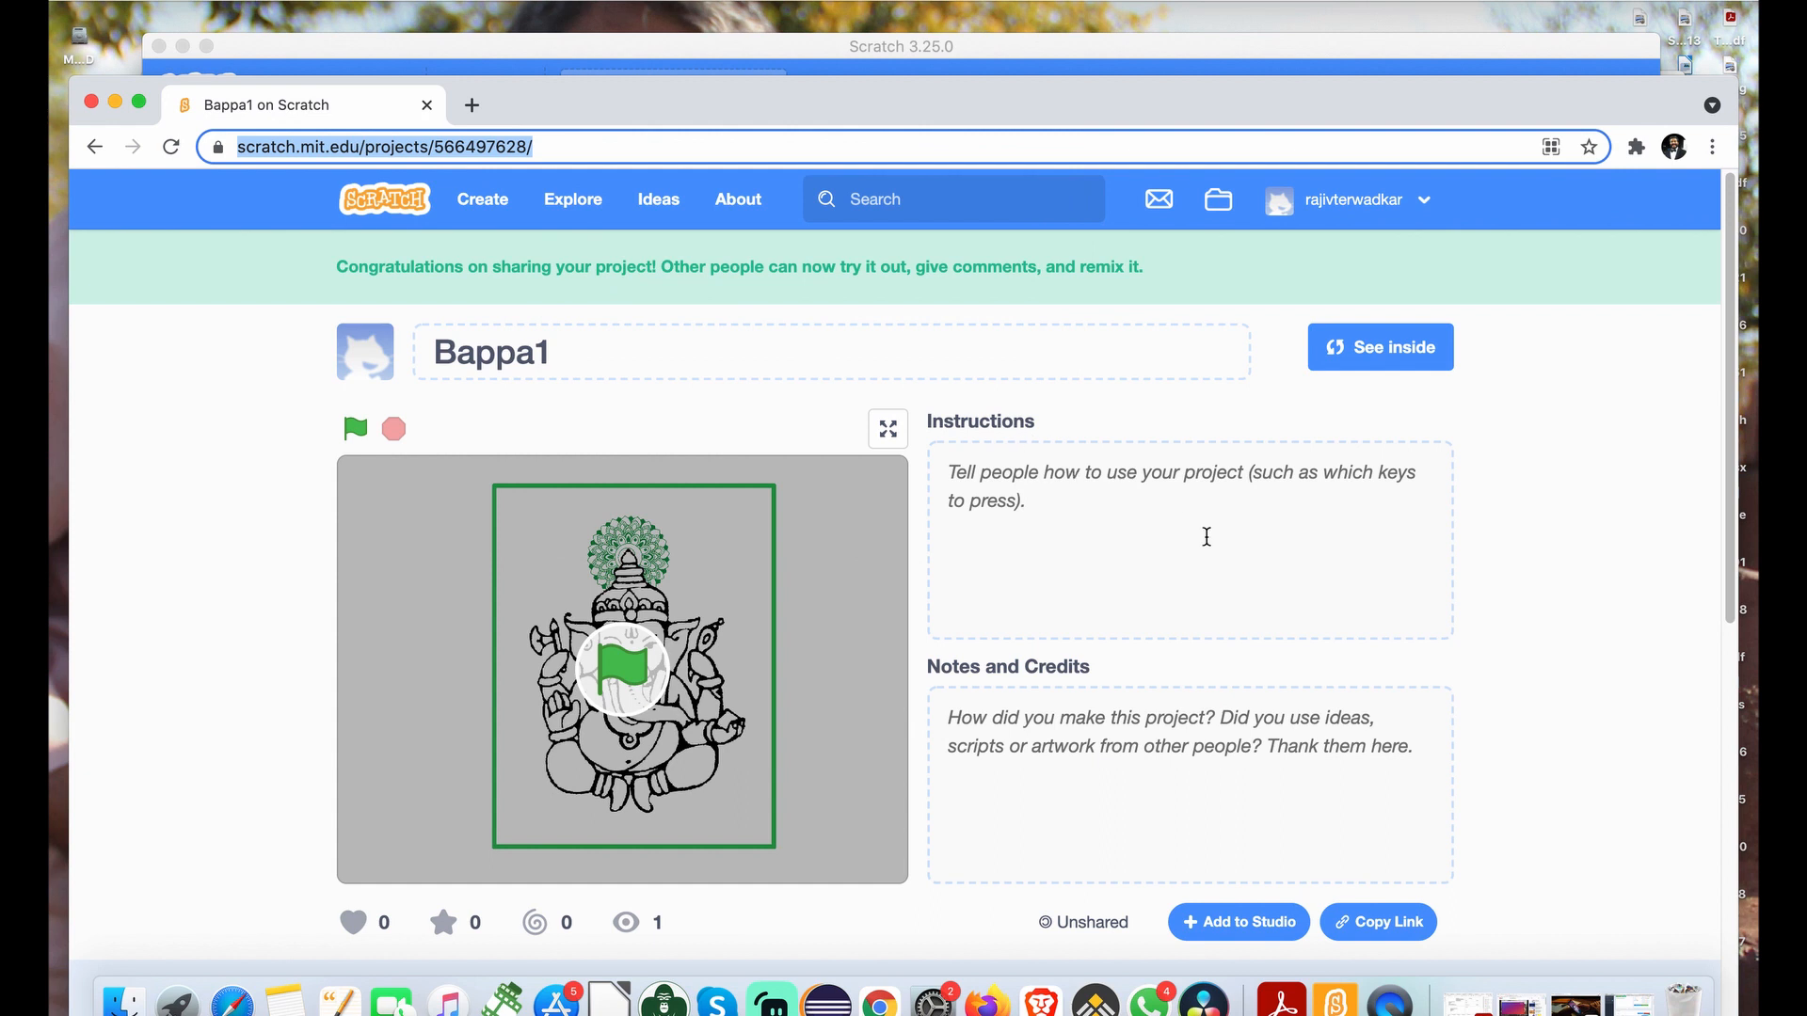